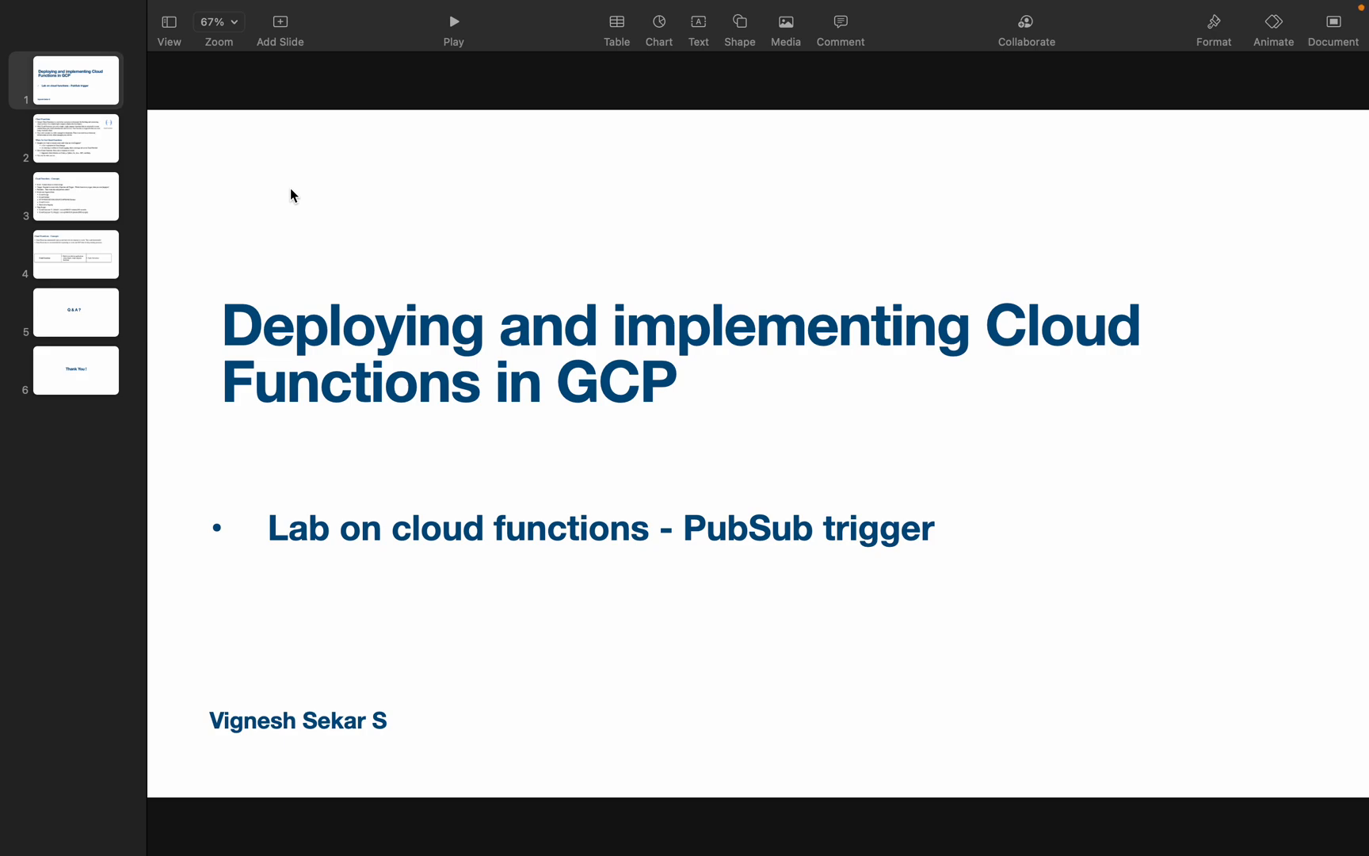
mouse_move(287, 345)
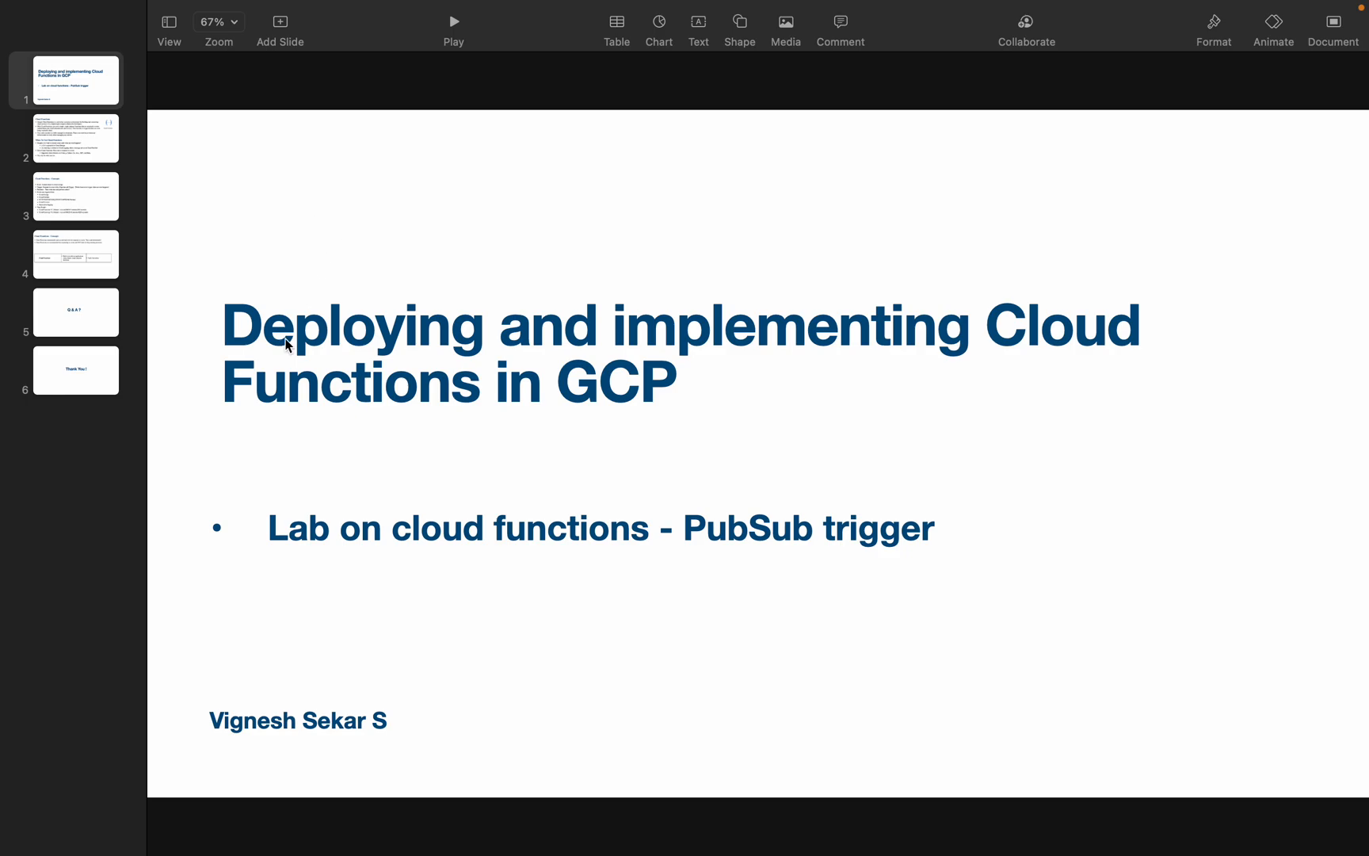
Step: Switch from the Keynote slides to the browser with the Google Cloud console
key(cmd+tab)
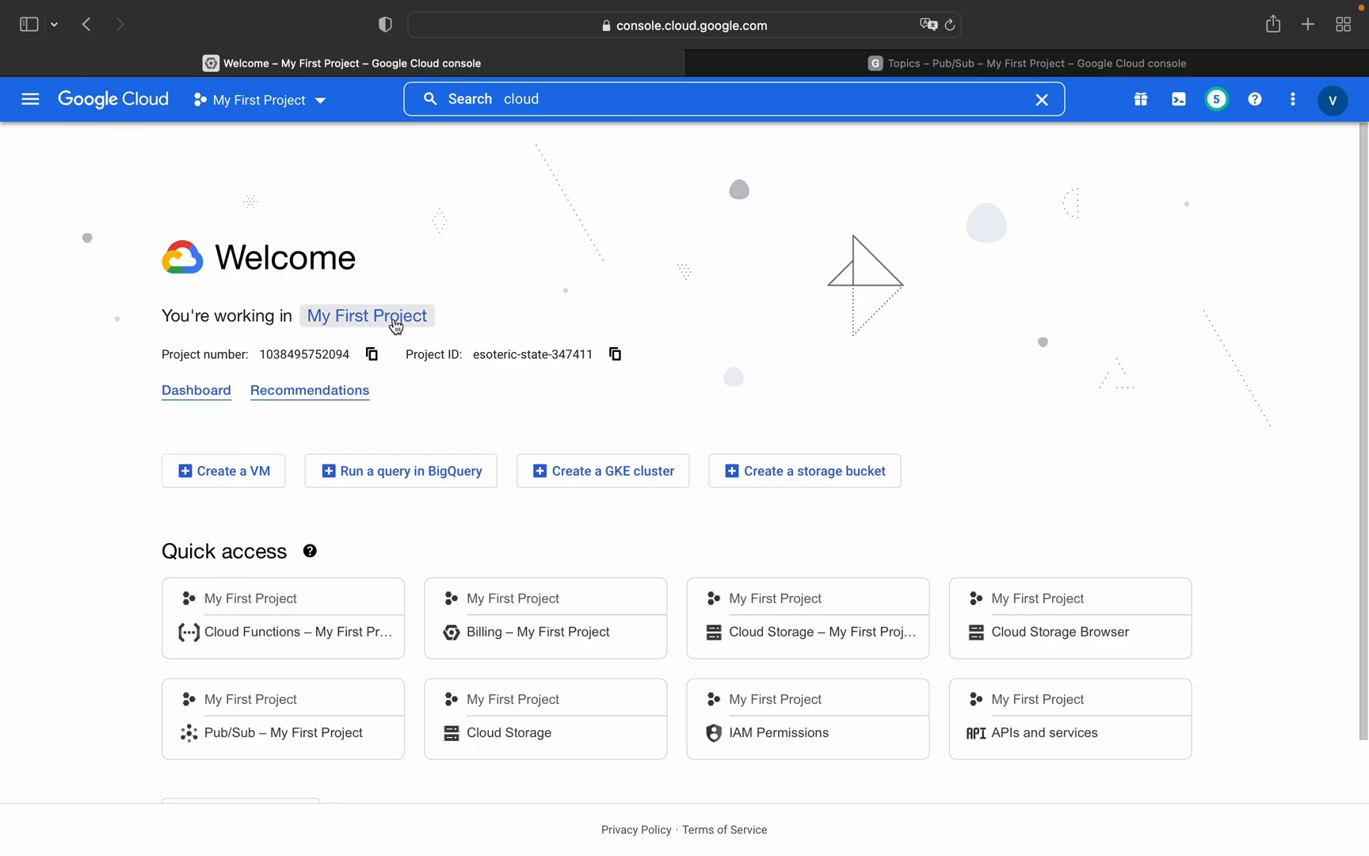
Step: Navigate to the Cloud Functions page showing the existing function-pubsub function
click(30, 99)
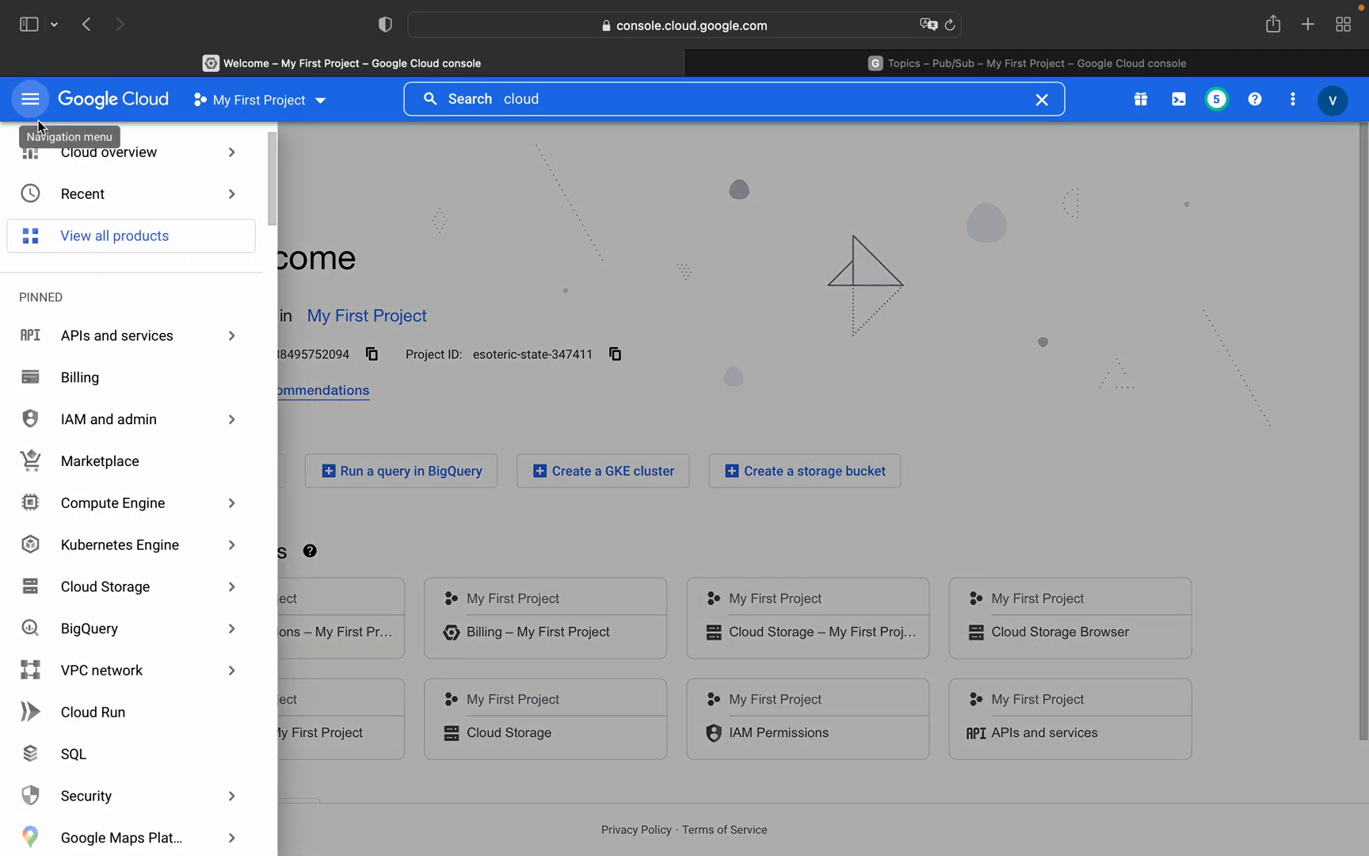
click(29, 98)
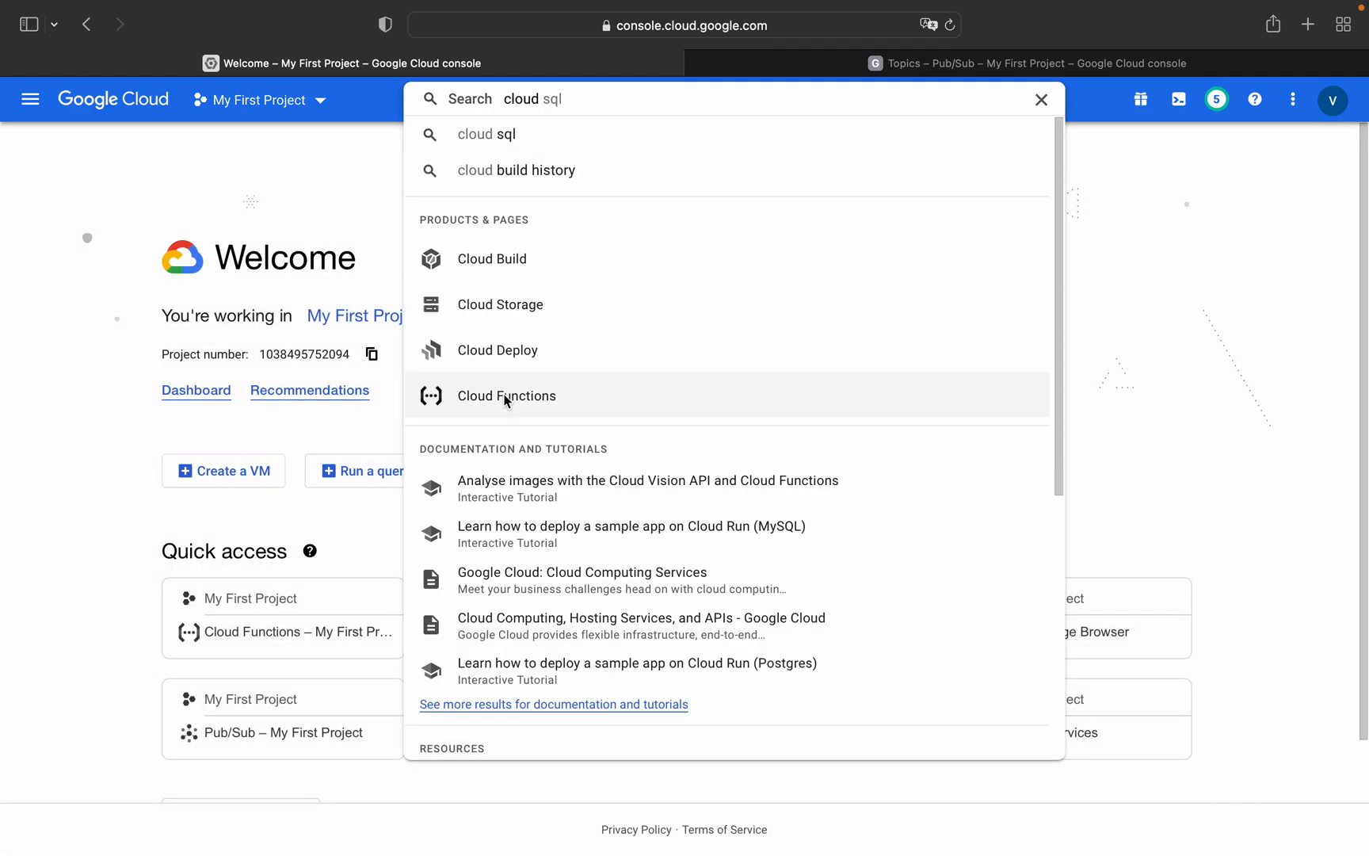
click(507, 397)
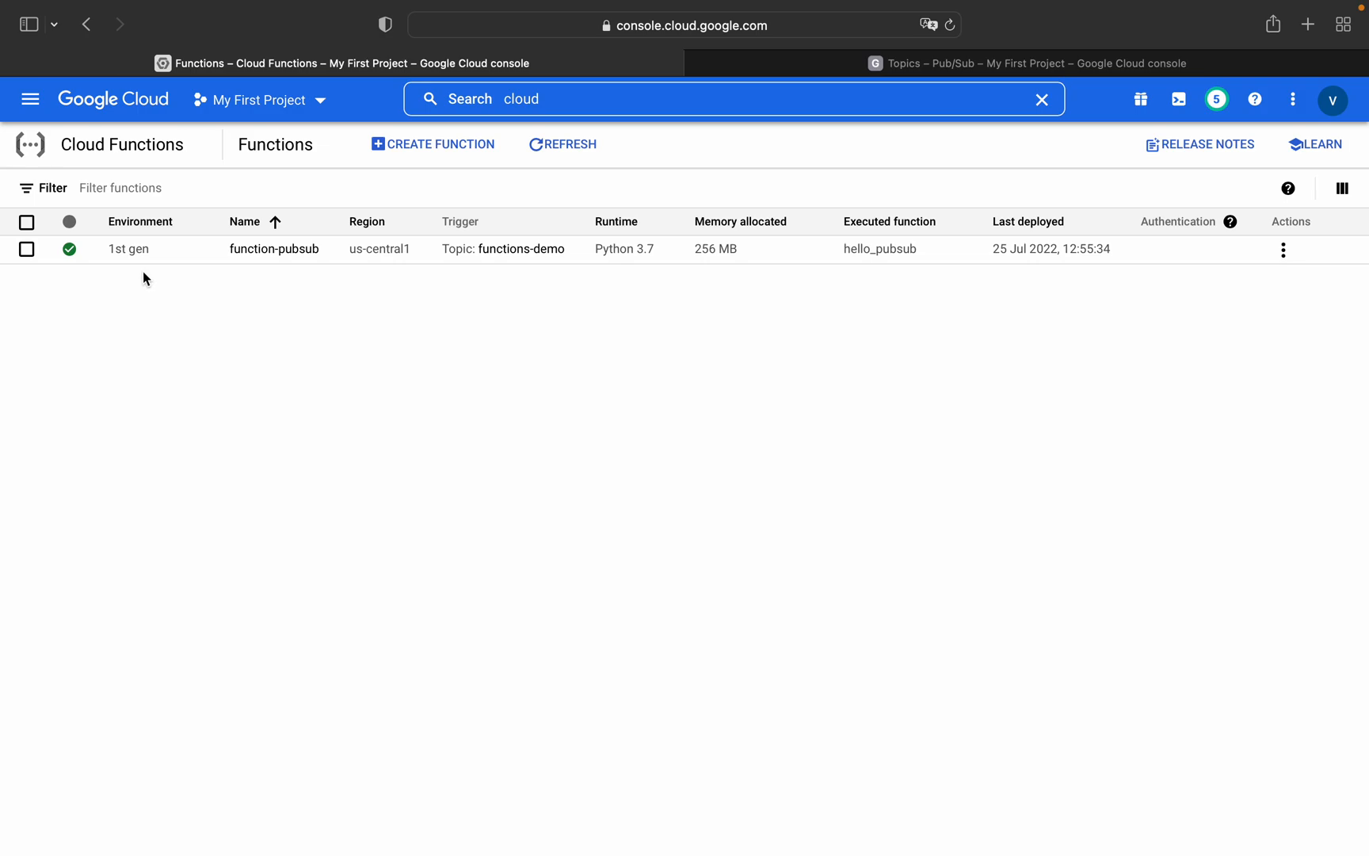
mouse_move(841, 268)
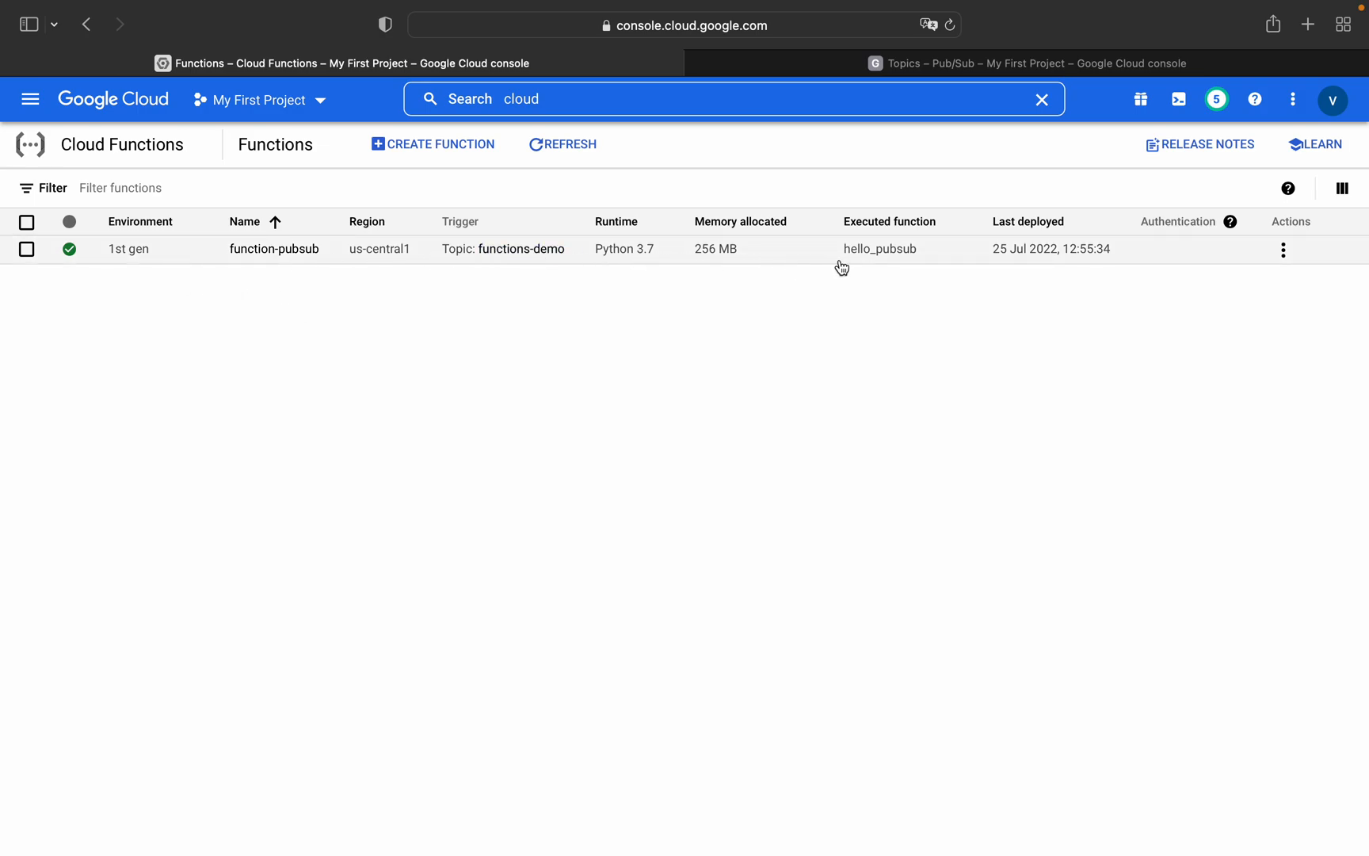
mouse_move(244, 278)
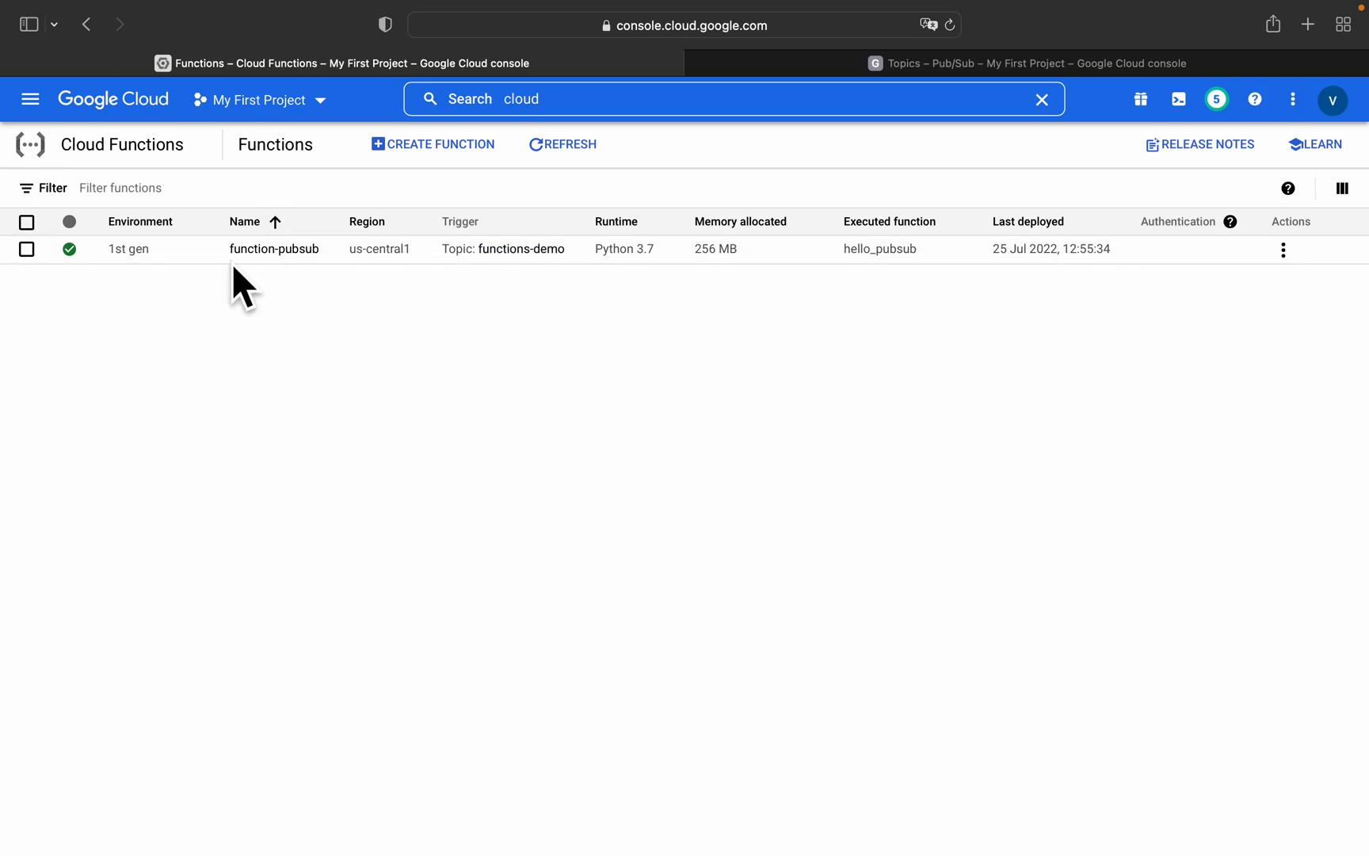
mouse_move(273, 249)
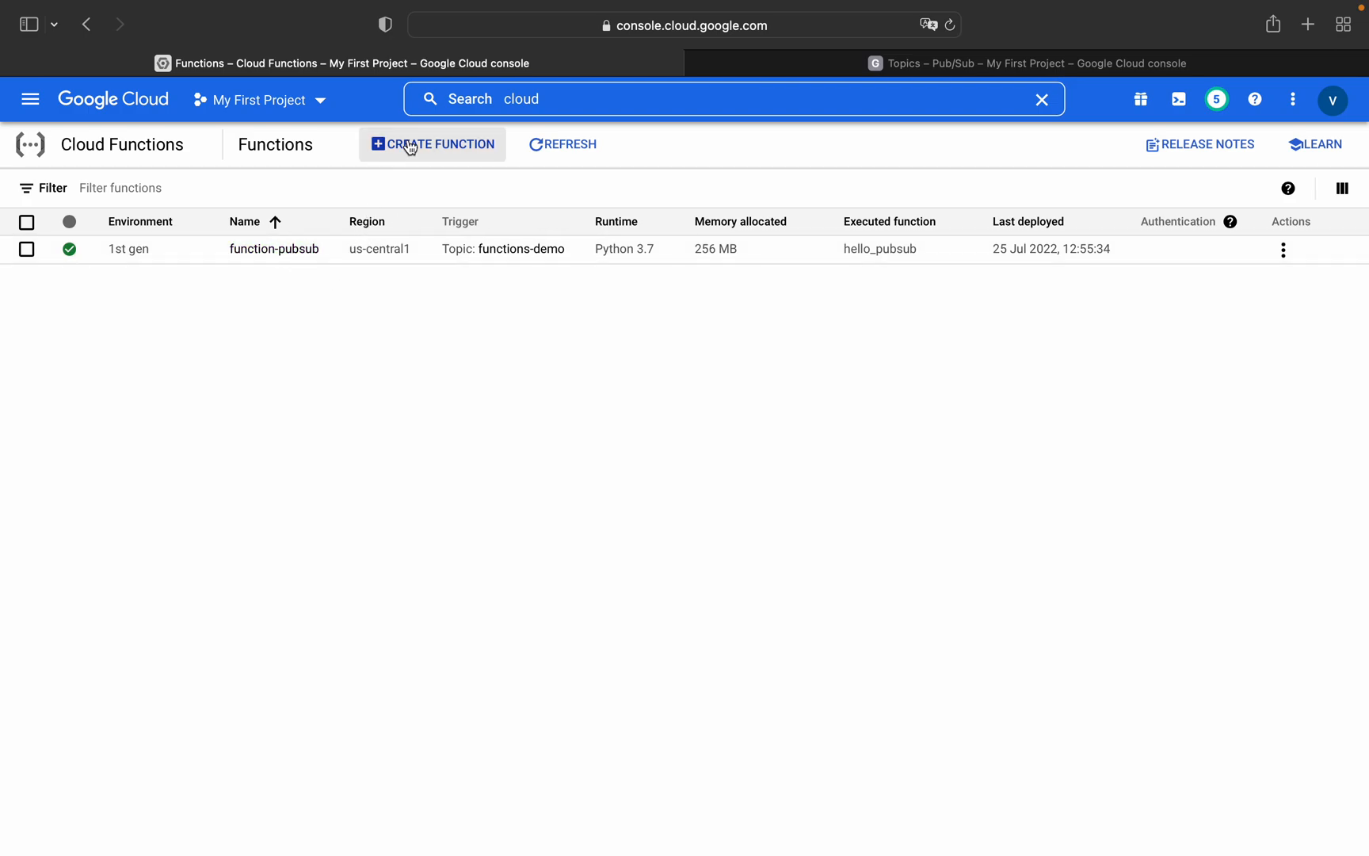
Step: Start a new 1st gen function with Cloud Pub/Sub as its trigger type
click(431, 144)
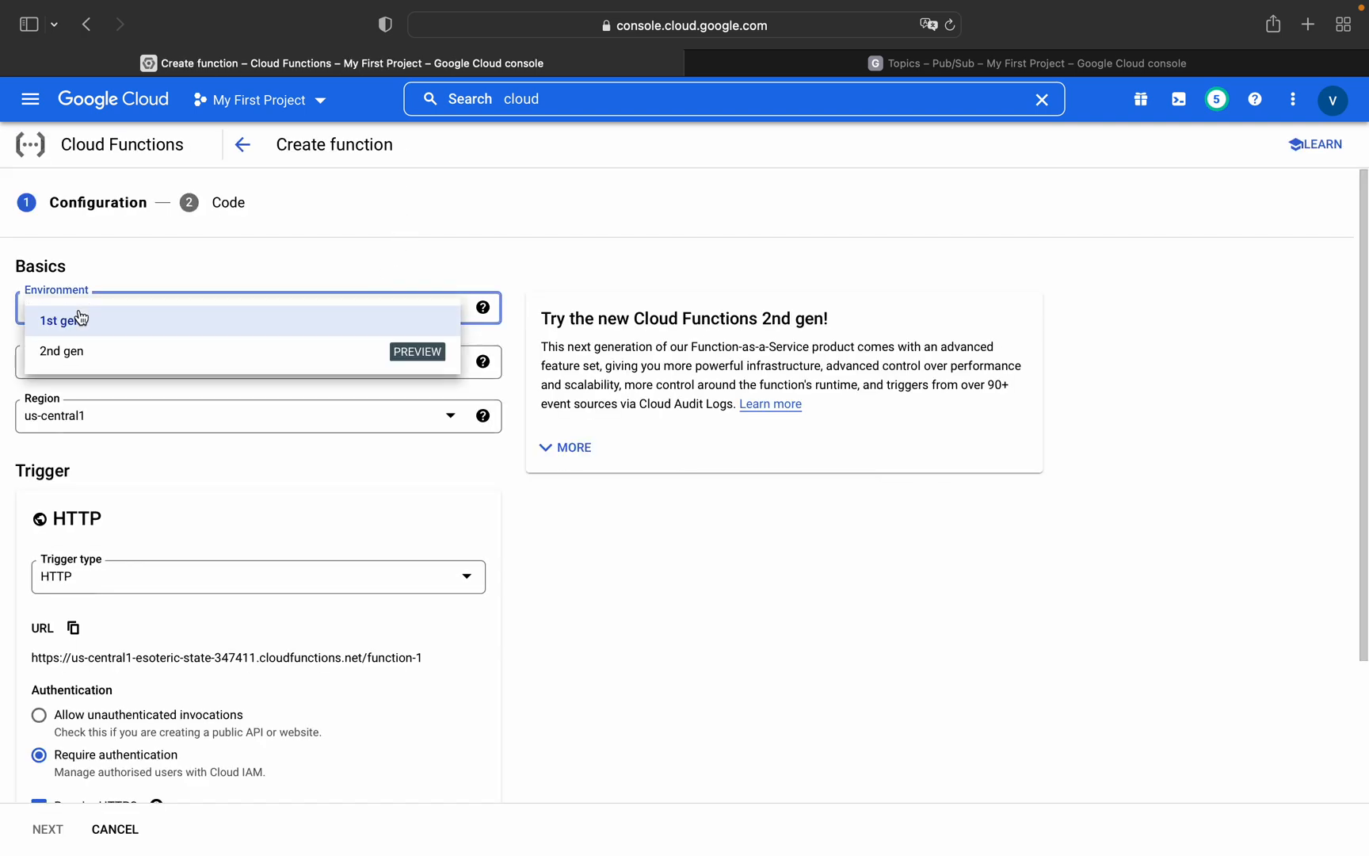
click(63, 320)
text(pubsub-)
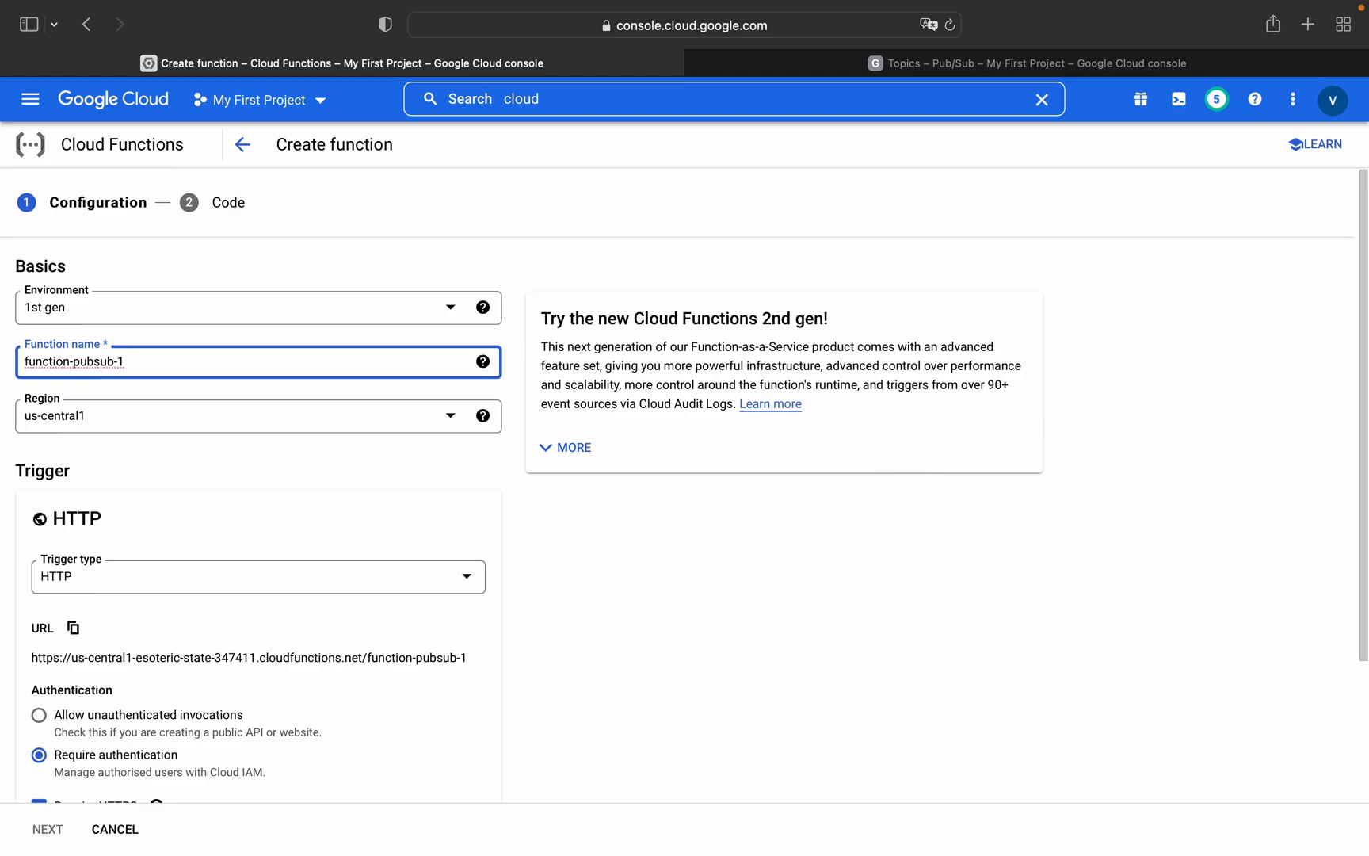
mouse_move(127, 585)
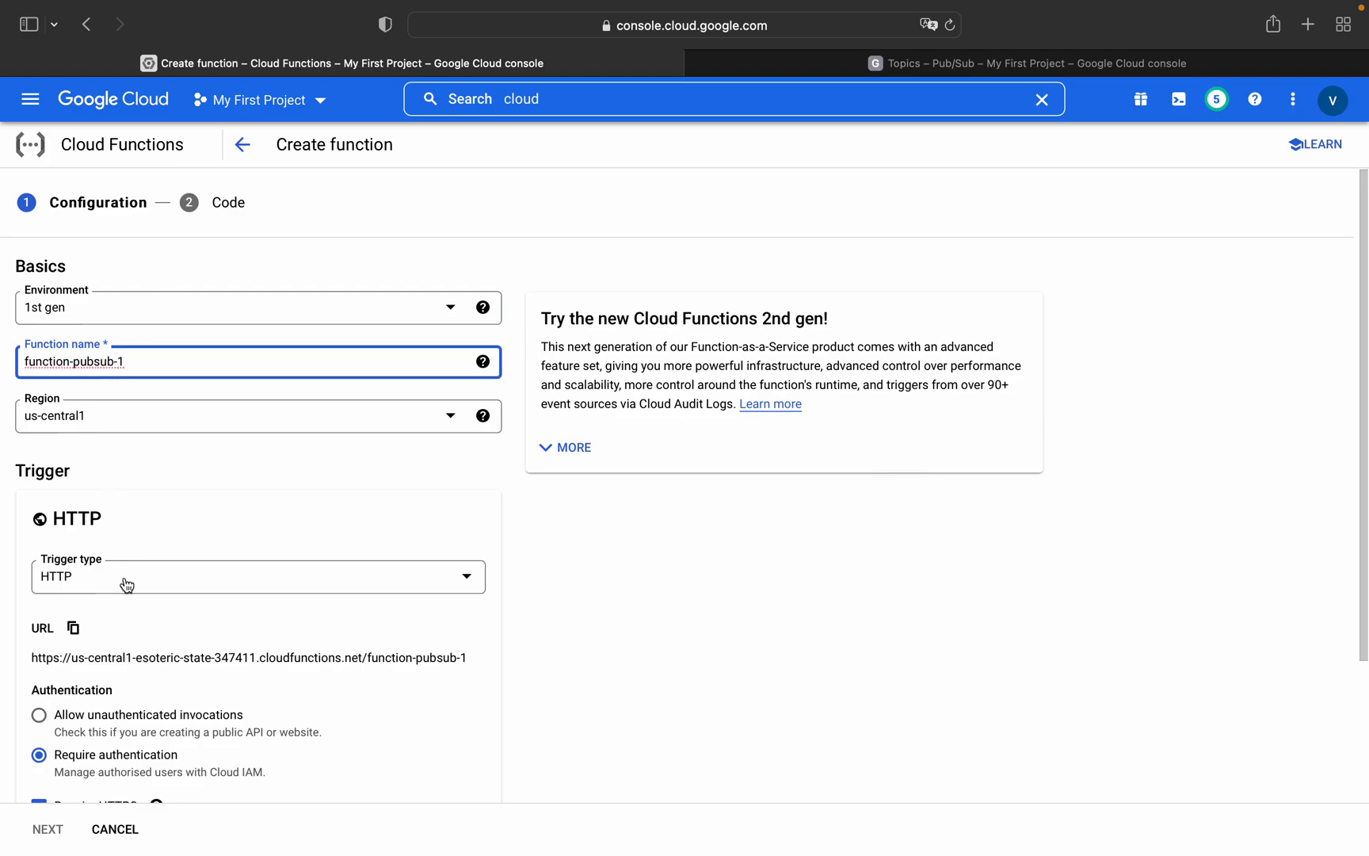
click(257, 577)
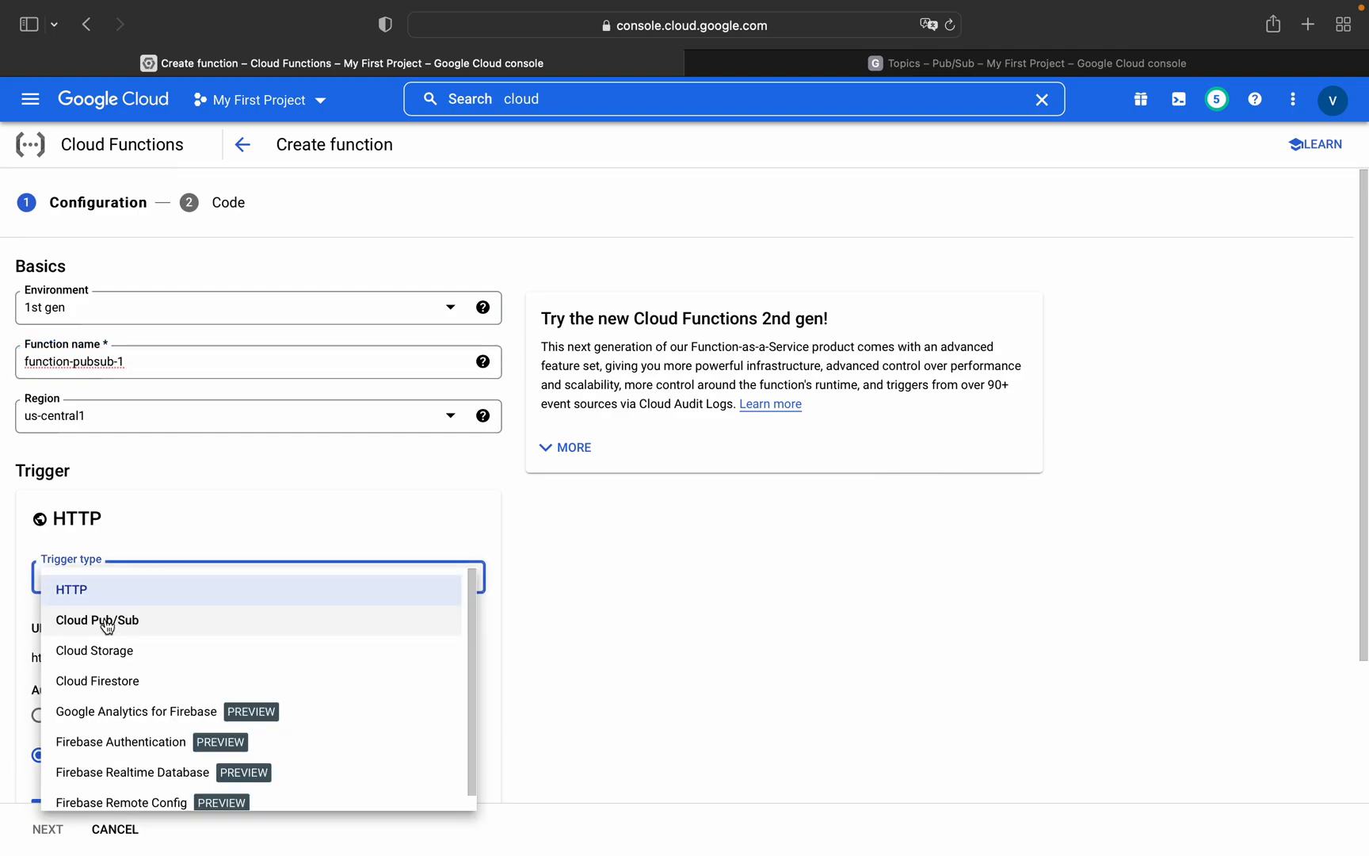
click(96, 619)
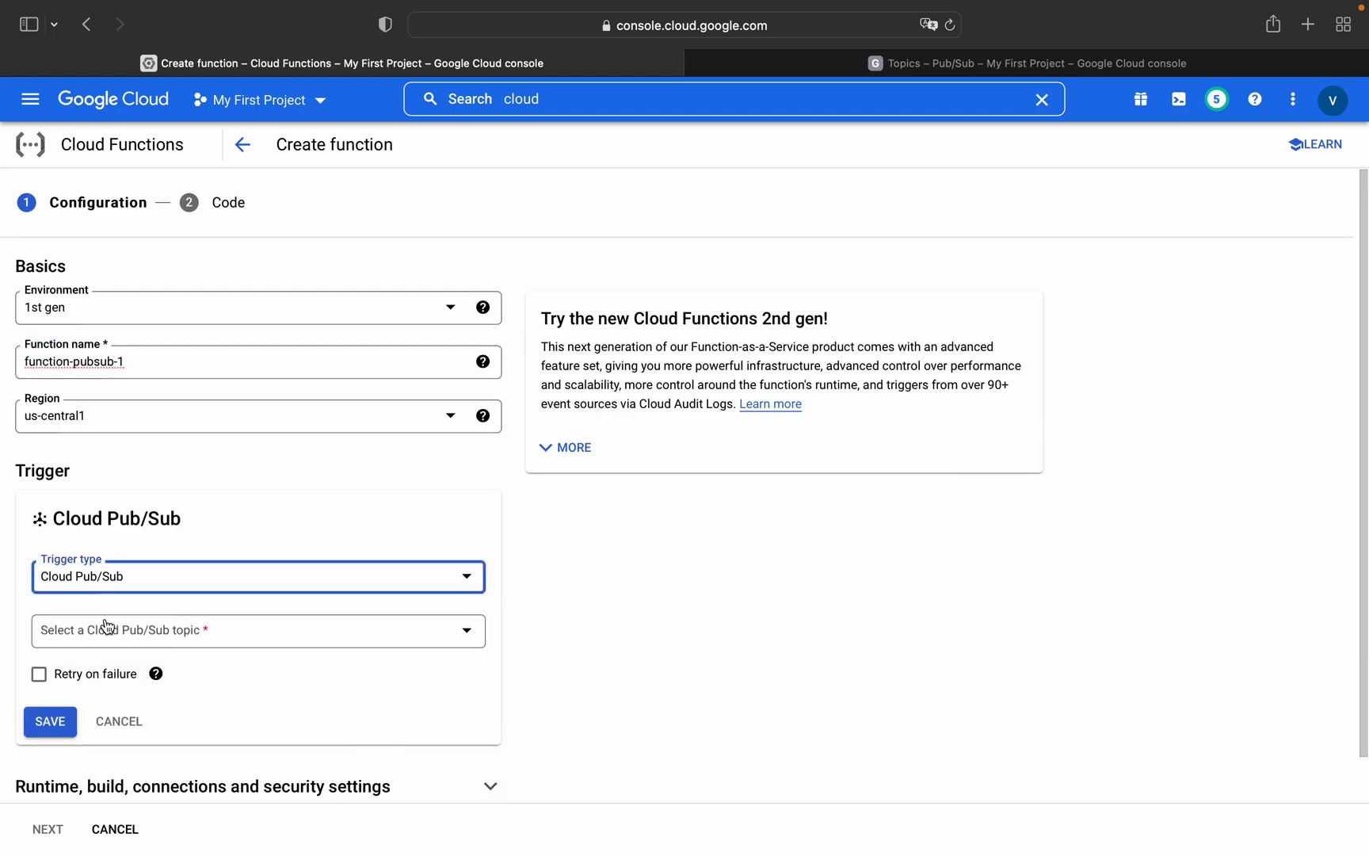
click(258, 629)
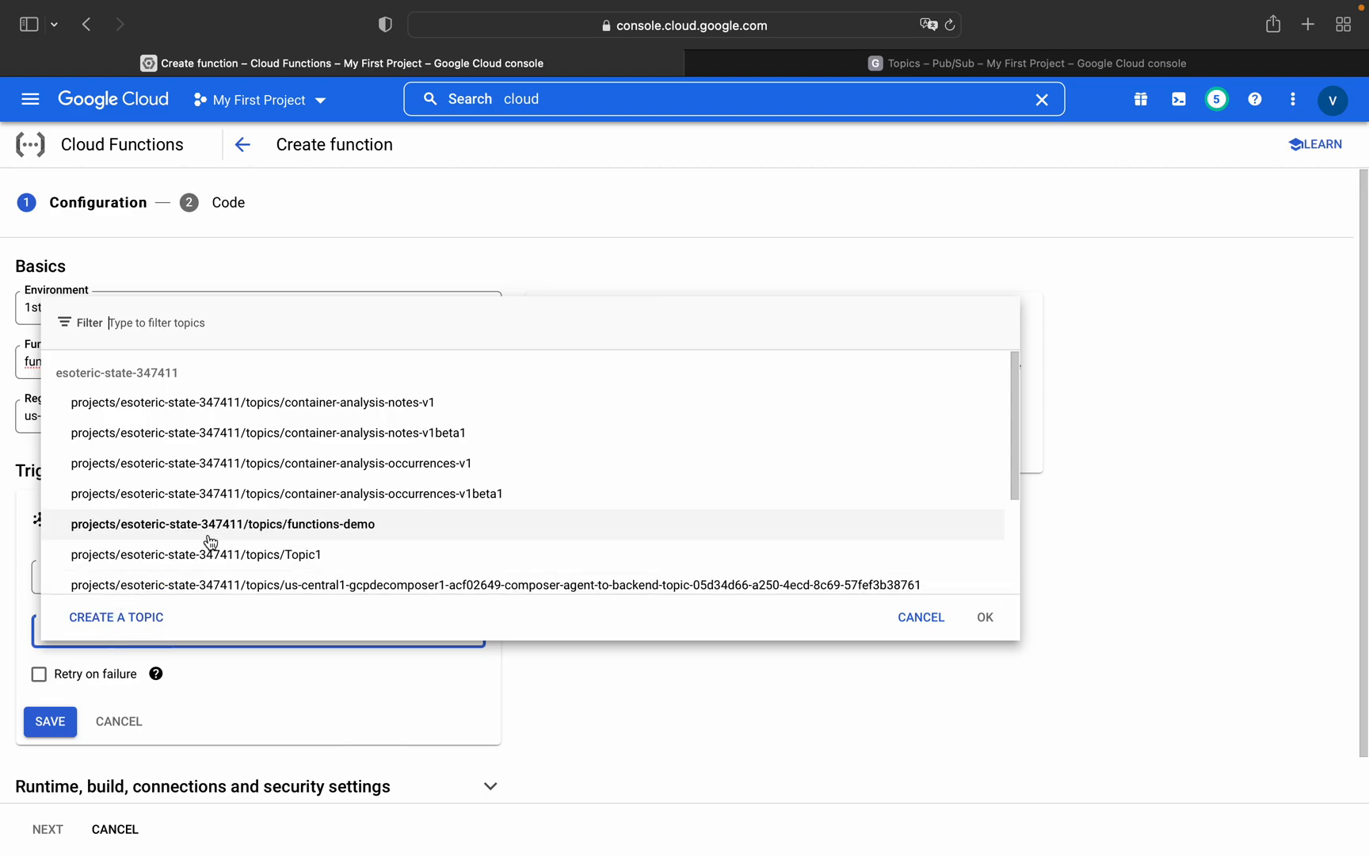
mouse_move(348, 527)
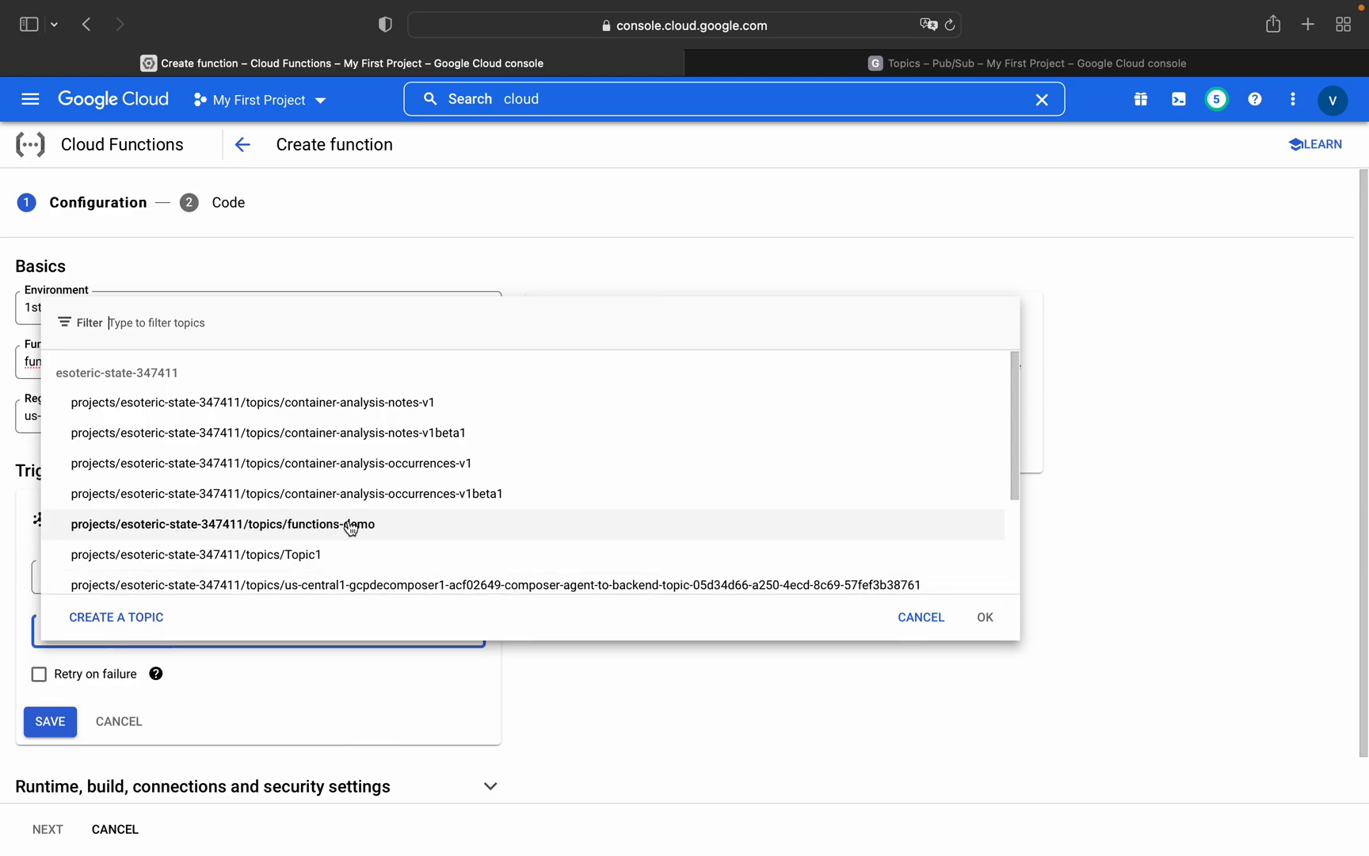
Step: Begin creating a topic functions-demo2, abandon it, and pick the existing functions-demo topic
click(116, 617)
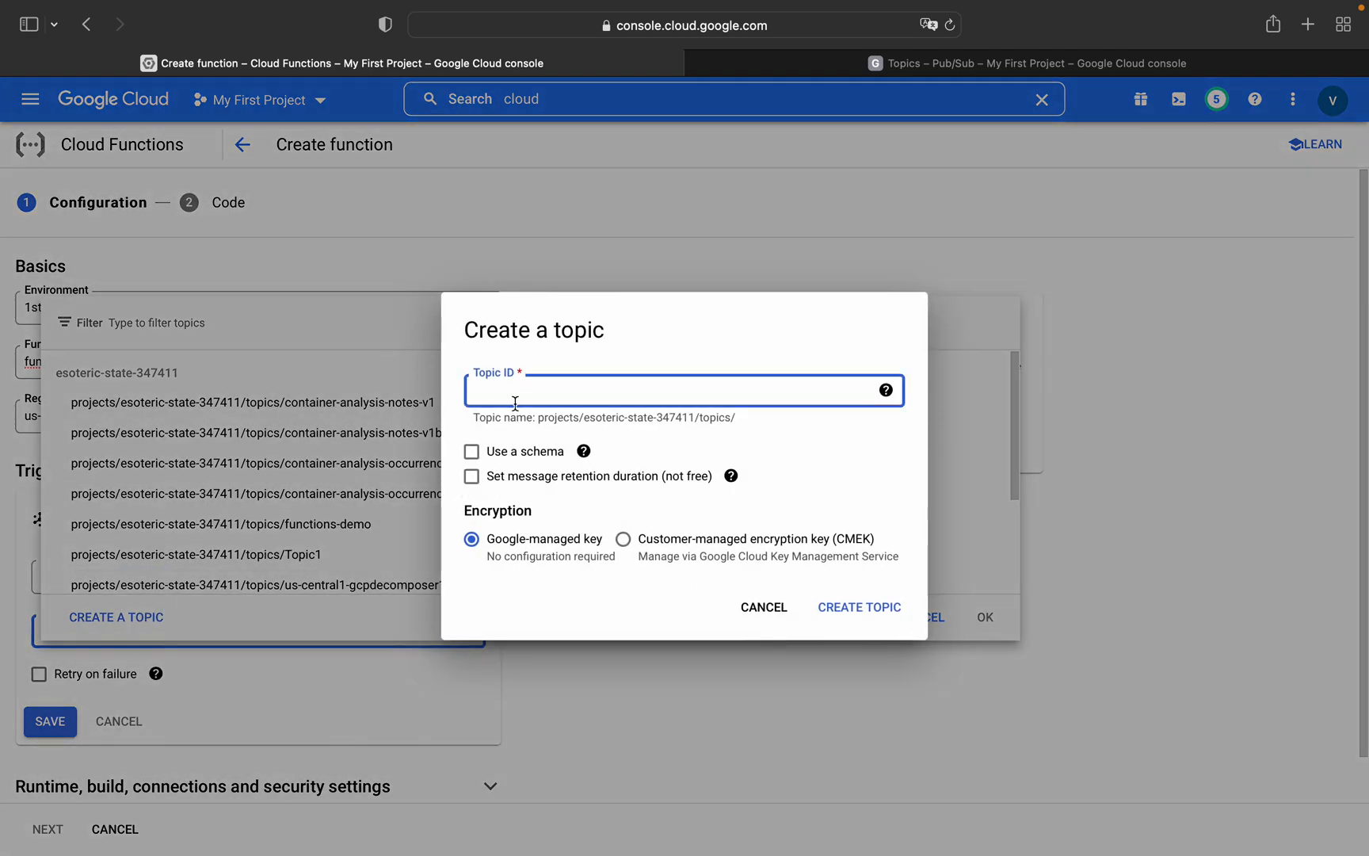
text(func)
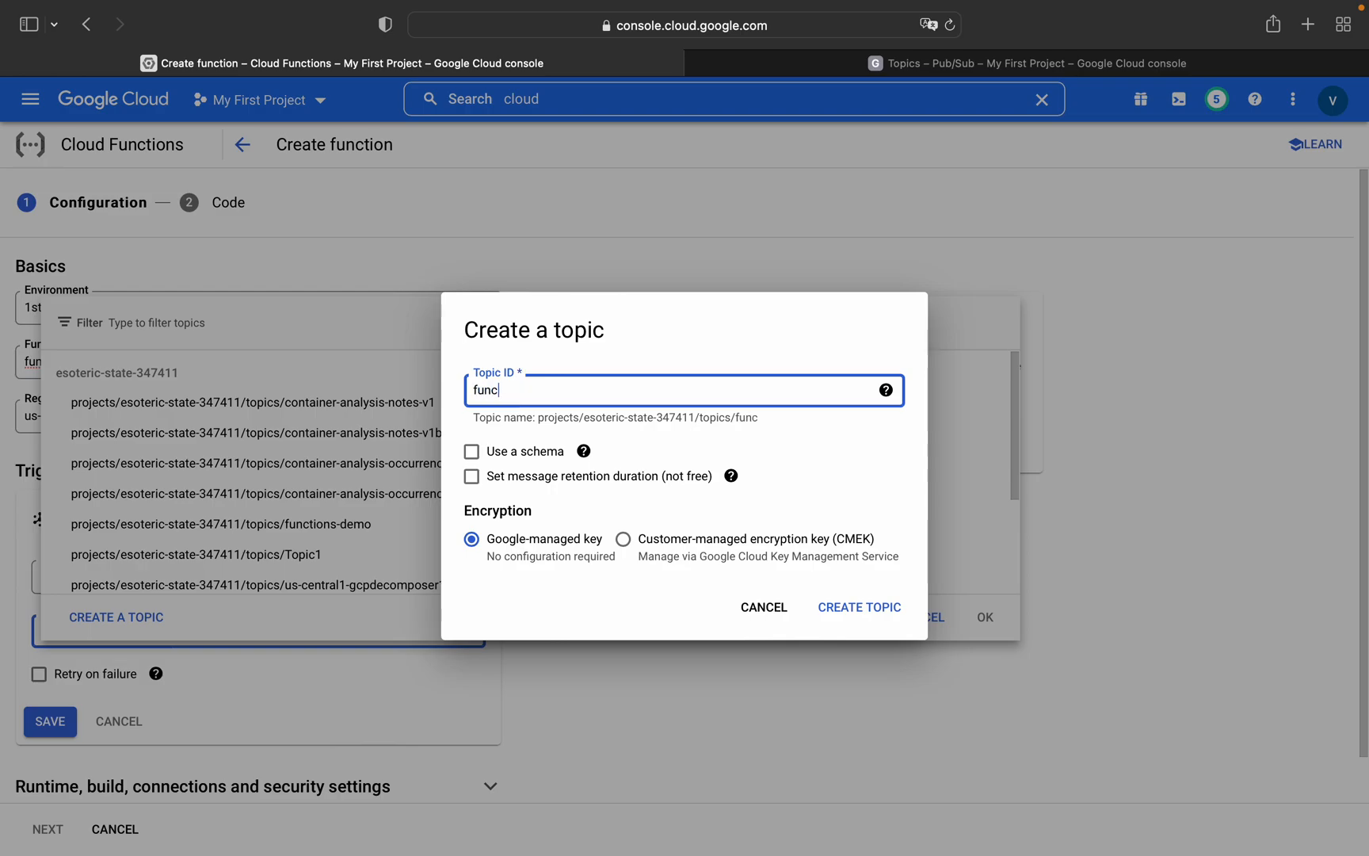
text(functions-demo2)
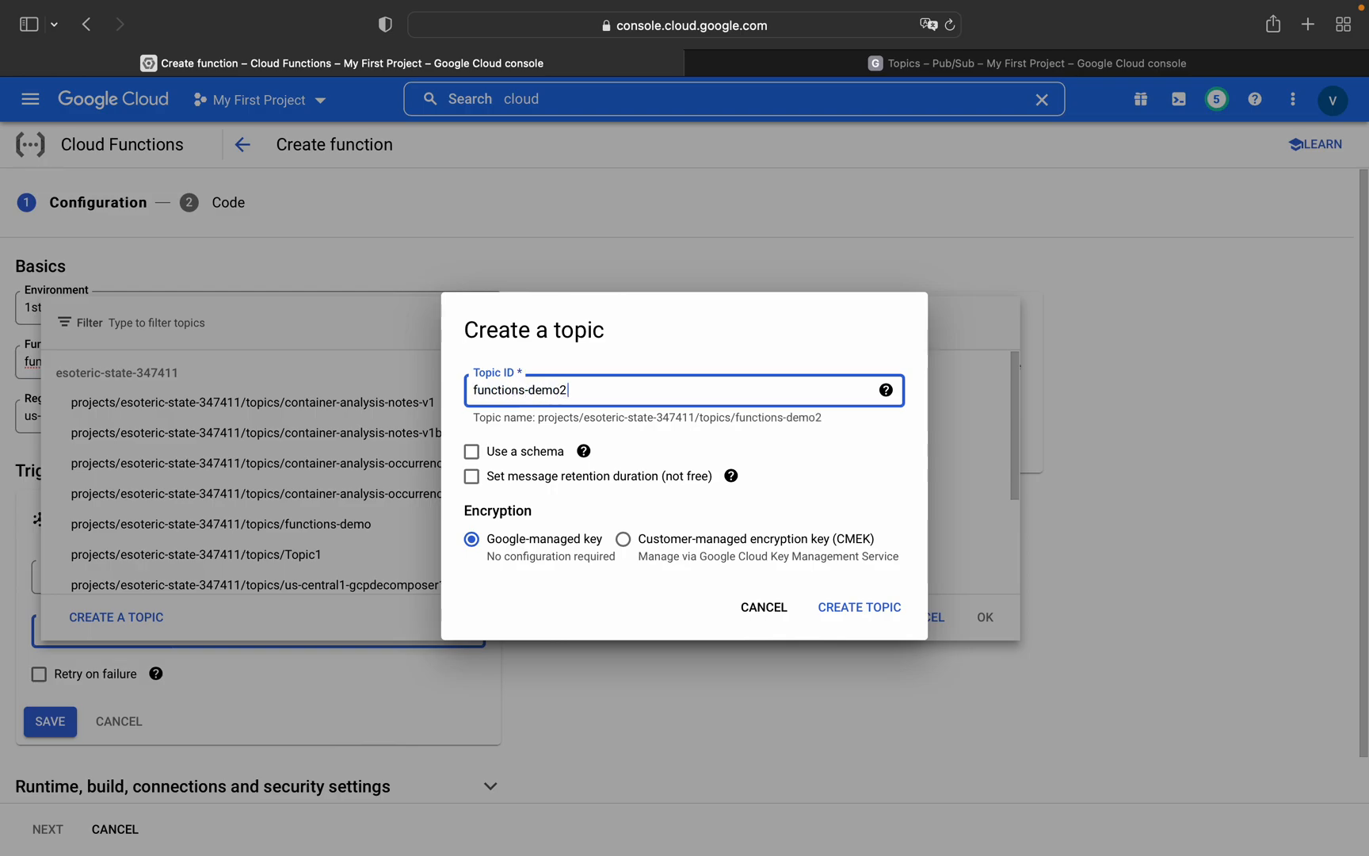
click(762, 607)
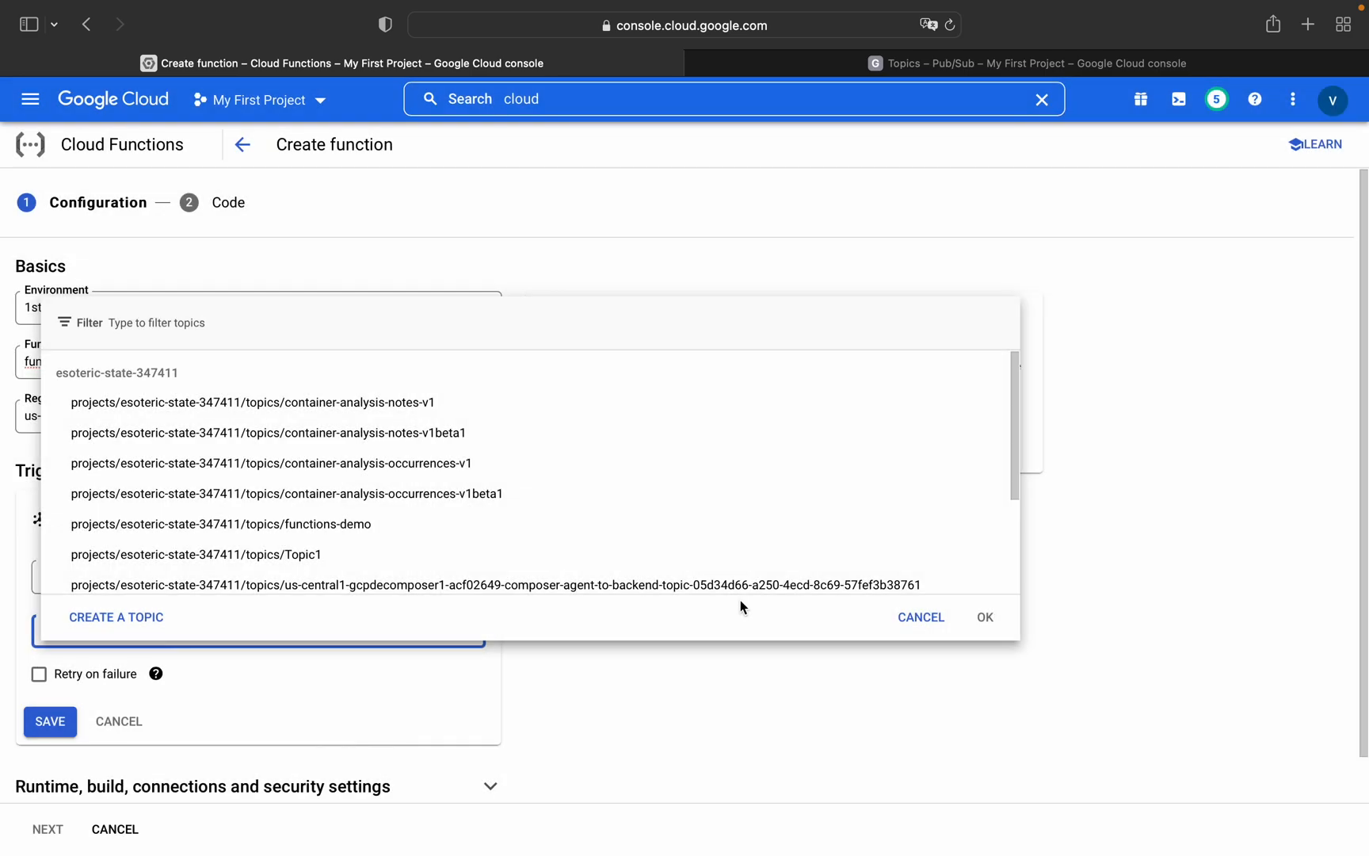
mouse_move(220, 525)
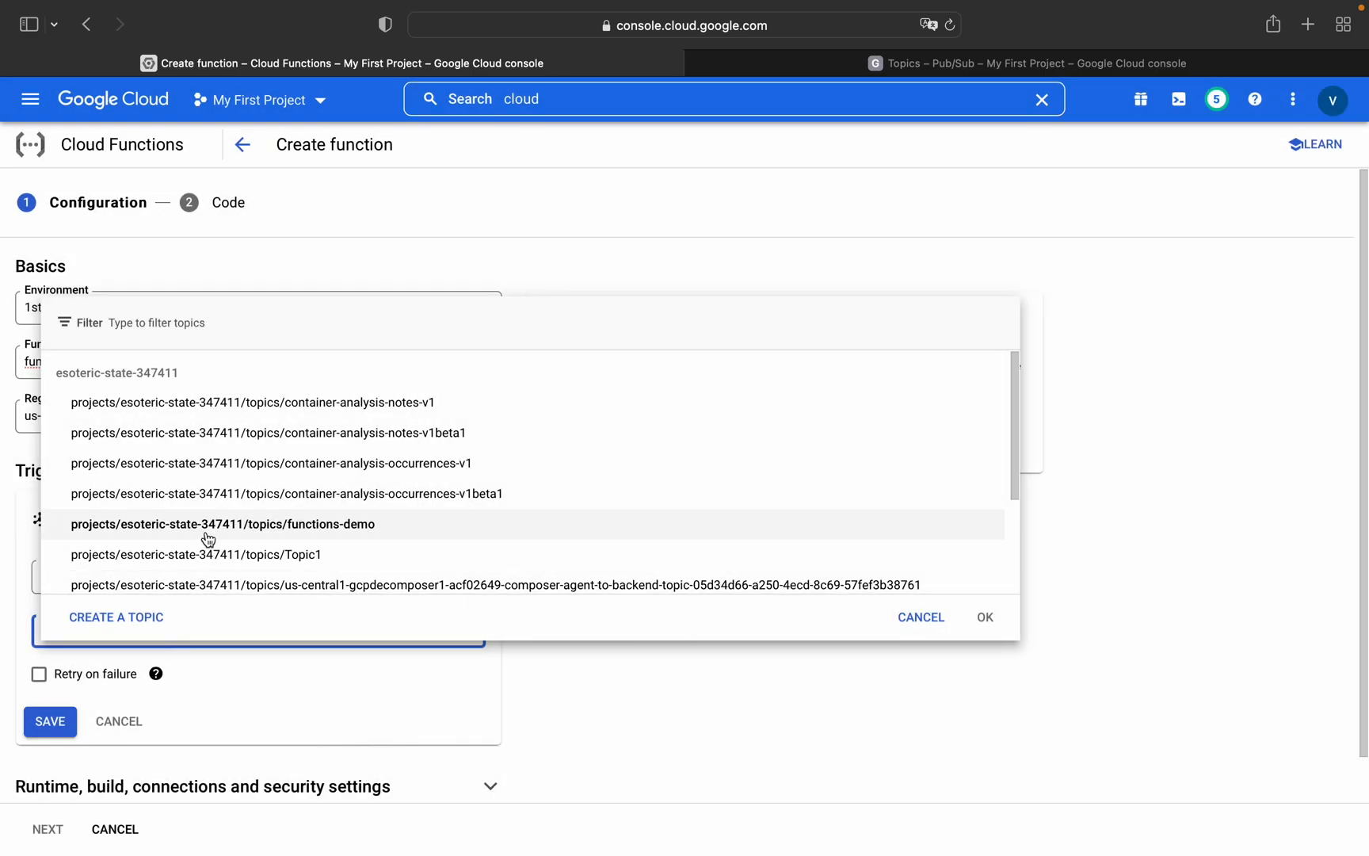
click(222, 525)
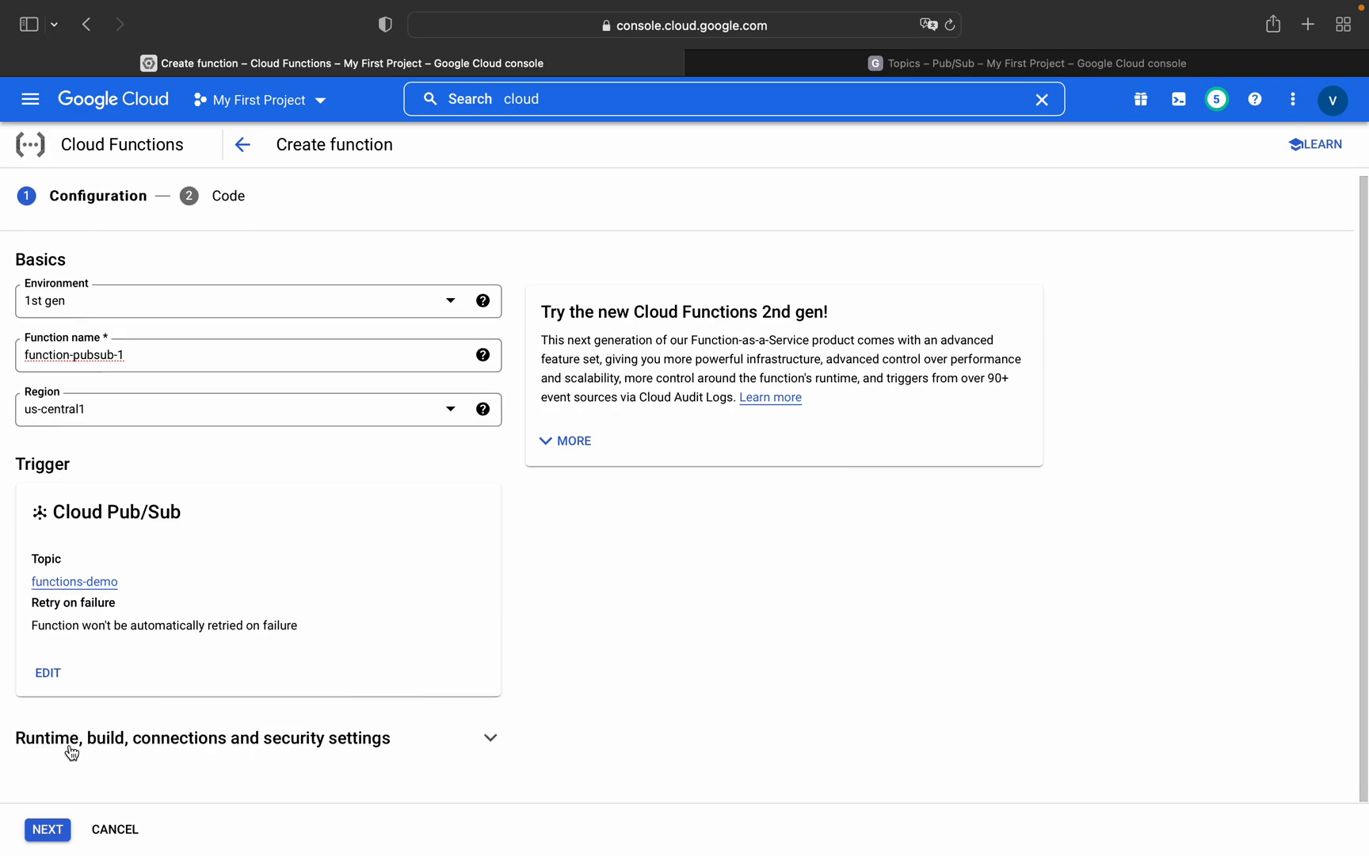
mouse_move(284, 692)
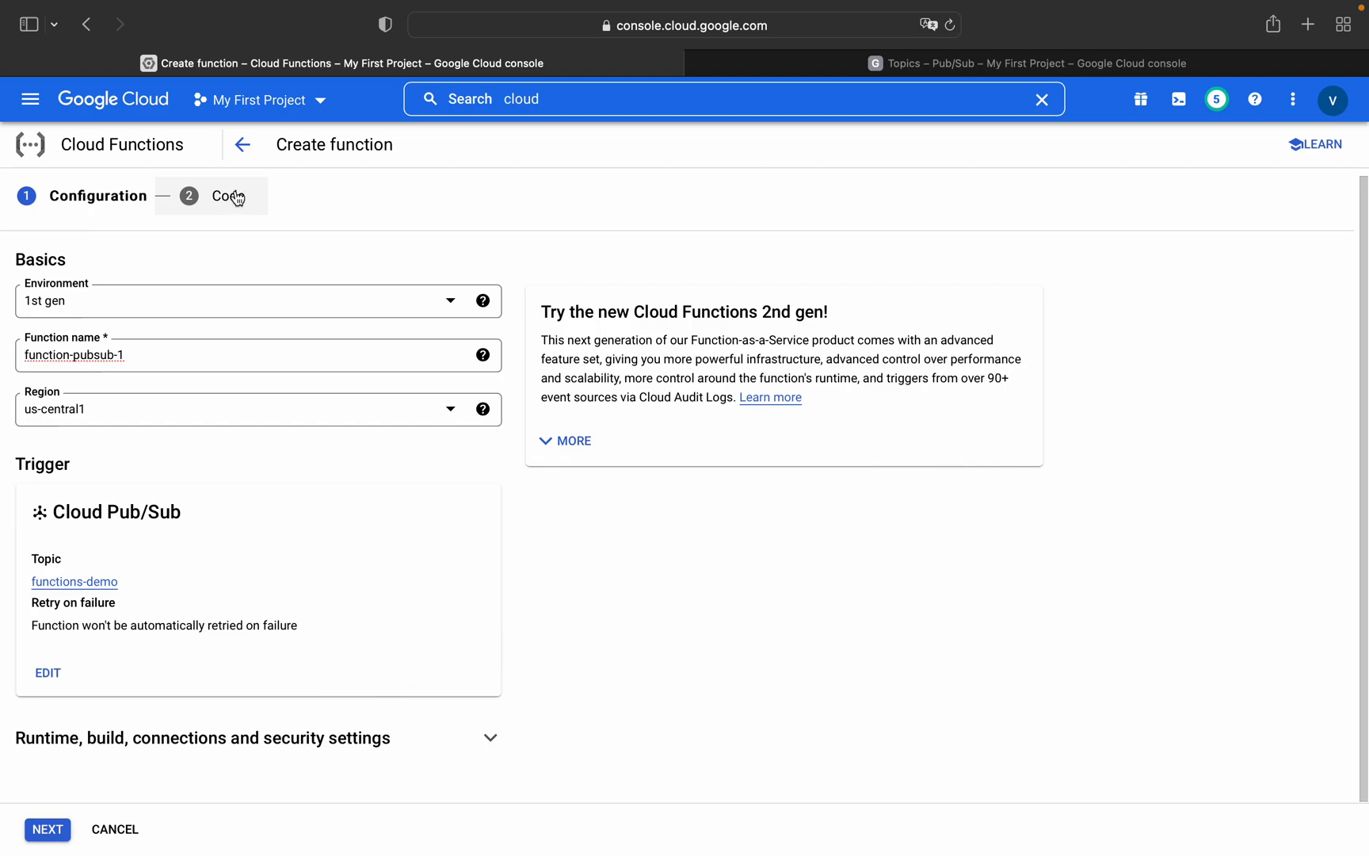
Step: Move to the Code step and choose the Python 3.7 runtime with entry point hello_pubsub
click(48, 829)
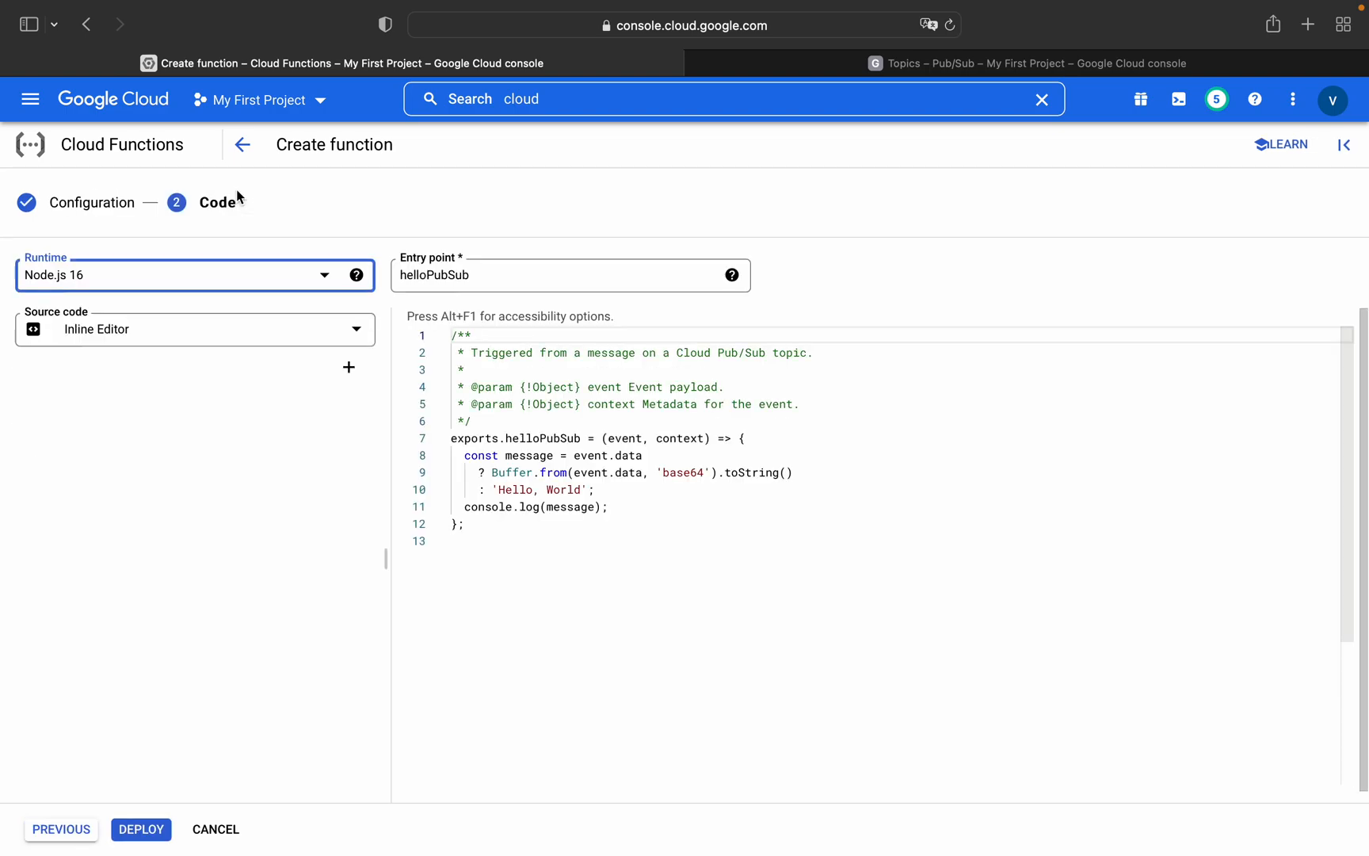
click(193, 274)
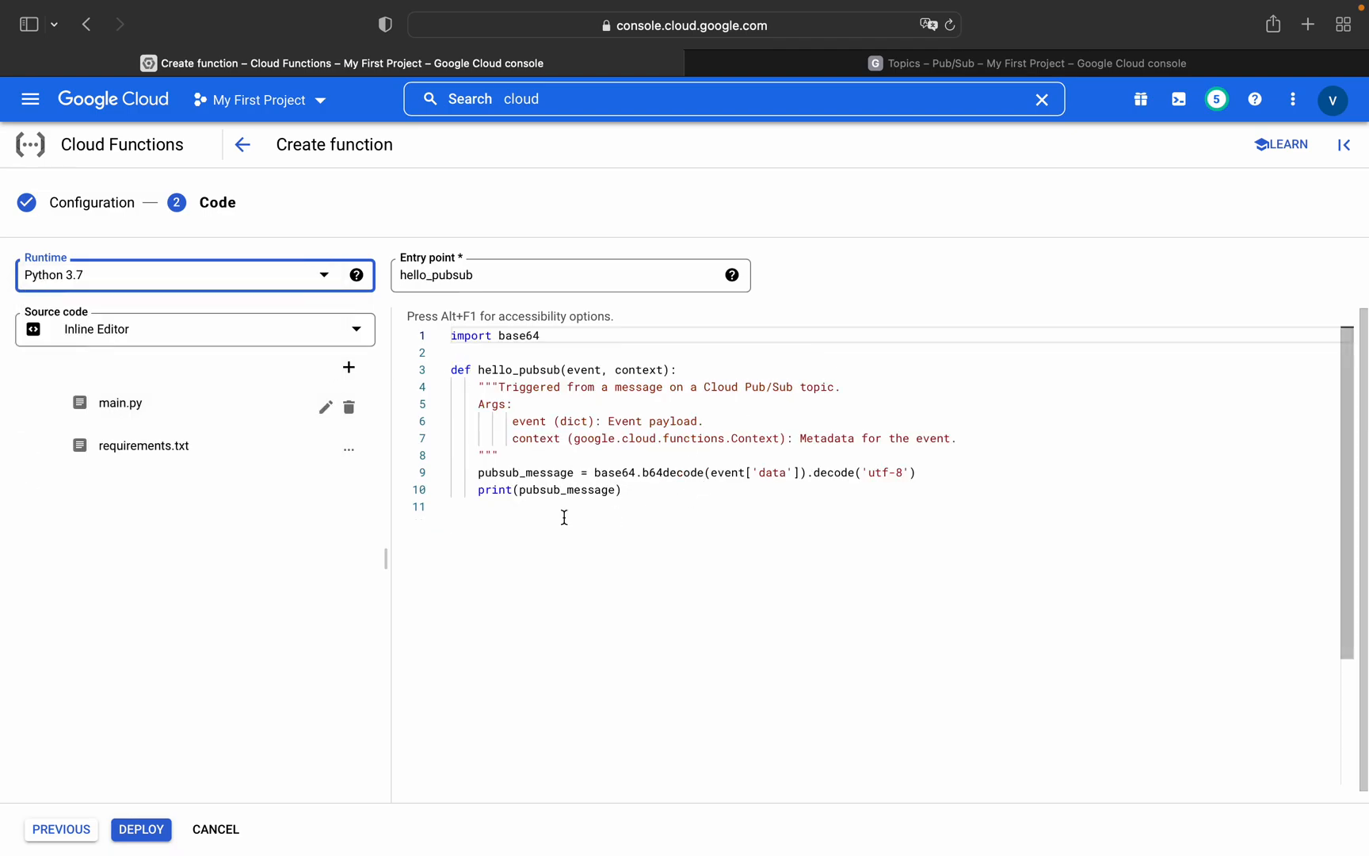
mouse_move(598, 406)
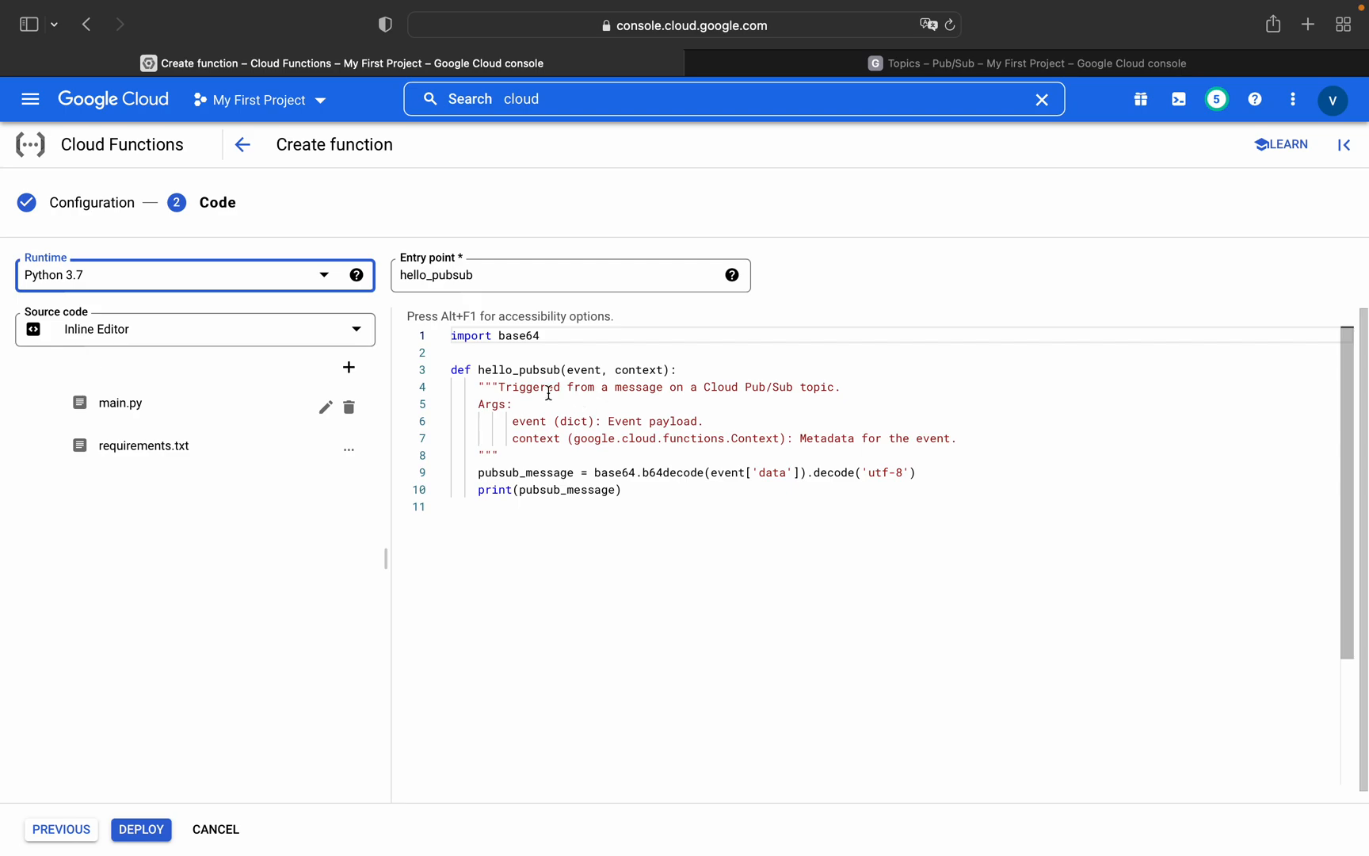
mouse_move(475, 387)
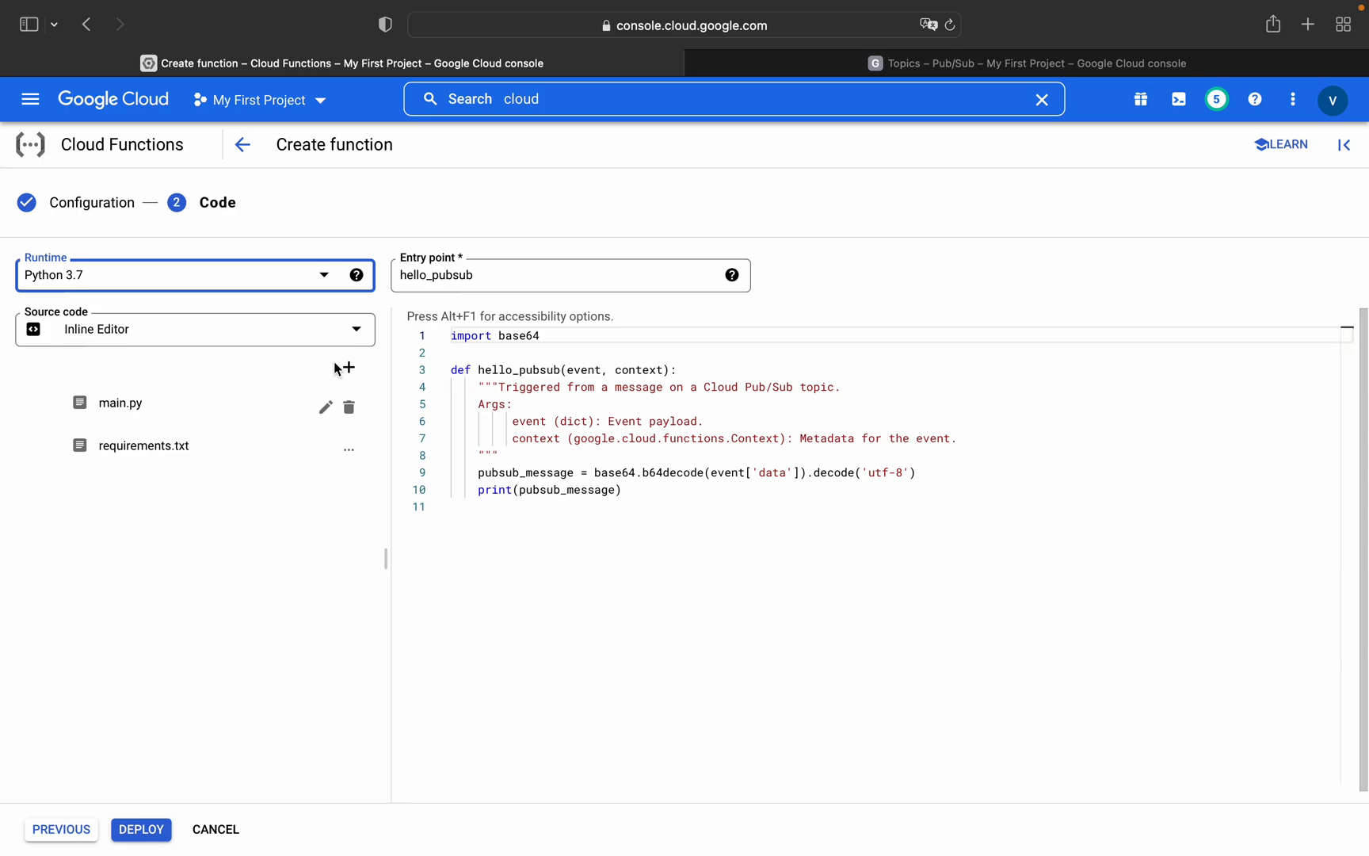
mouse_move(337, 366)
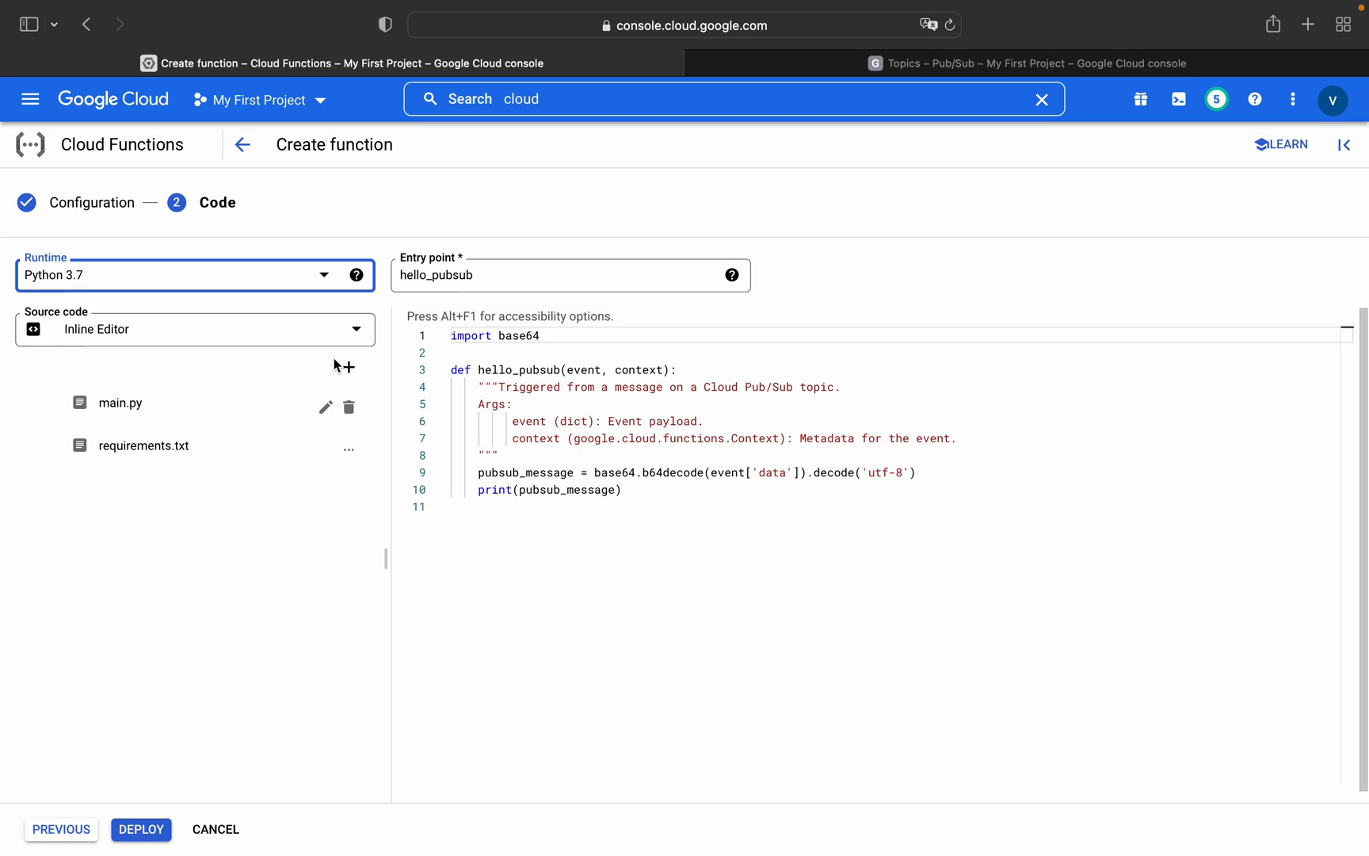
mouse_move(236, 612)
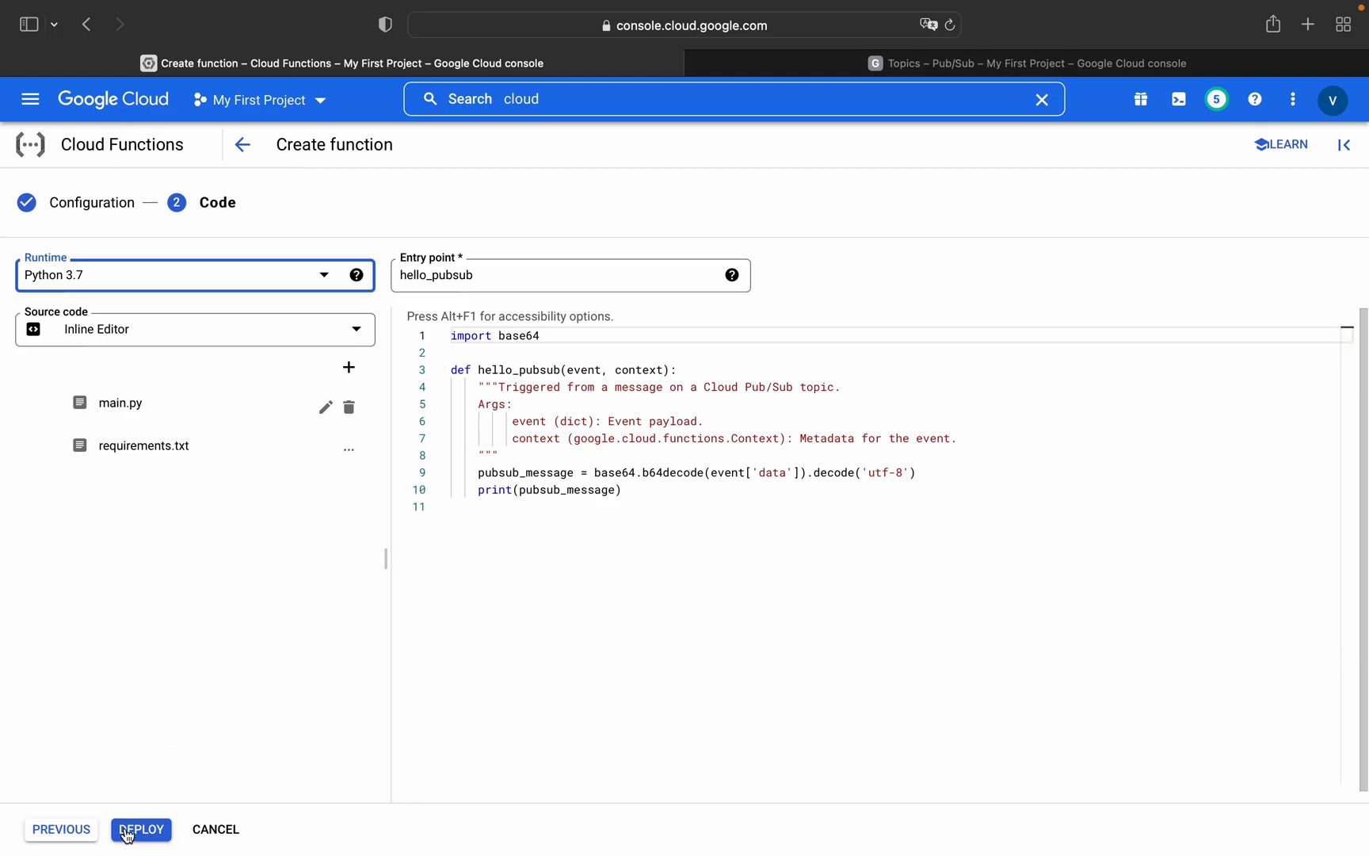
Step: Deploy the new function and switch over to the Pub/Sub Topics page
click(60, 829)
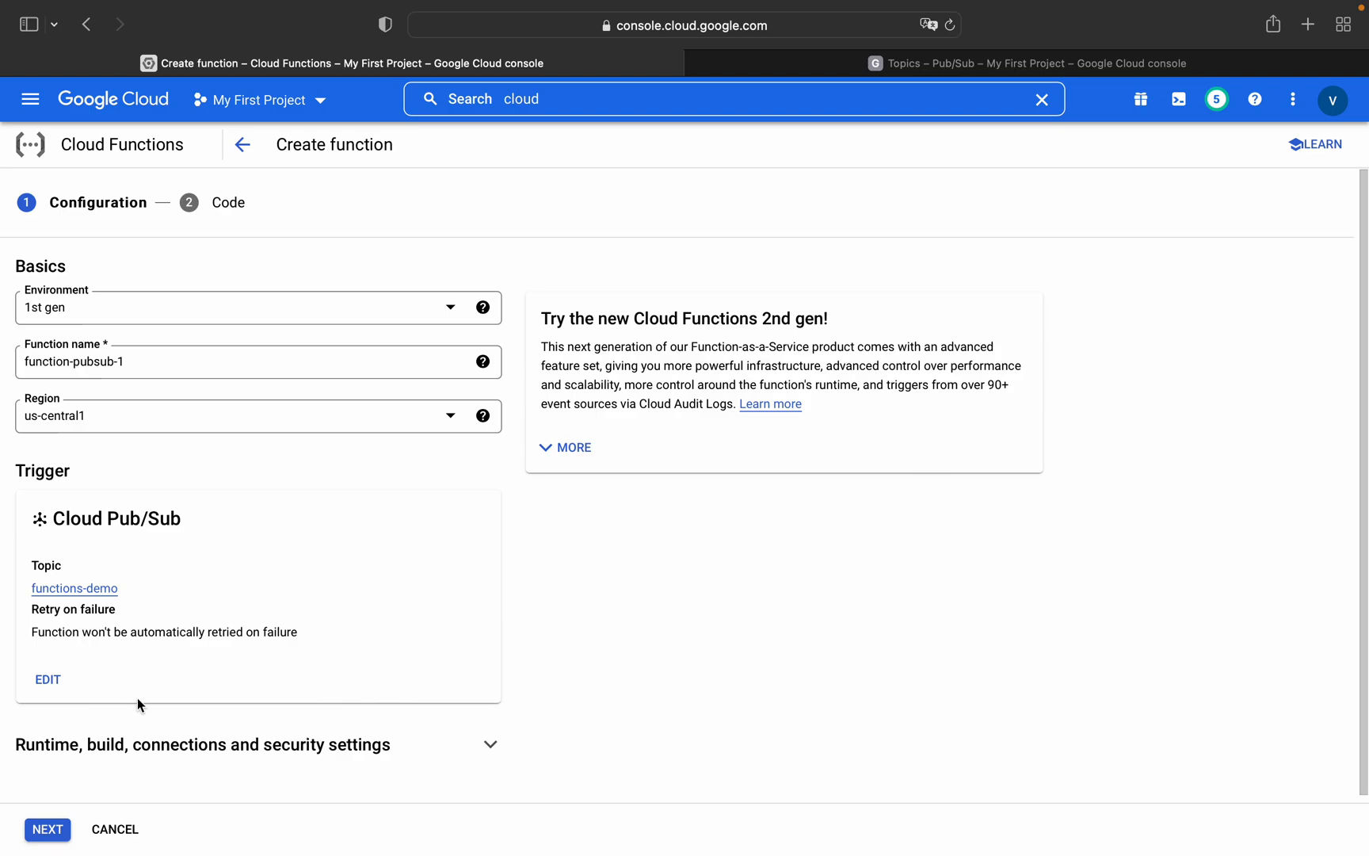
click(47, 829)
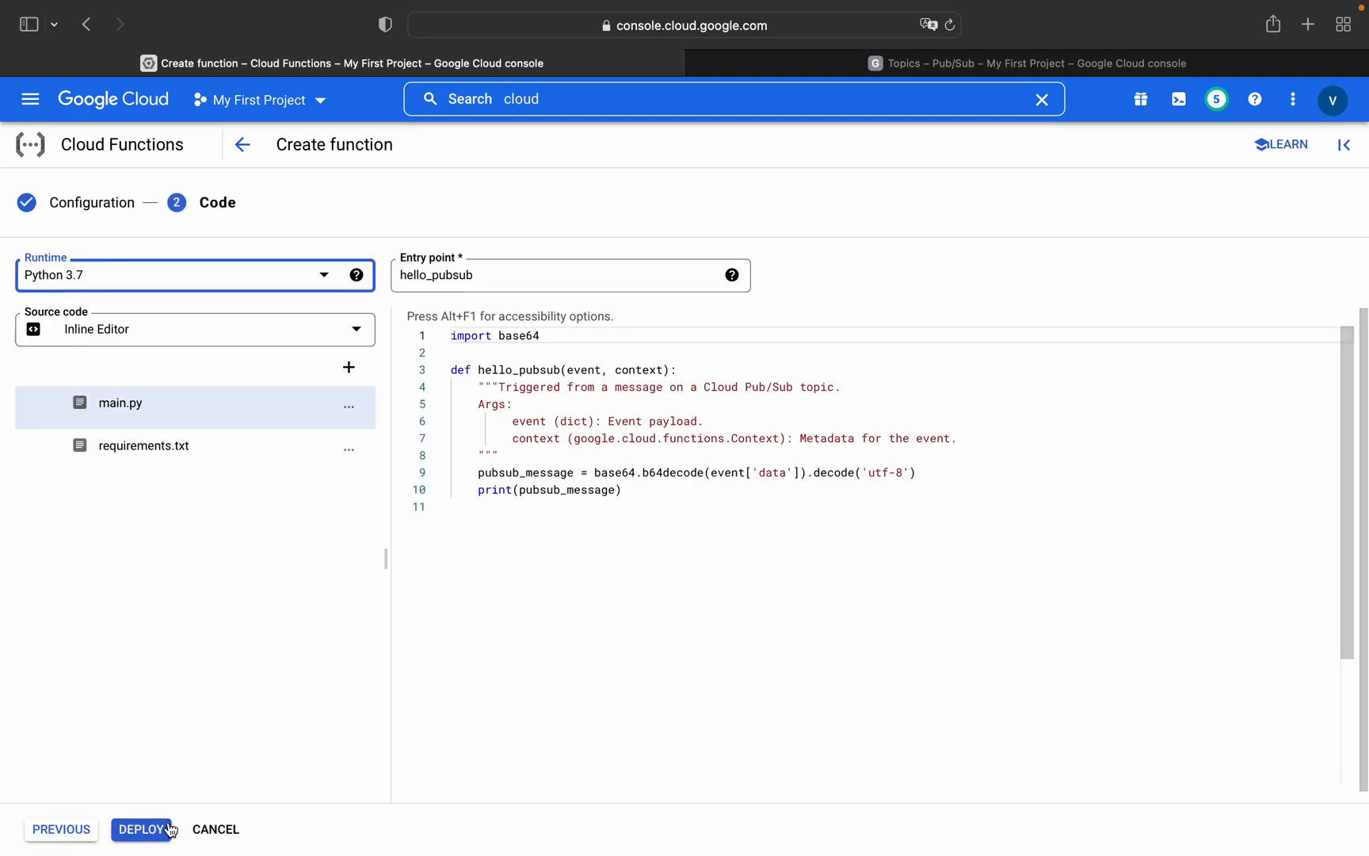
click(141, 828)
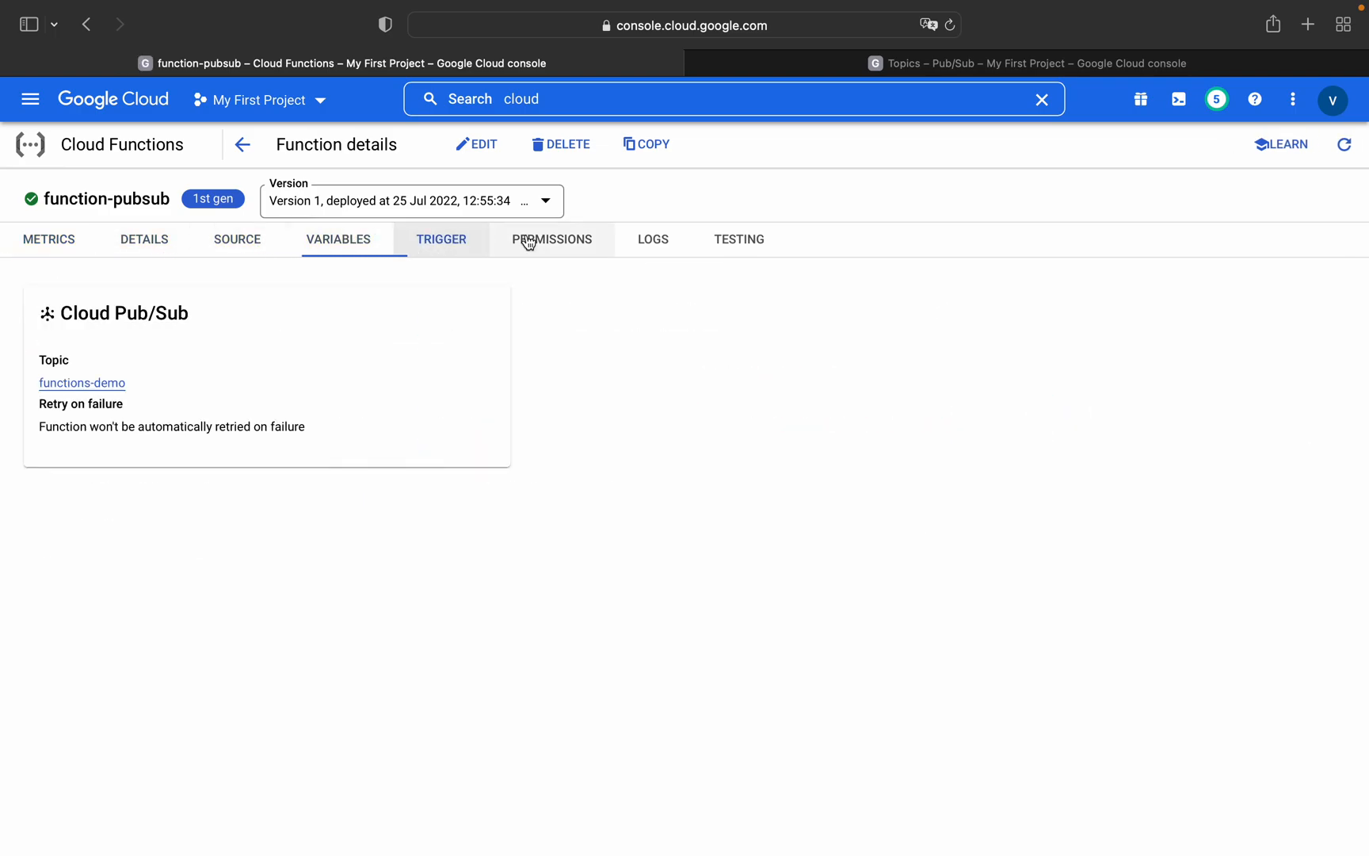
click(653, 237)
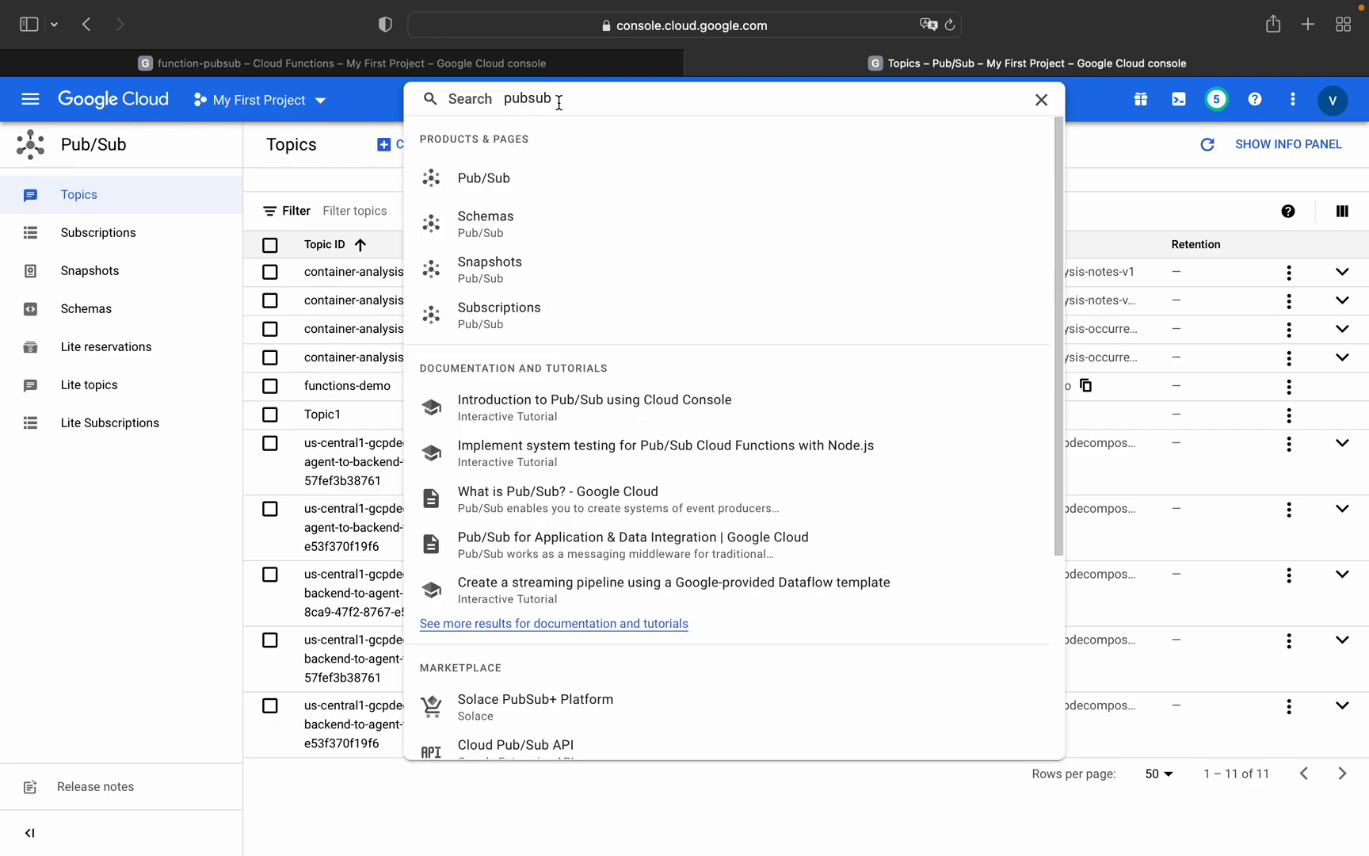
Step: Browse the navigation menu, then open the functions-demo topic and its Messages section
click(30, 98)
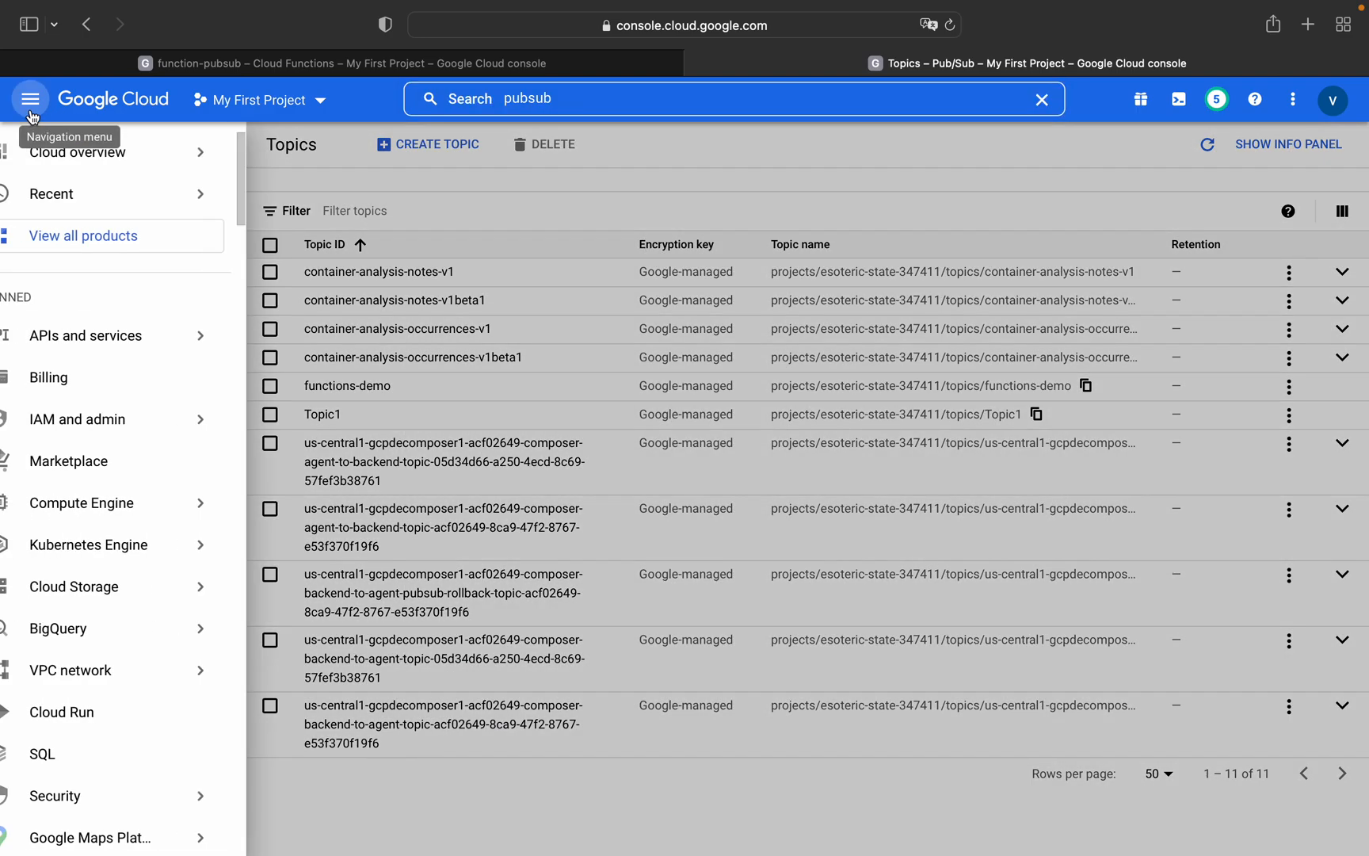
scroll(down, 3)
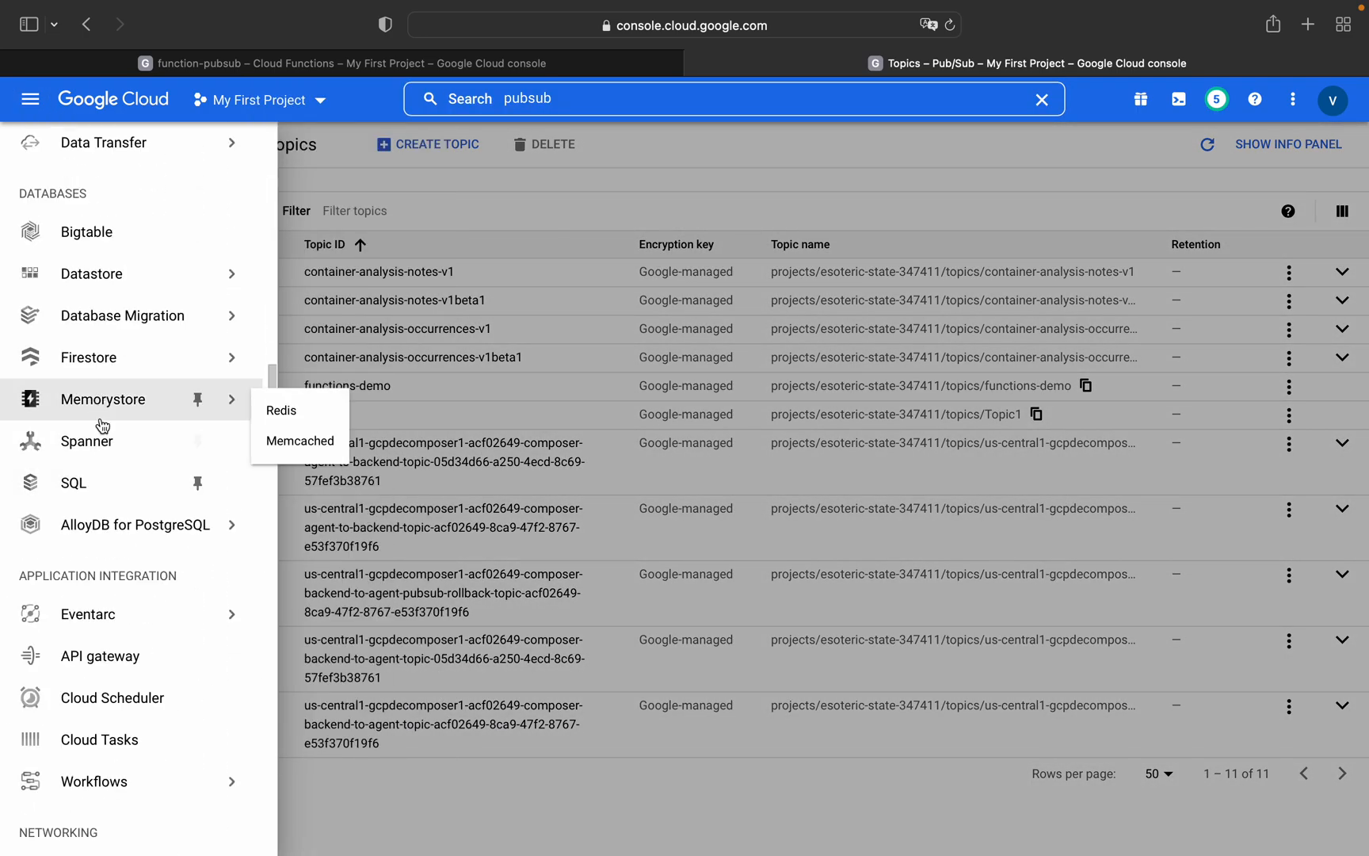
scroll(down, 3)
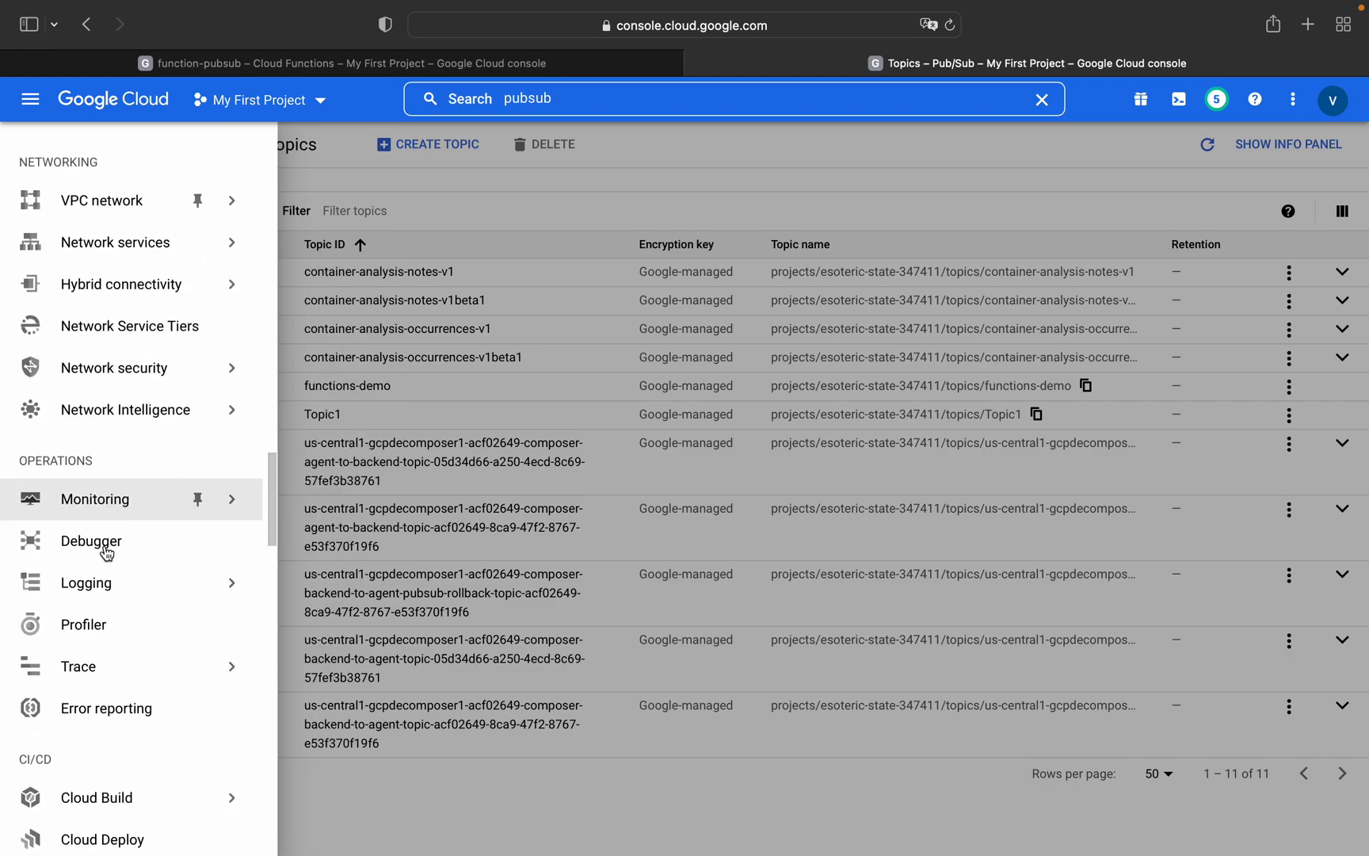
scroll(down, 3)
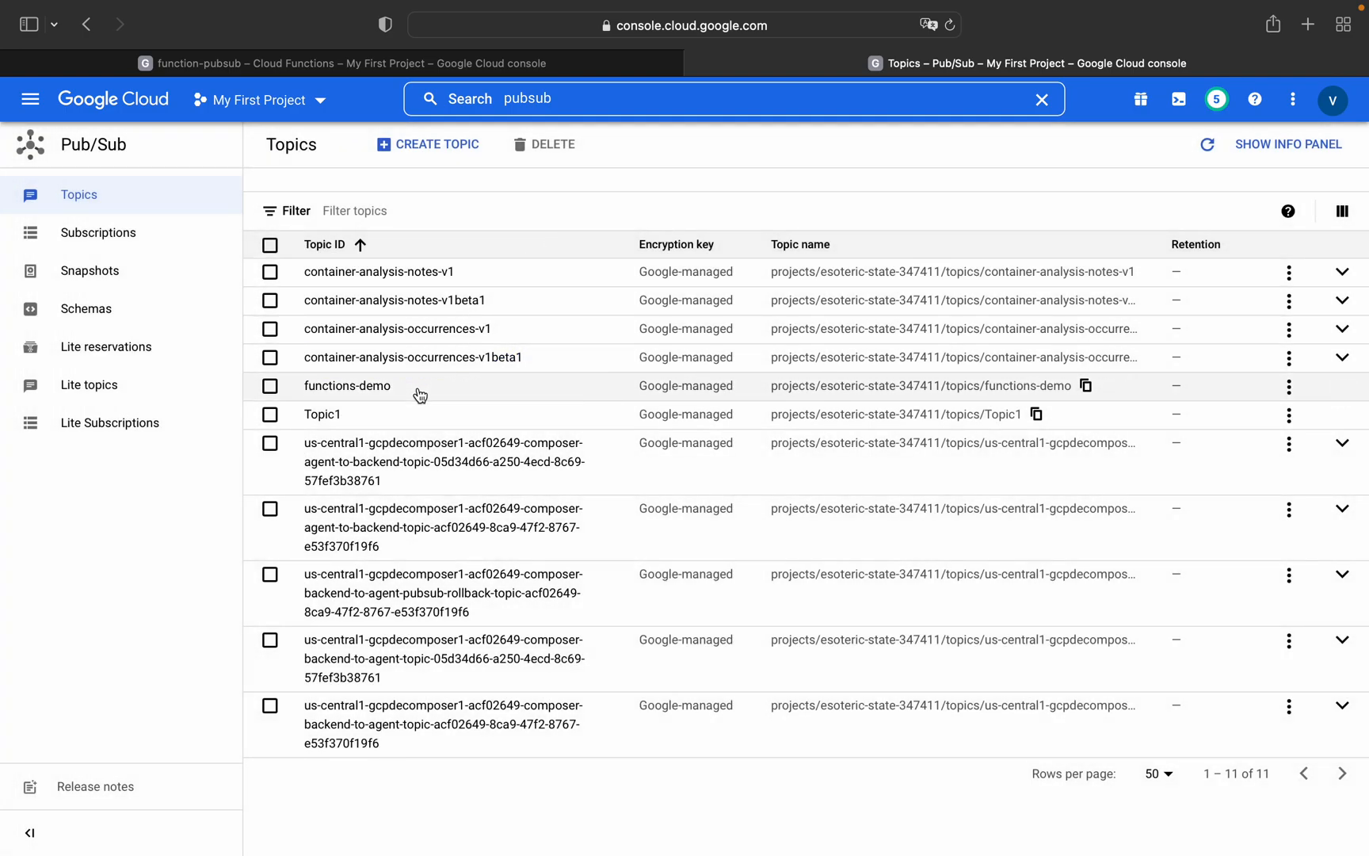
mouse_move(347, 385)
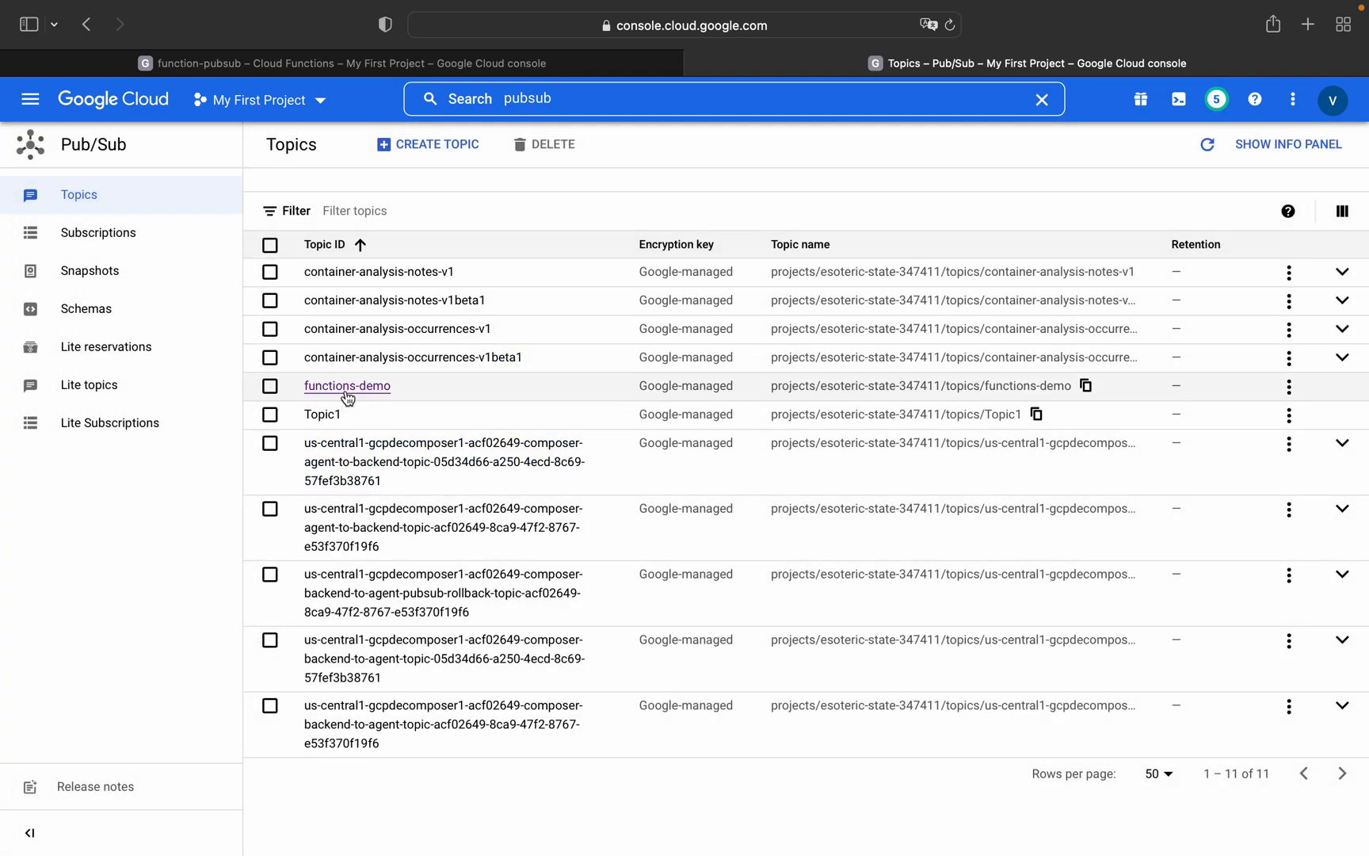
click(347, 386)
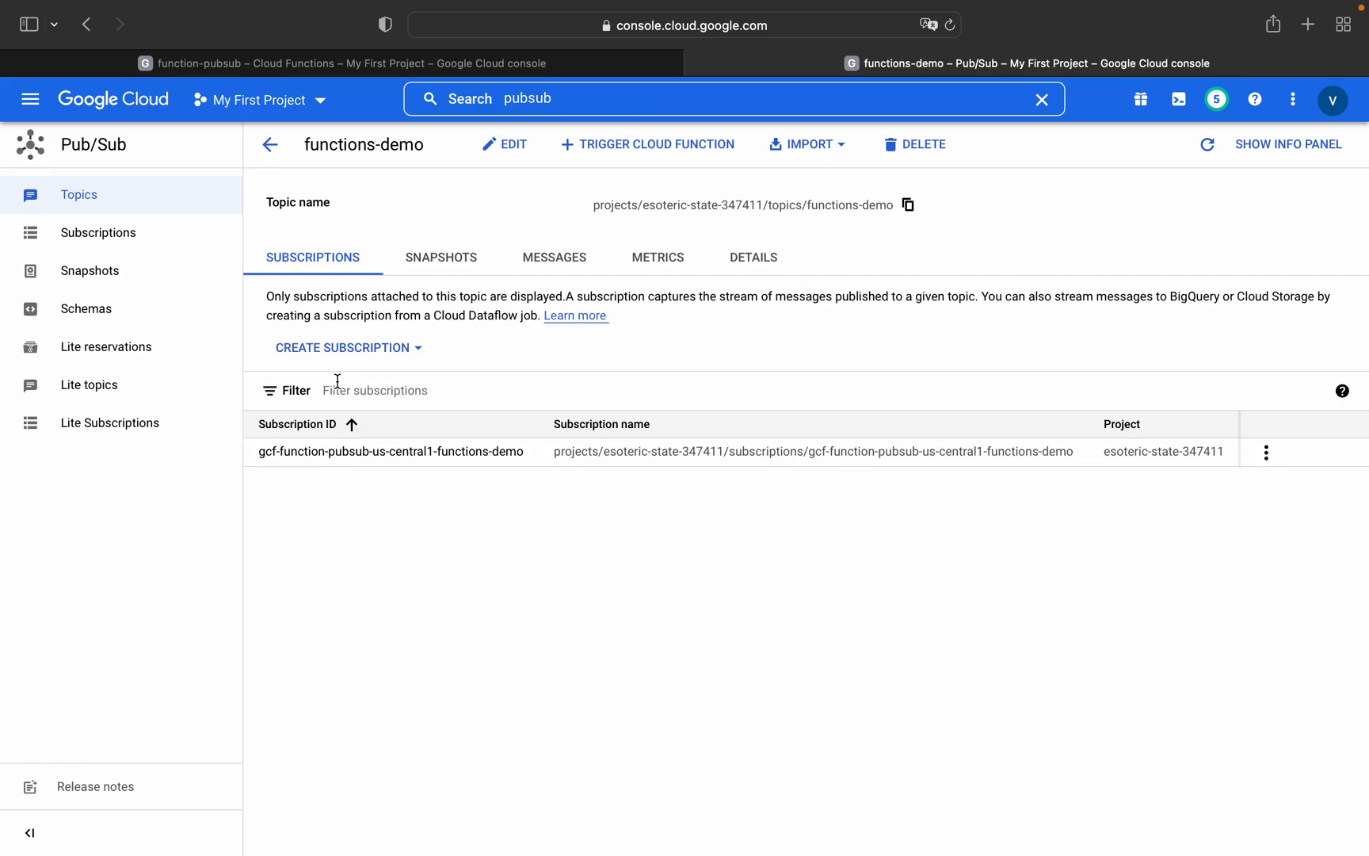
mouse_move(469, 195)
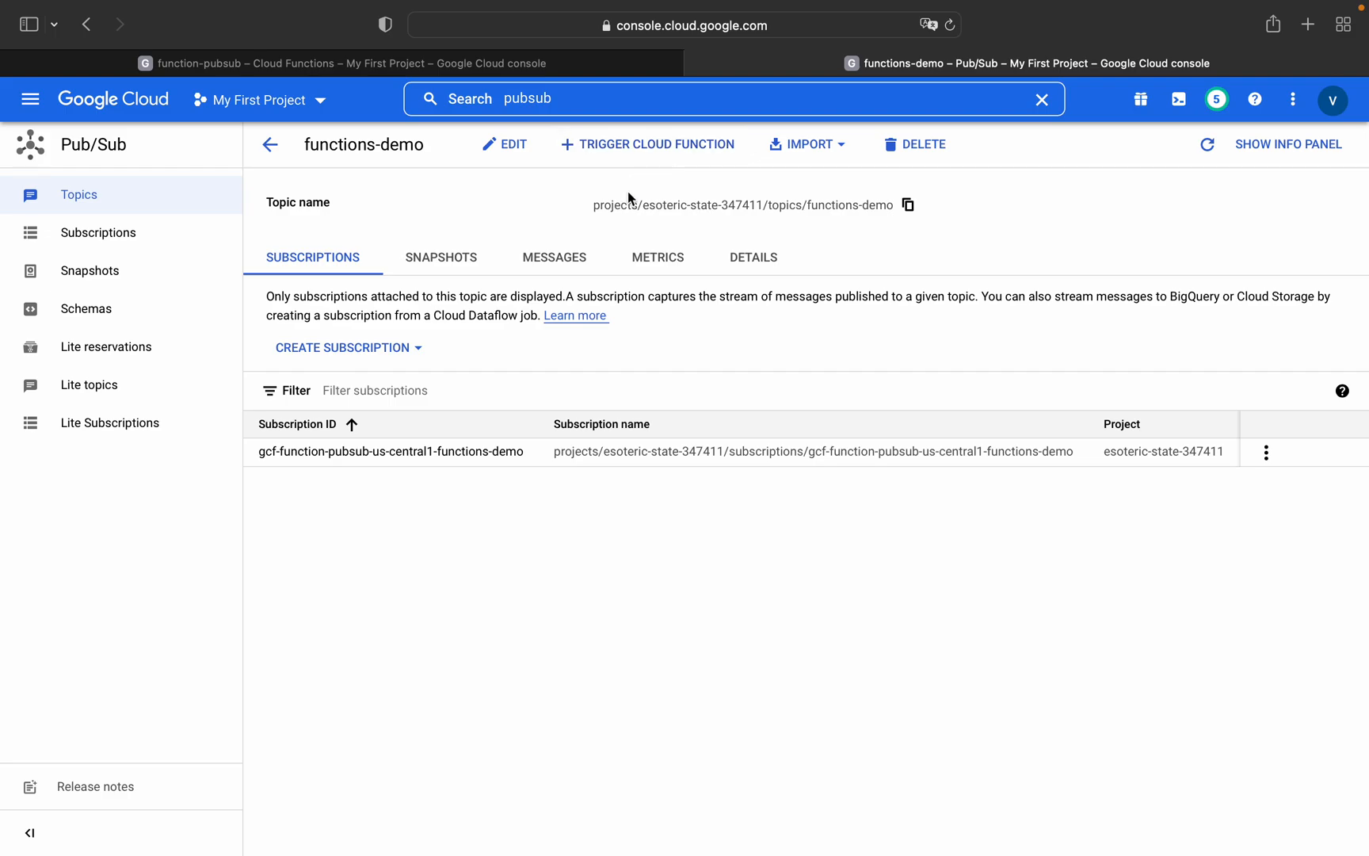
mouse_move(626, 162)
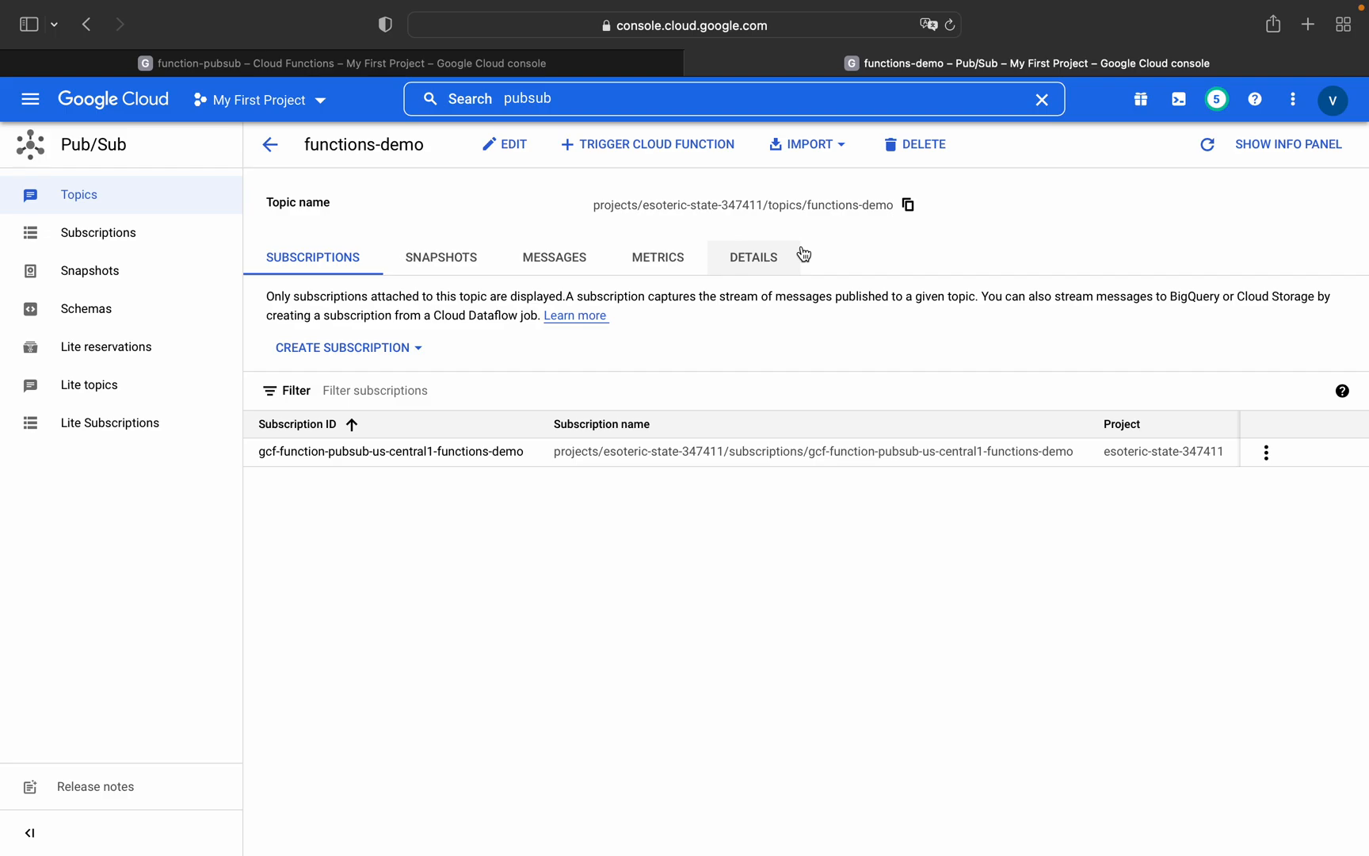
mouse_move(884, 246)
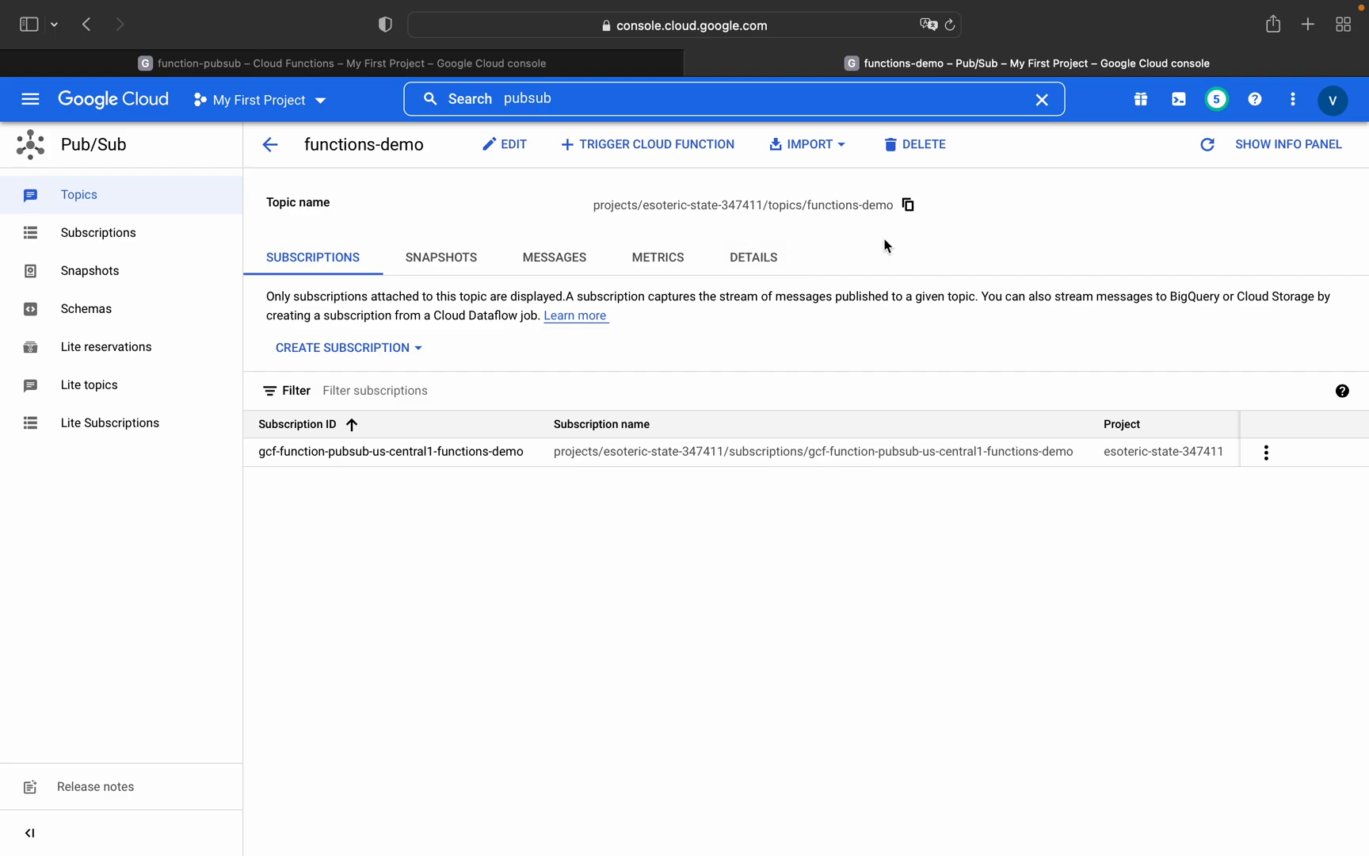
mouse_move(441, 257)
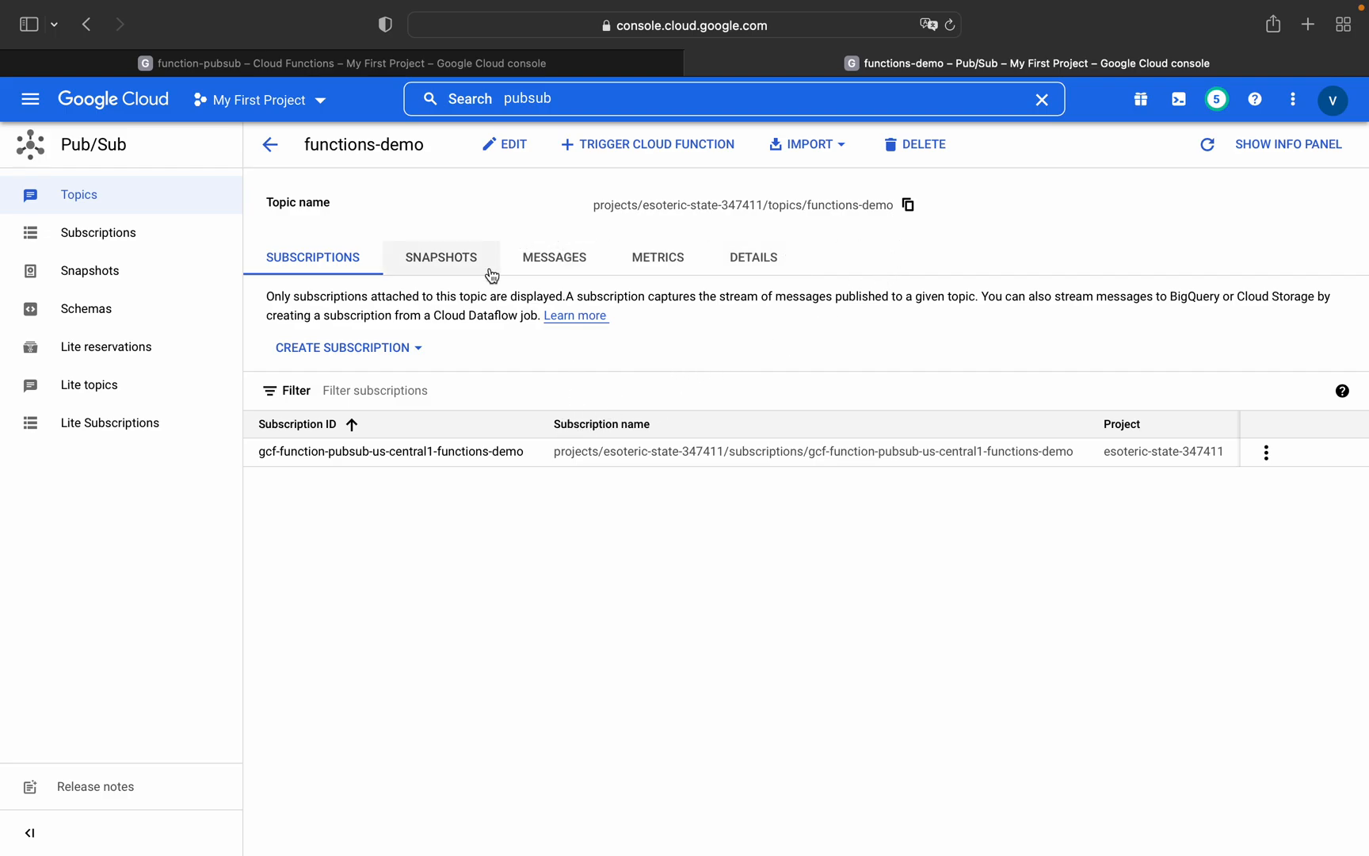
click(553, 256)
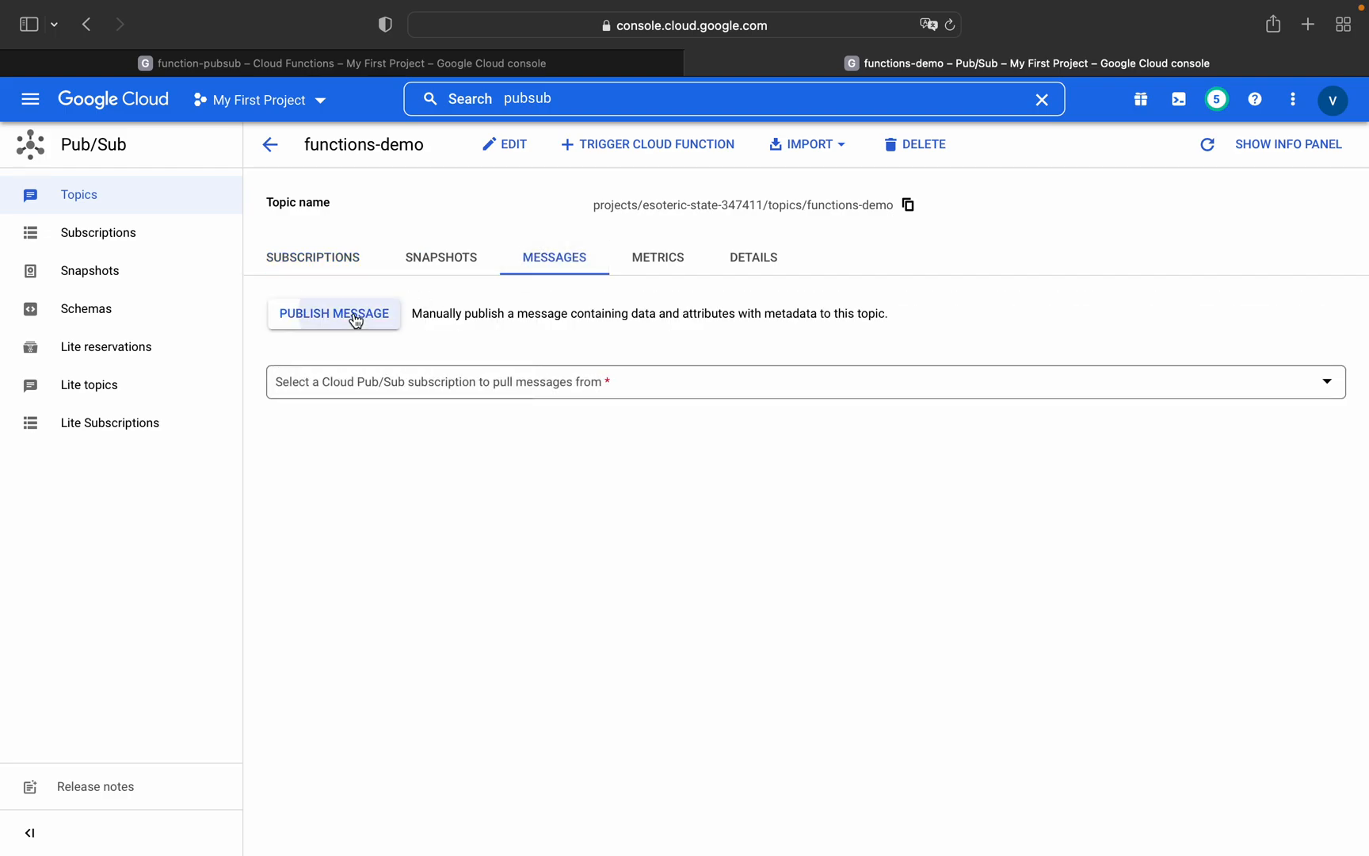
Step: Publish "This is my first hands-on with cloud pubsub" to the functions-demo topic
click(332, 312)
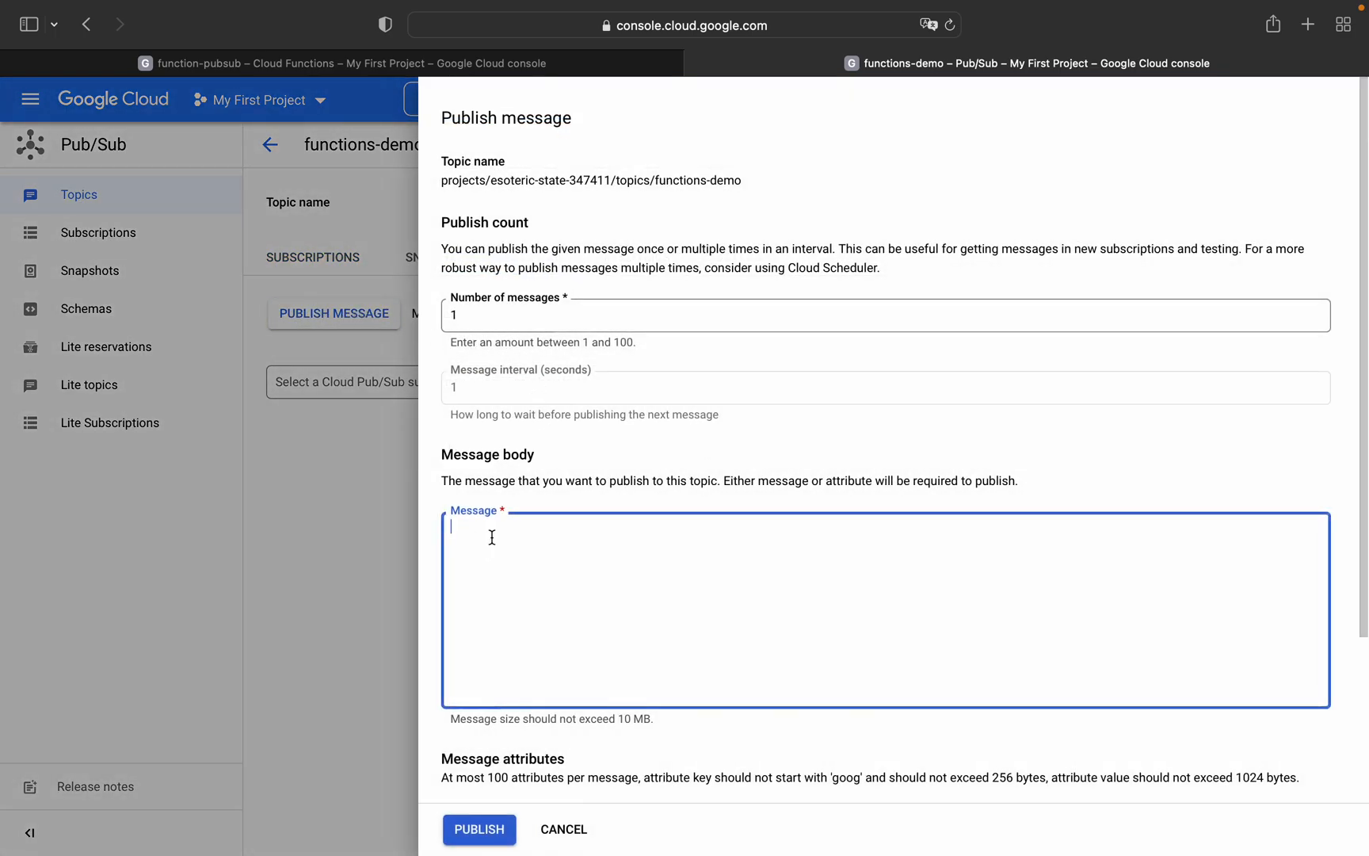
text(This is)
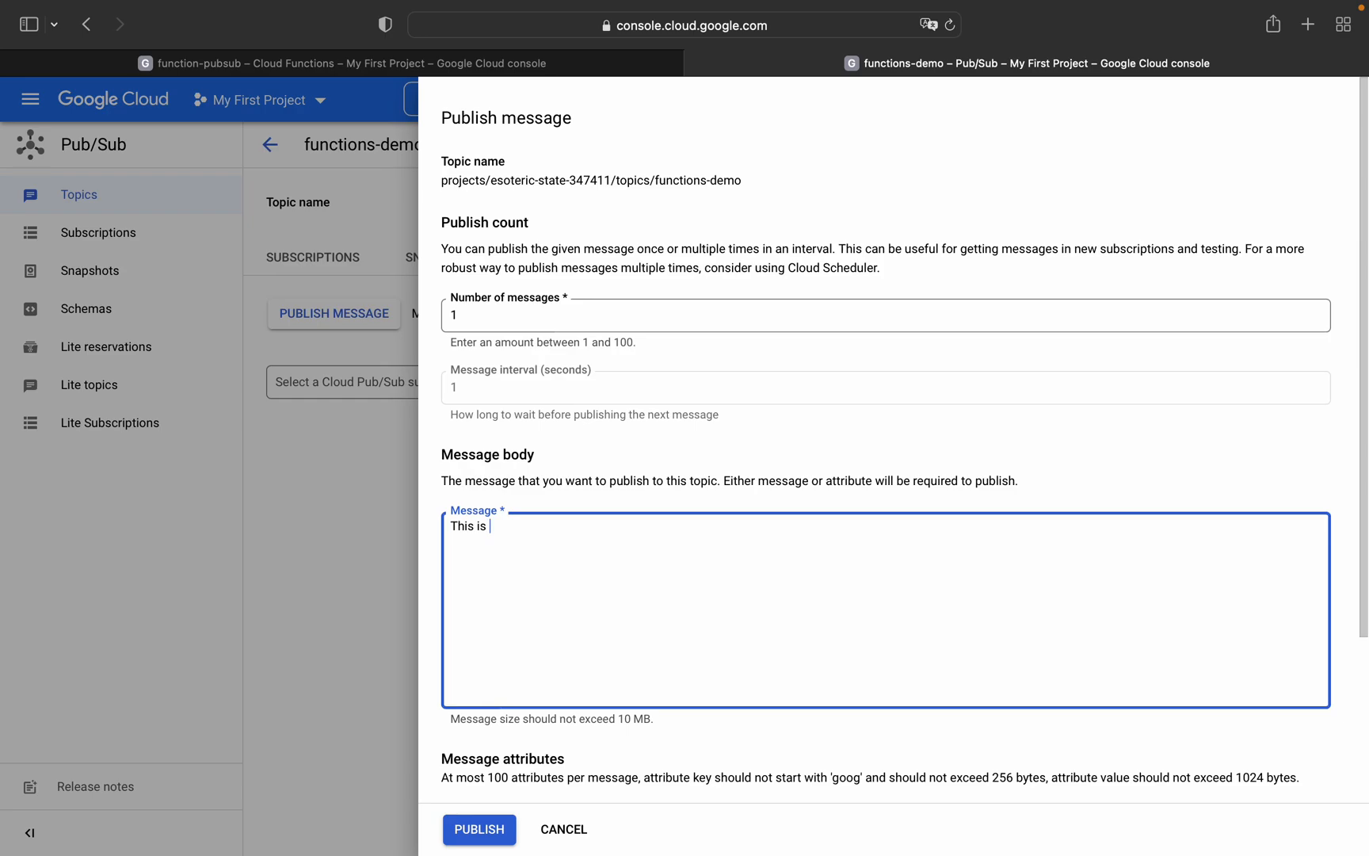
text(my first)
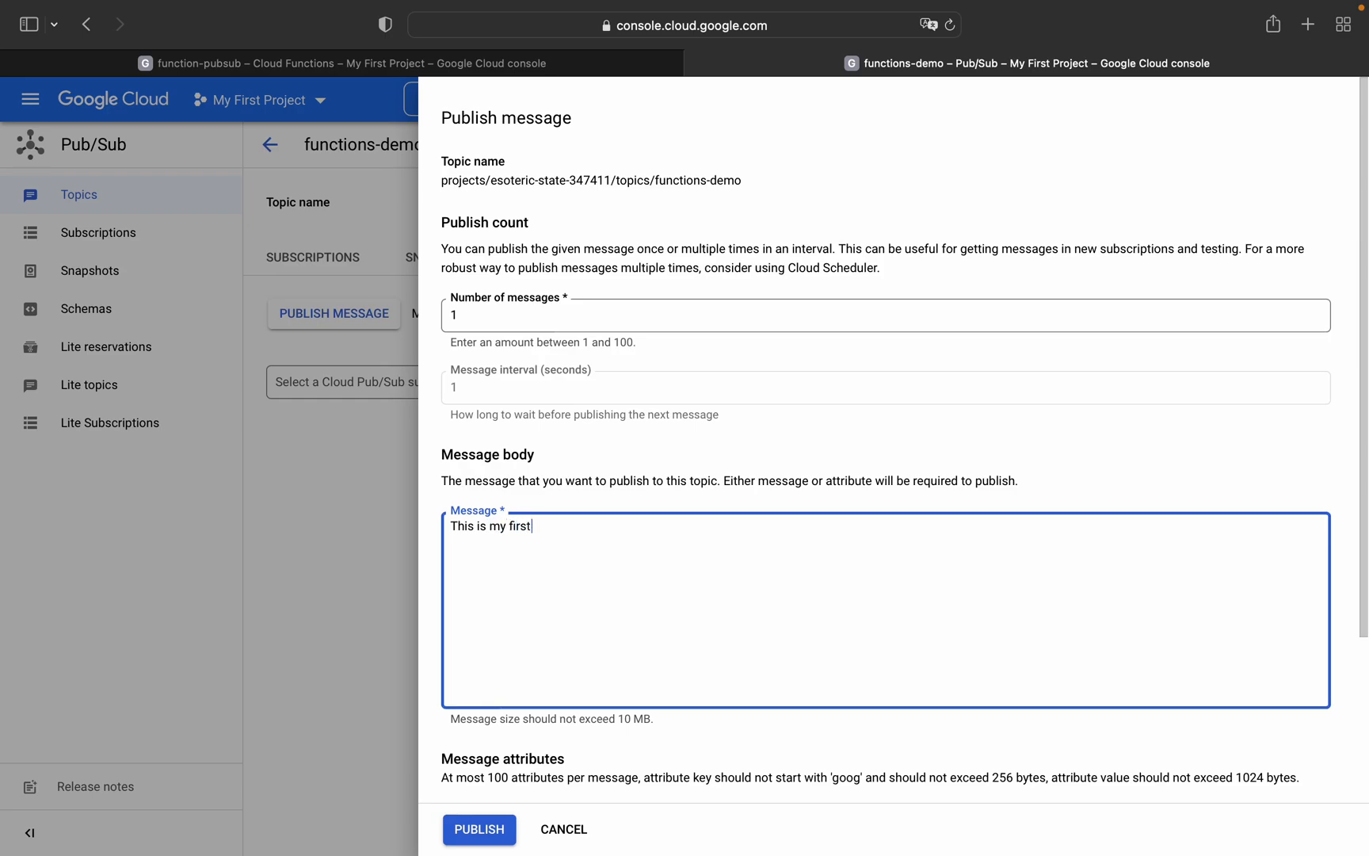
text(hands-on with)
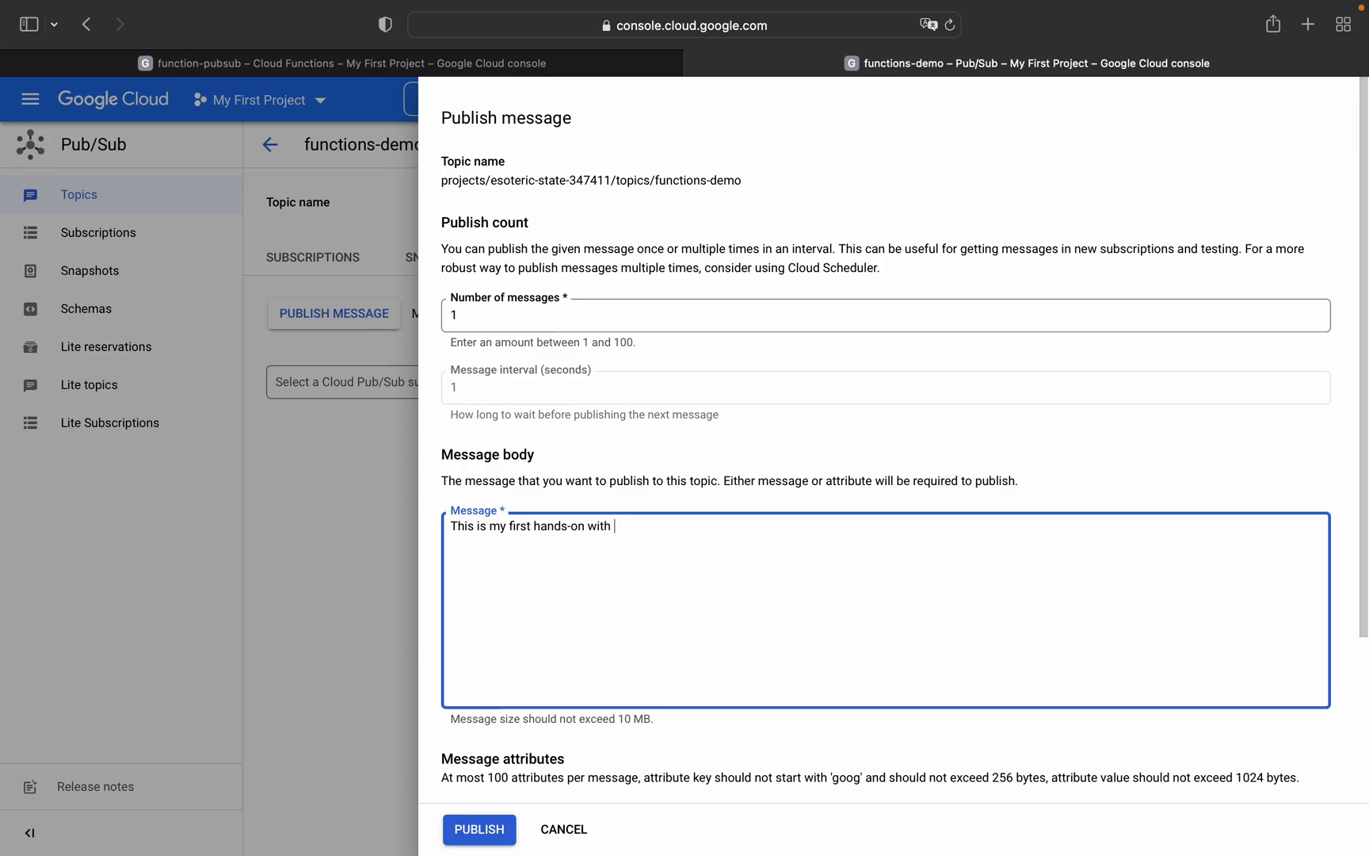
text(cloud pubsub)
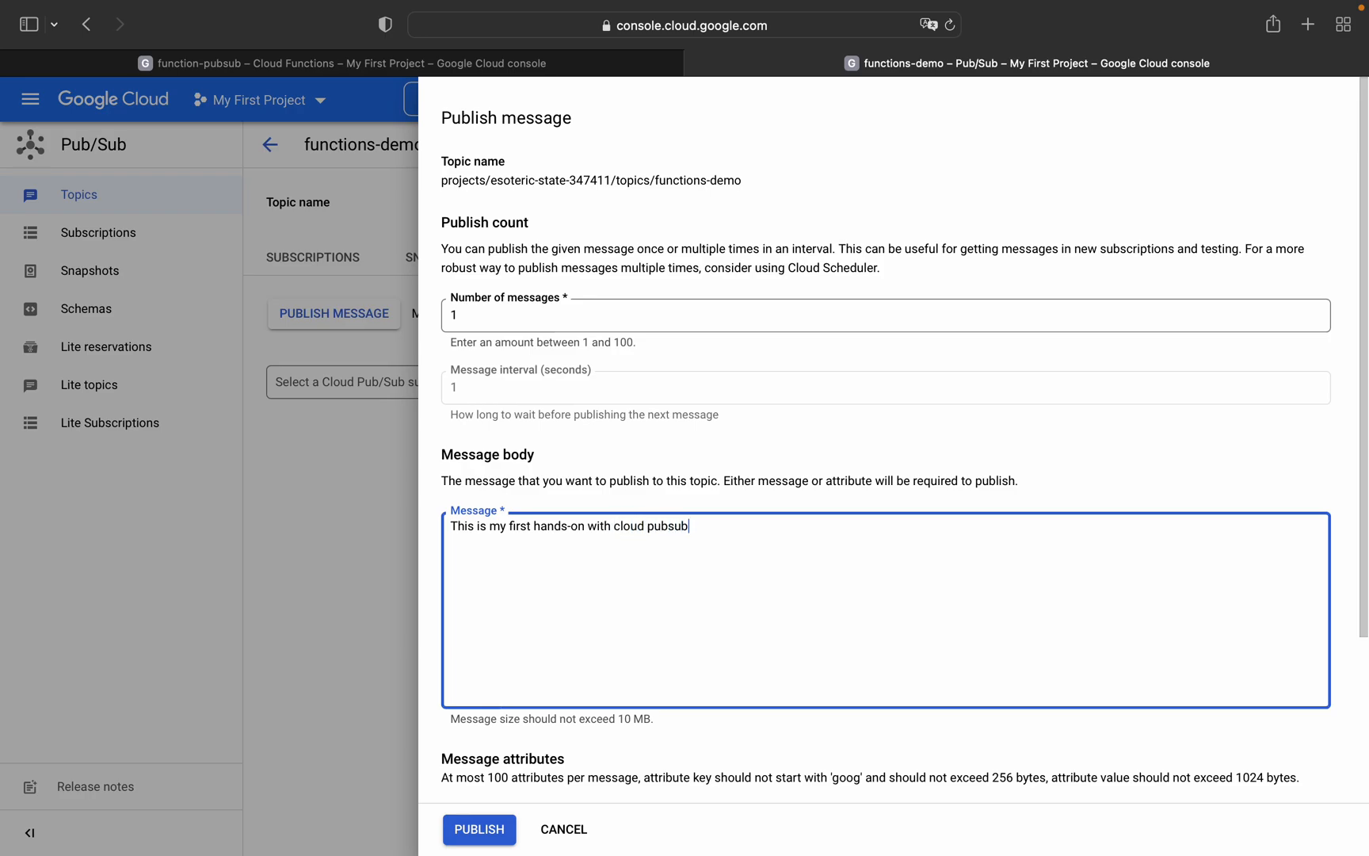
click(479, 829)
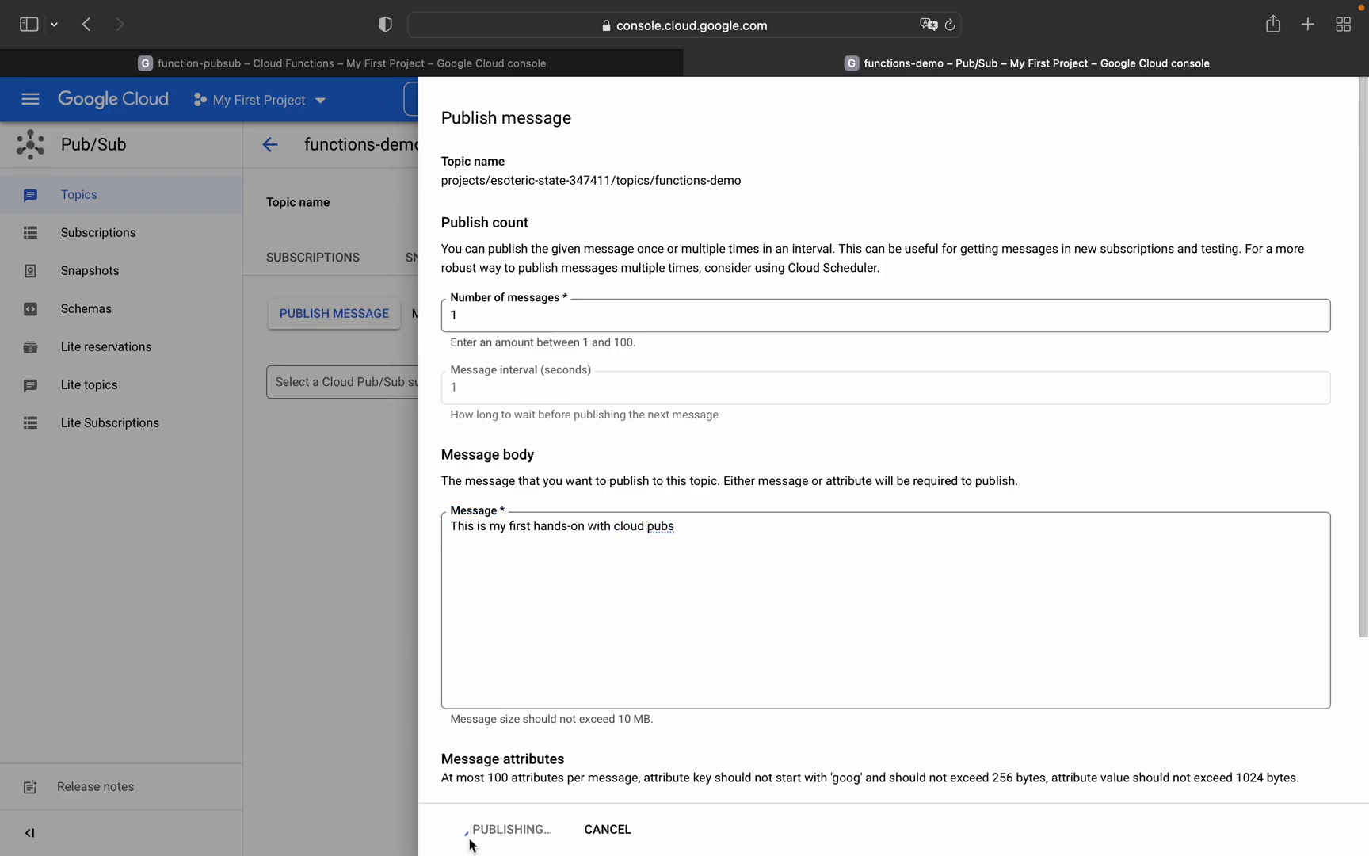
click(510, 829)
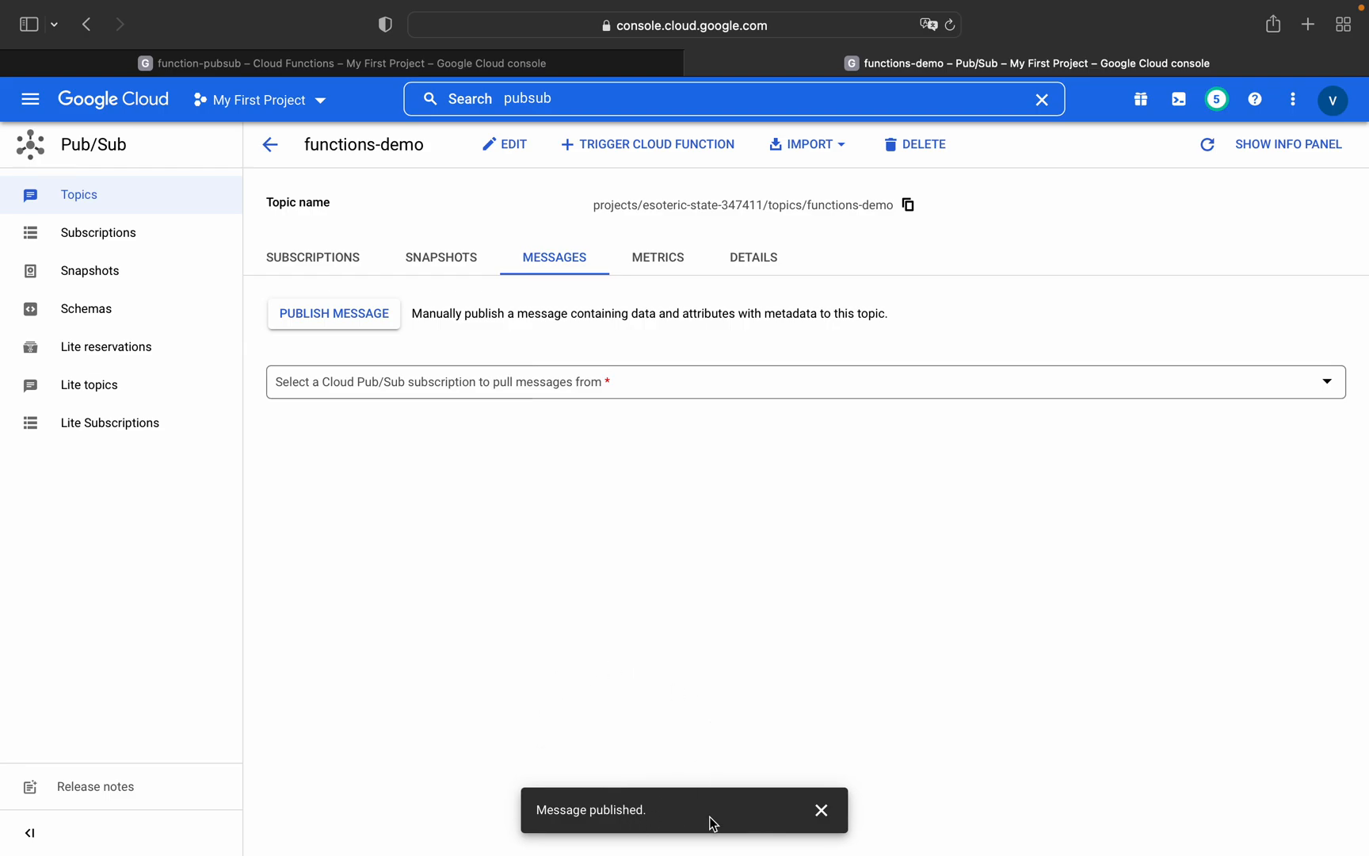
mouse_move(623, 769)
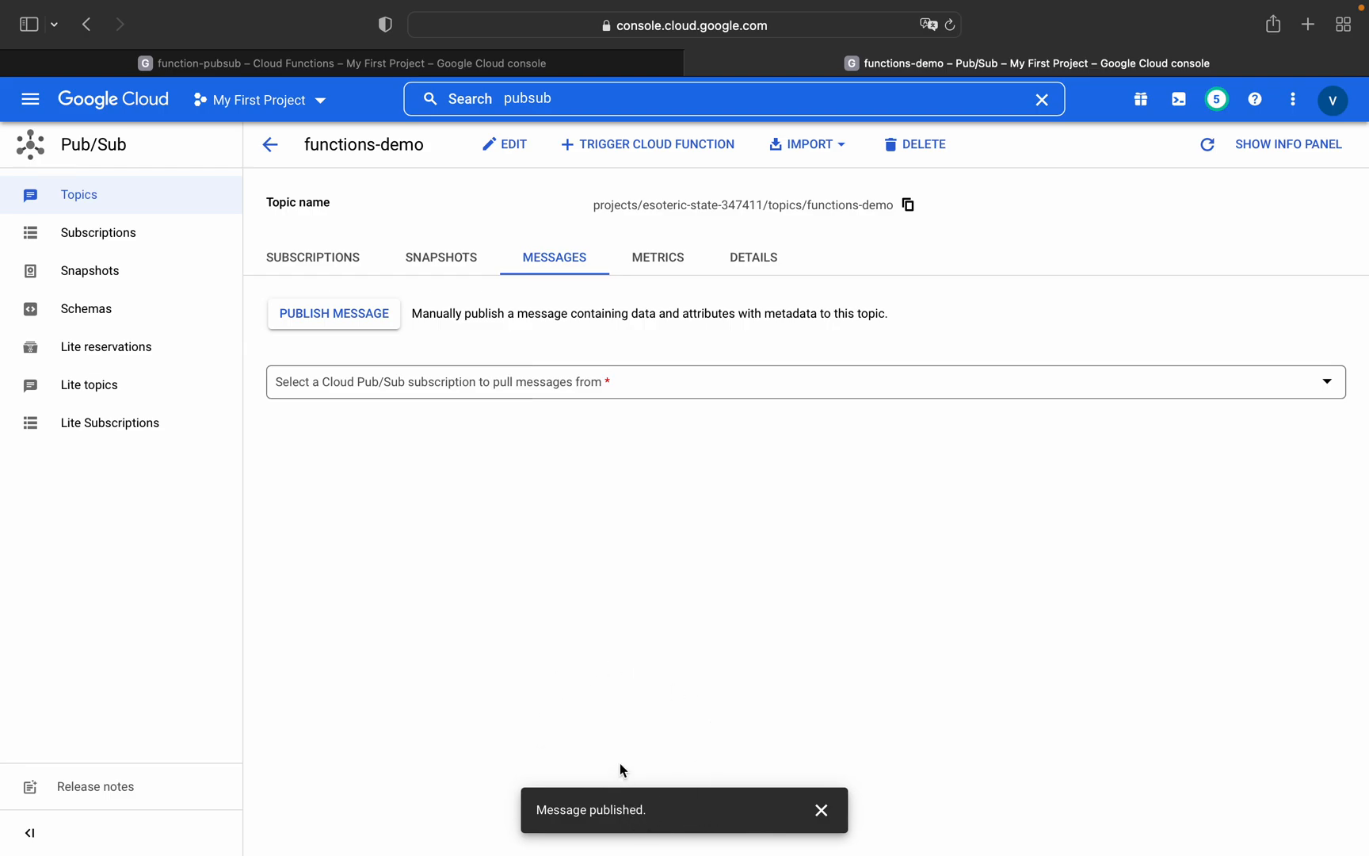
Step: Reload function-pubsub's logs and select the newly printed text message entry
click(348, 64)
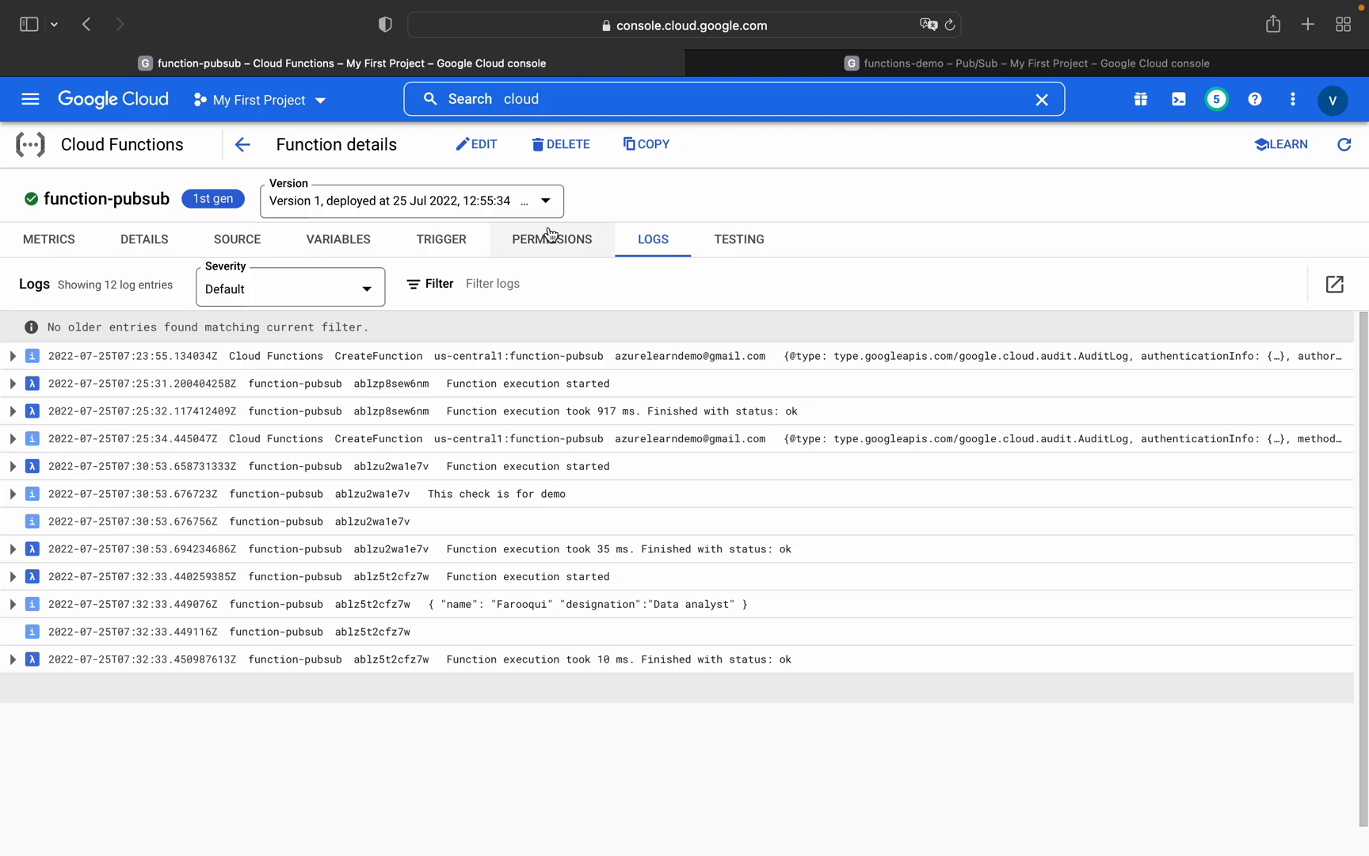
click(551, 237)
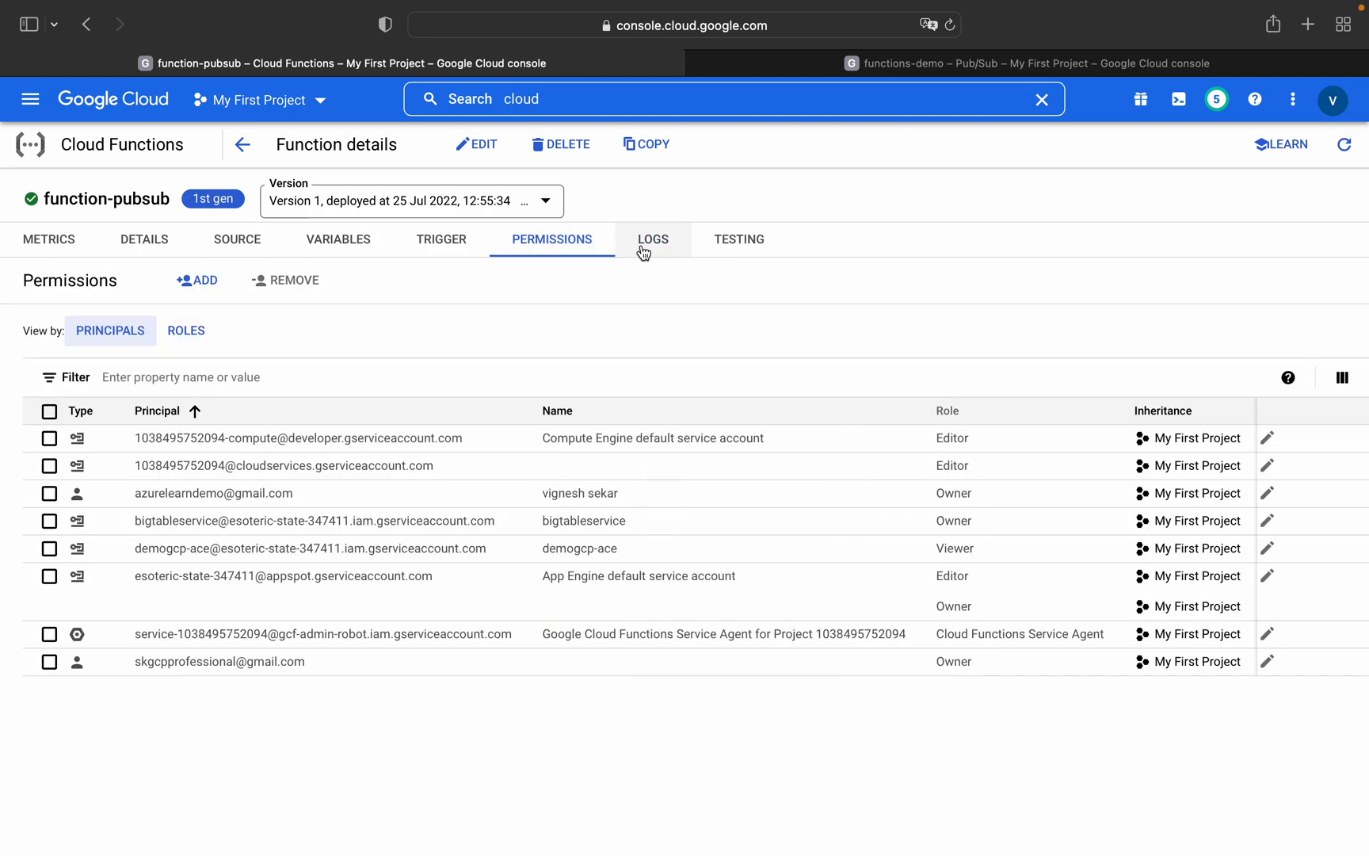
click(652, 237)
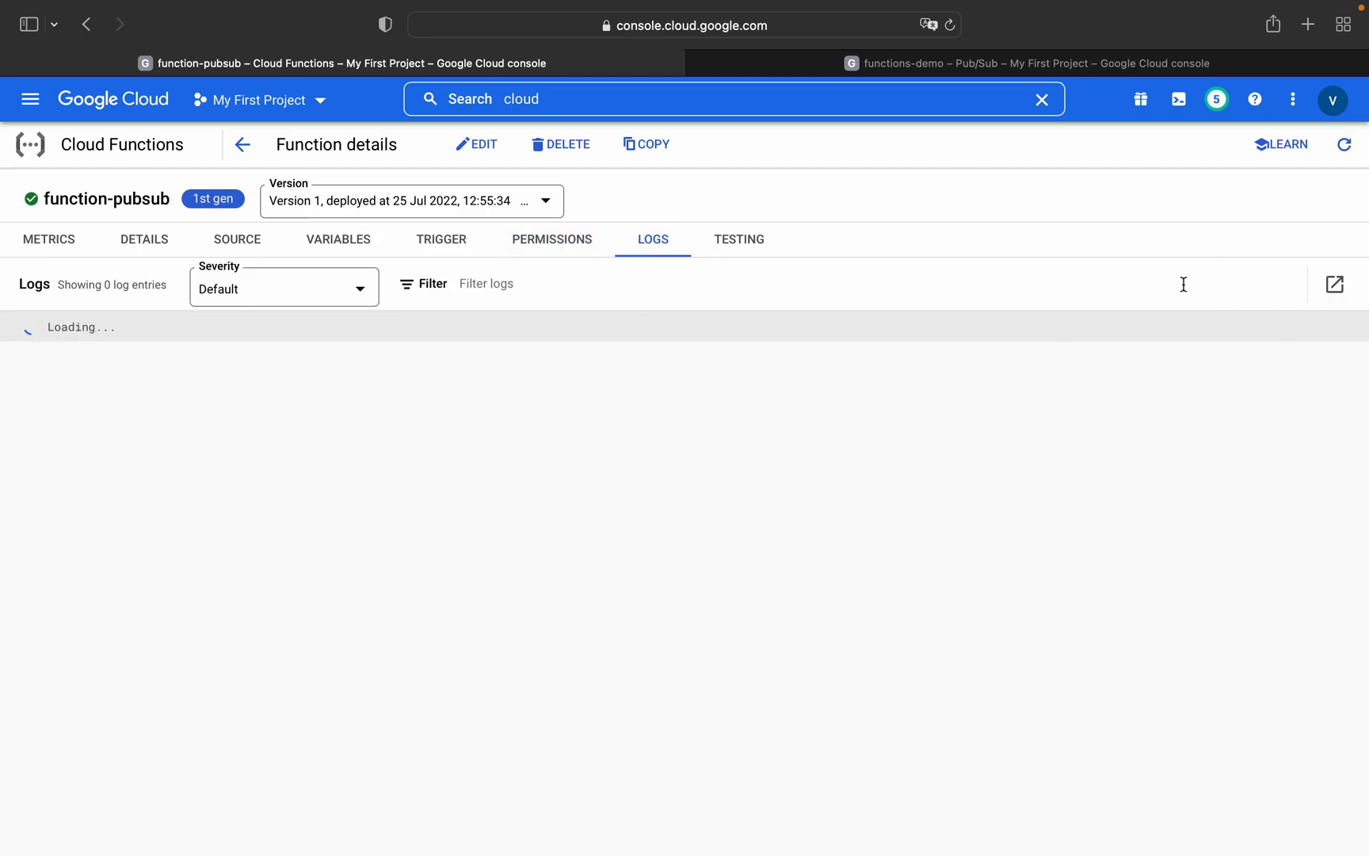
mouse_move(1345, 144)
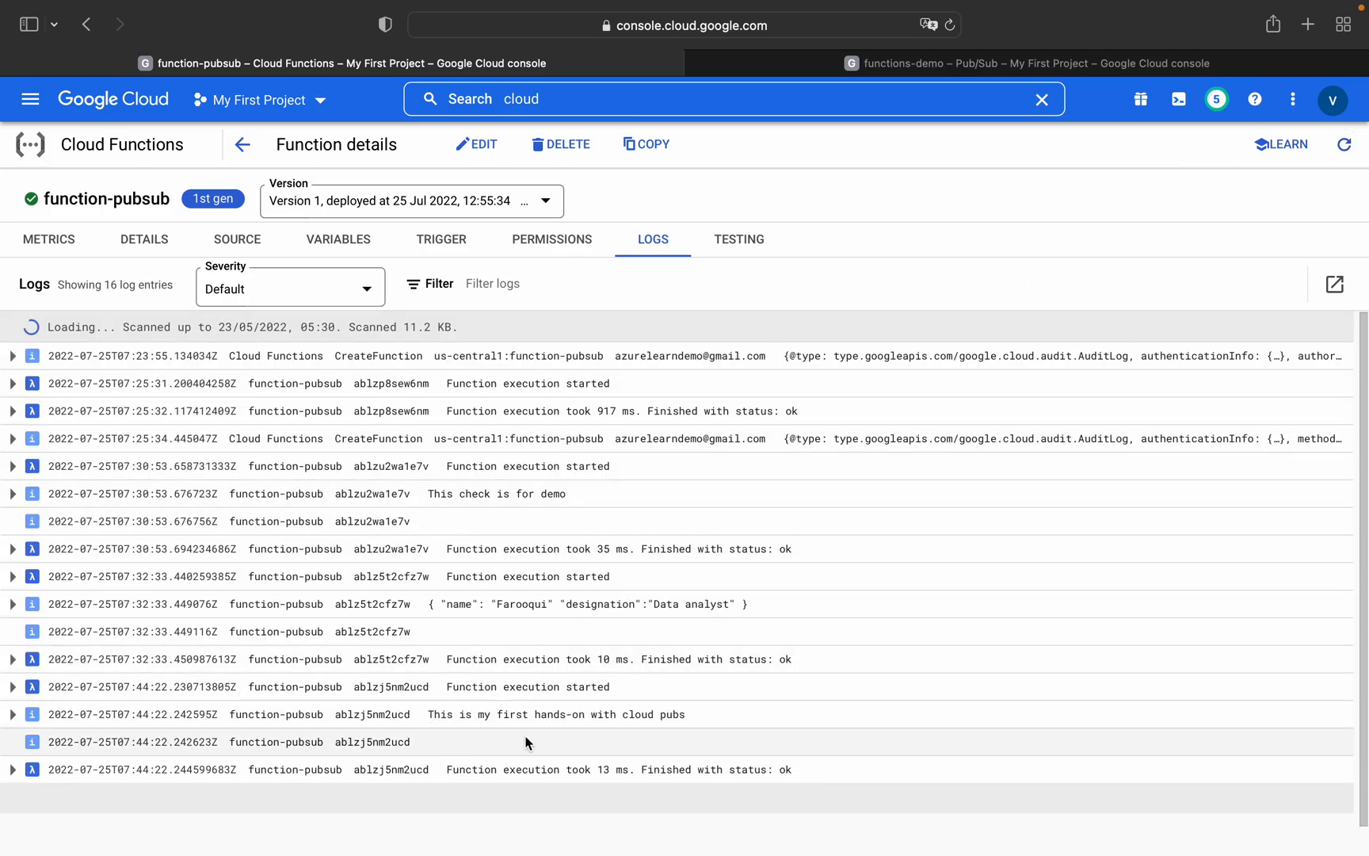
drag(428, 713, 648, 713)
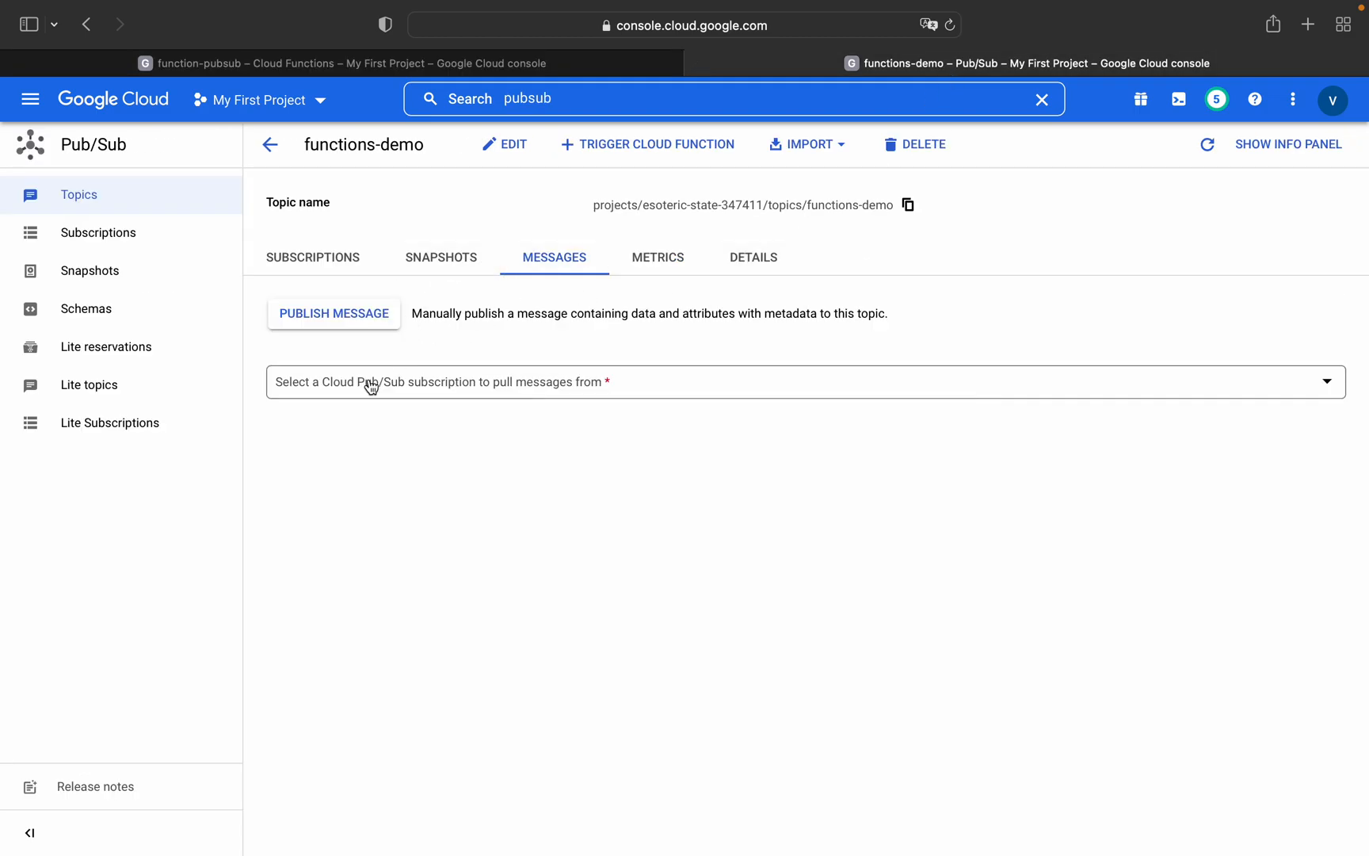
Step: Publish a JSON message with name Farooqi and designation Data Analyst to functions-demo
click(333, 314)
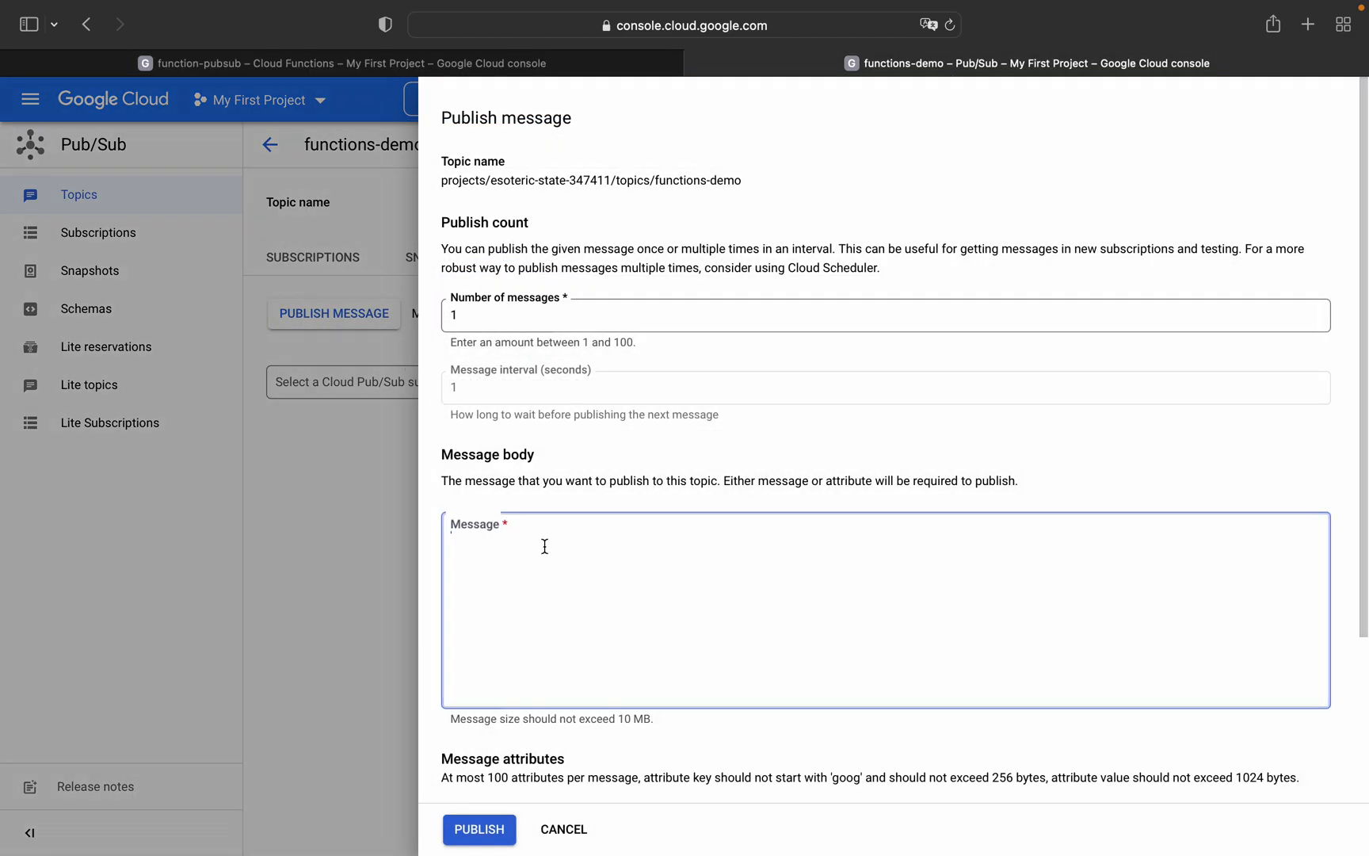
text({)
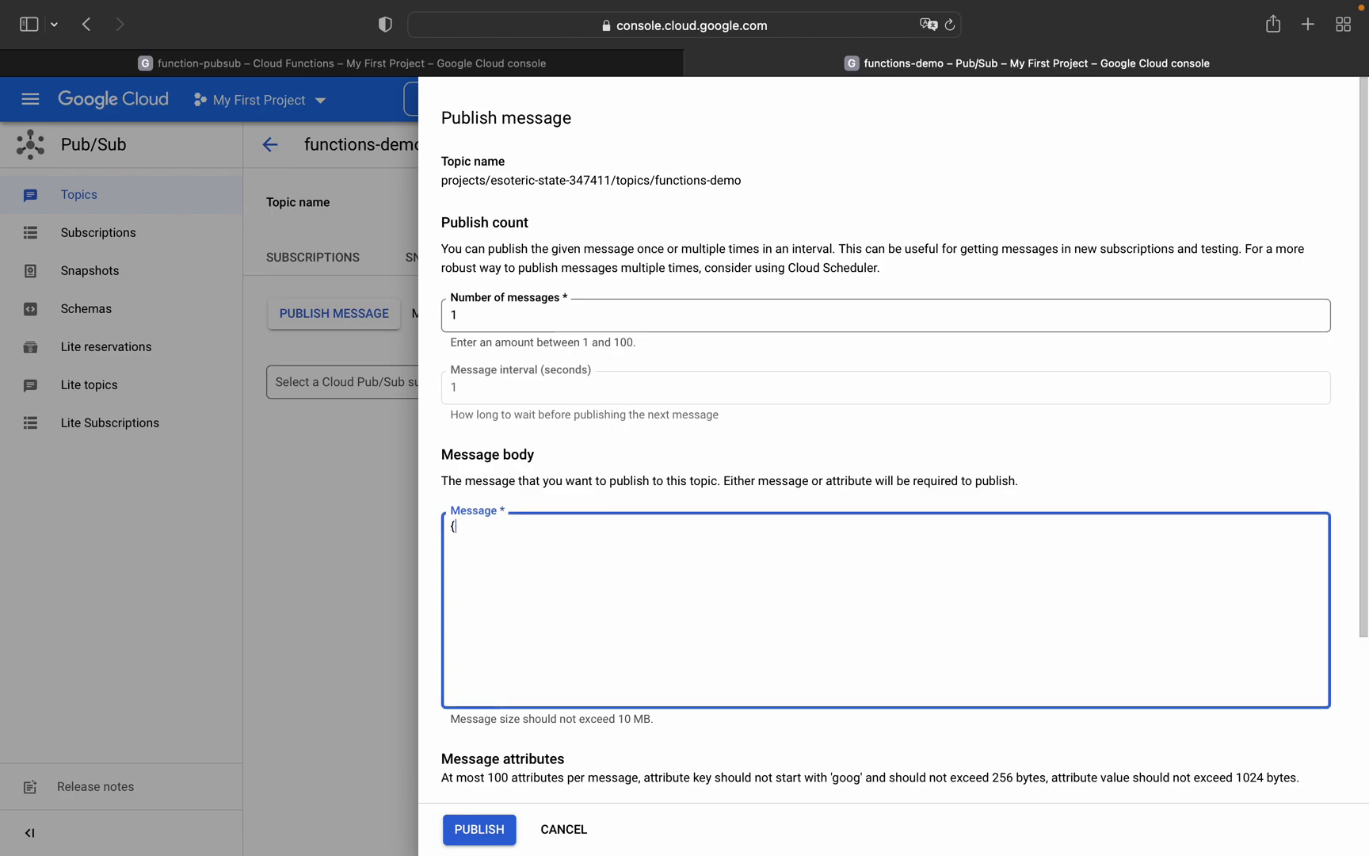
text("name": ")
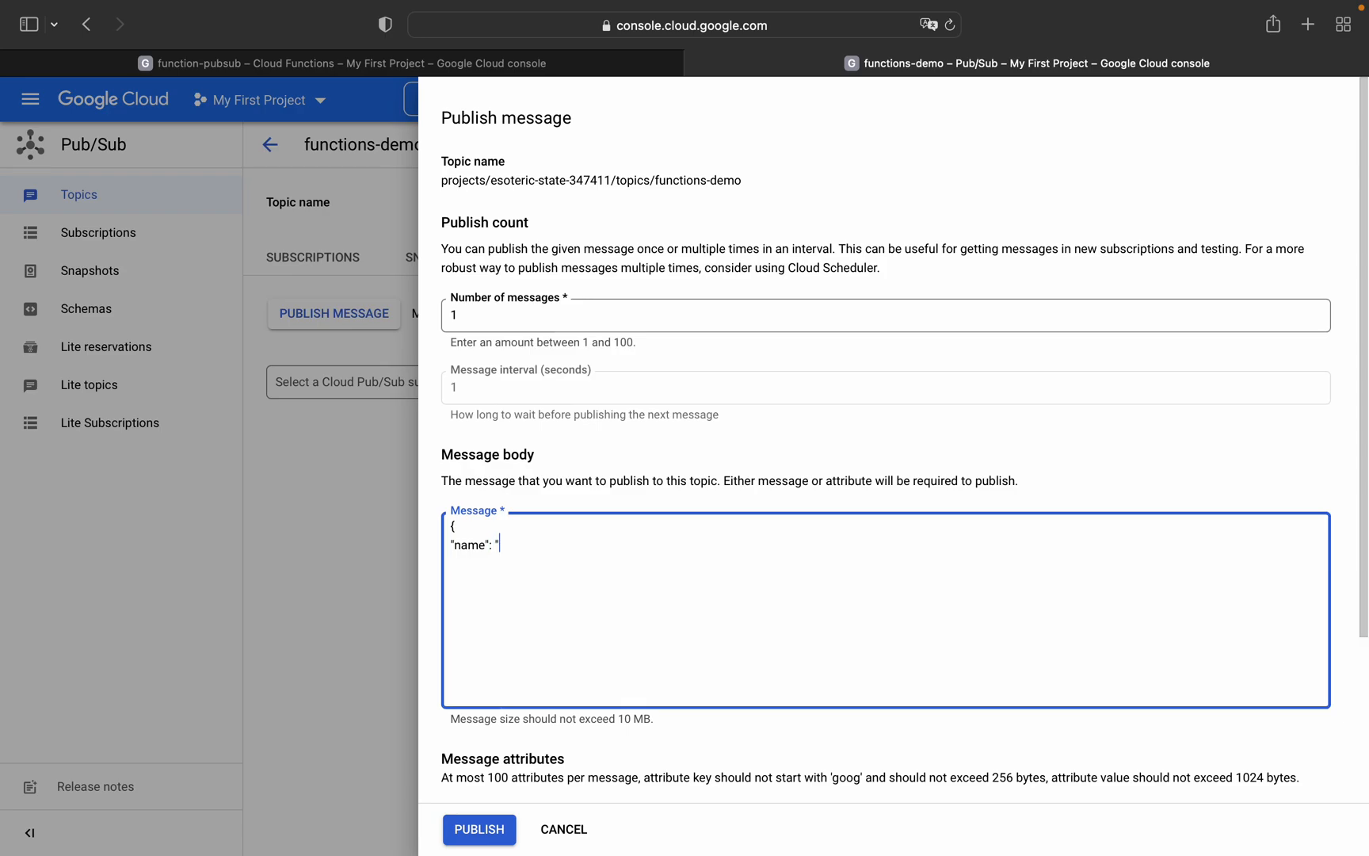
text(farooq)
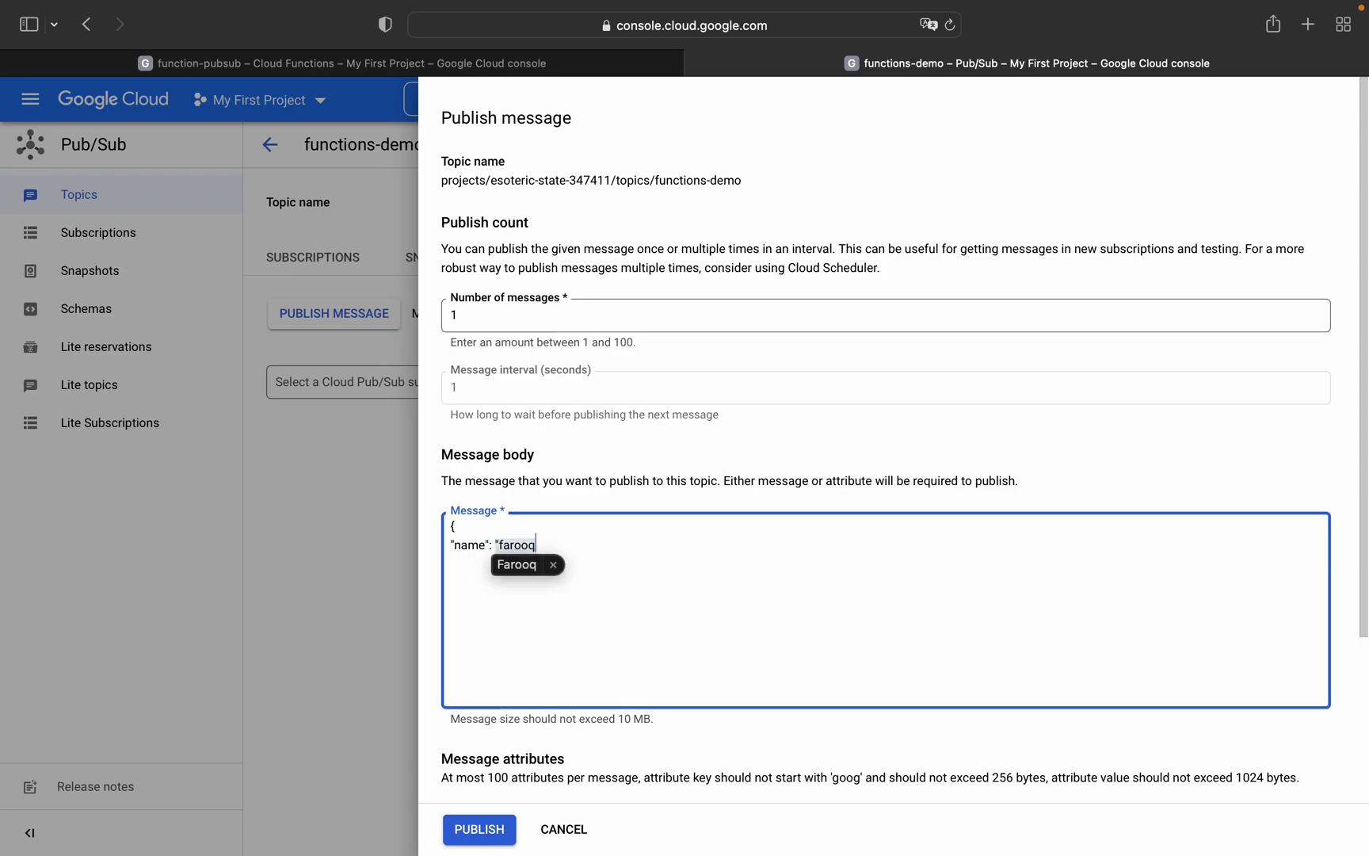
text(ui)
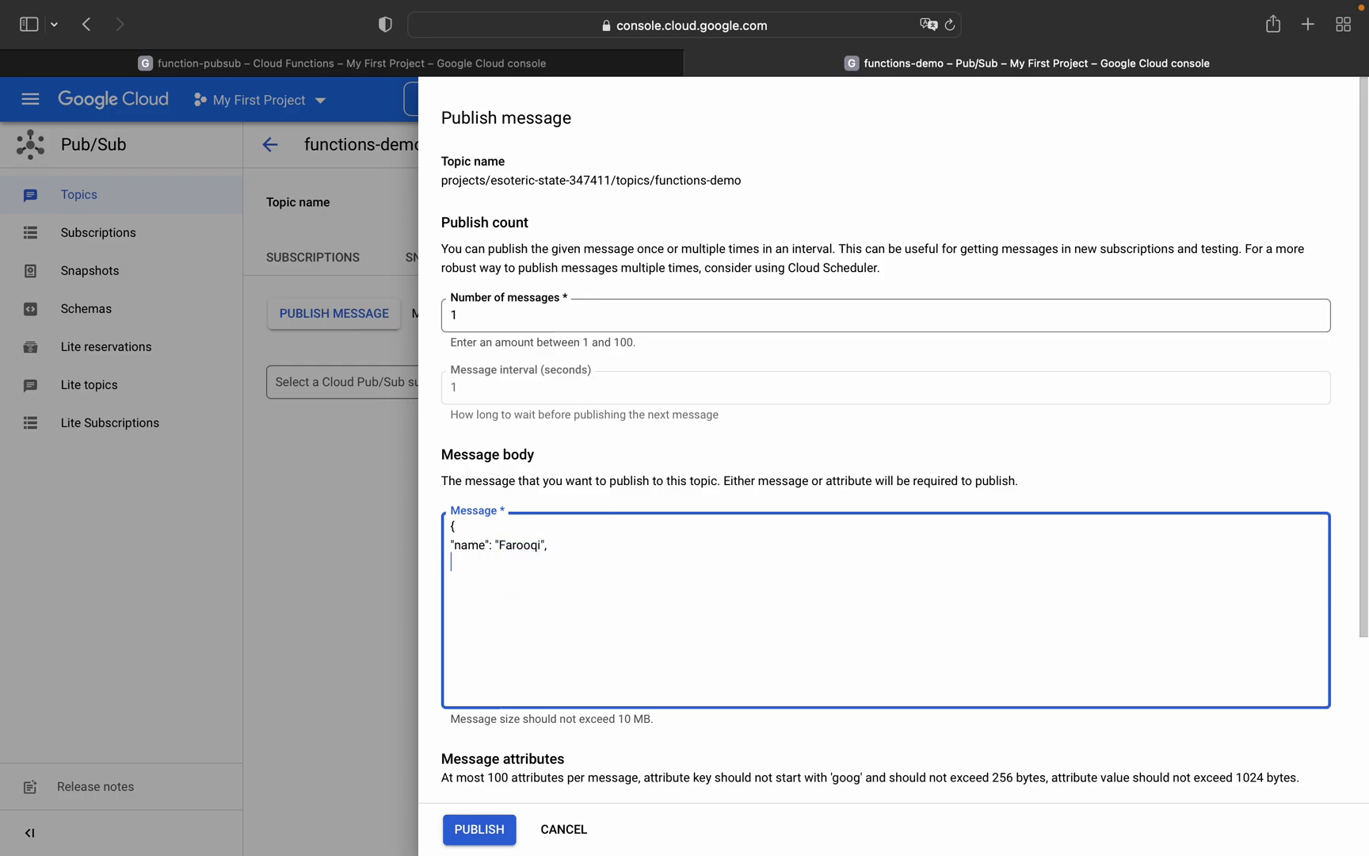
text("de)
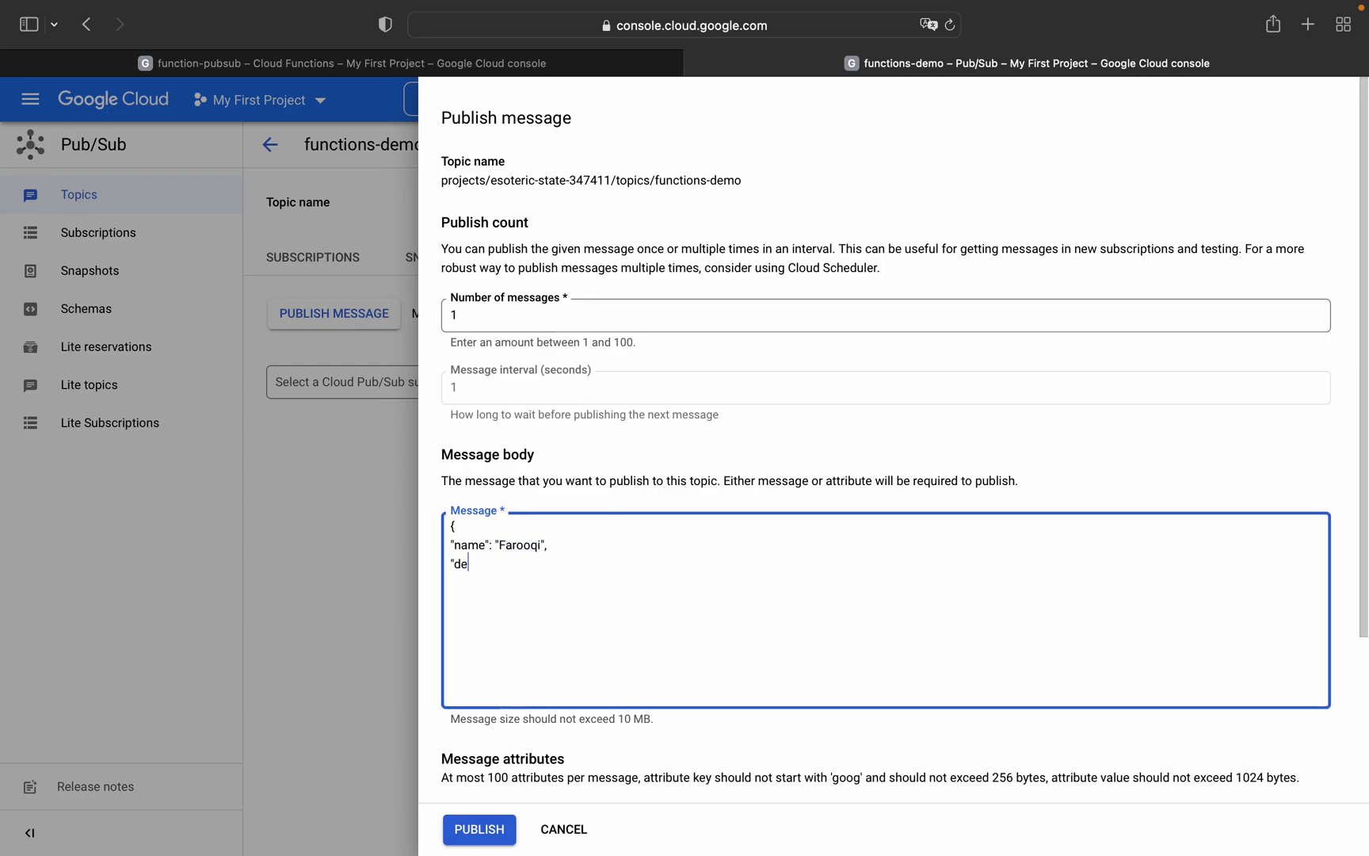
text(signation)
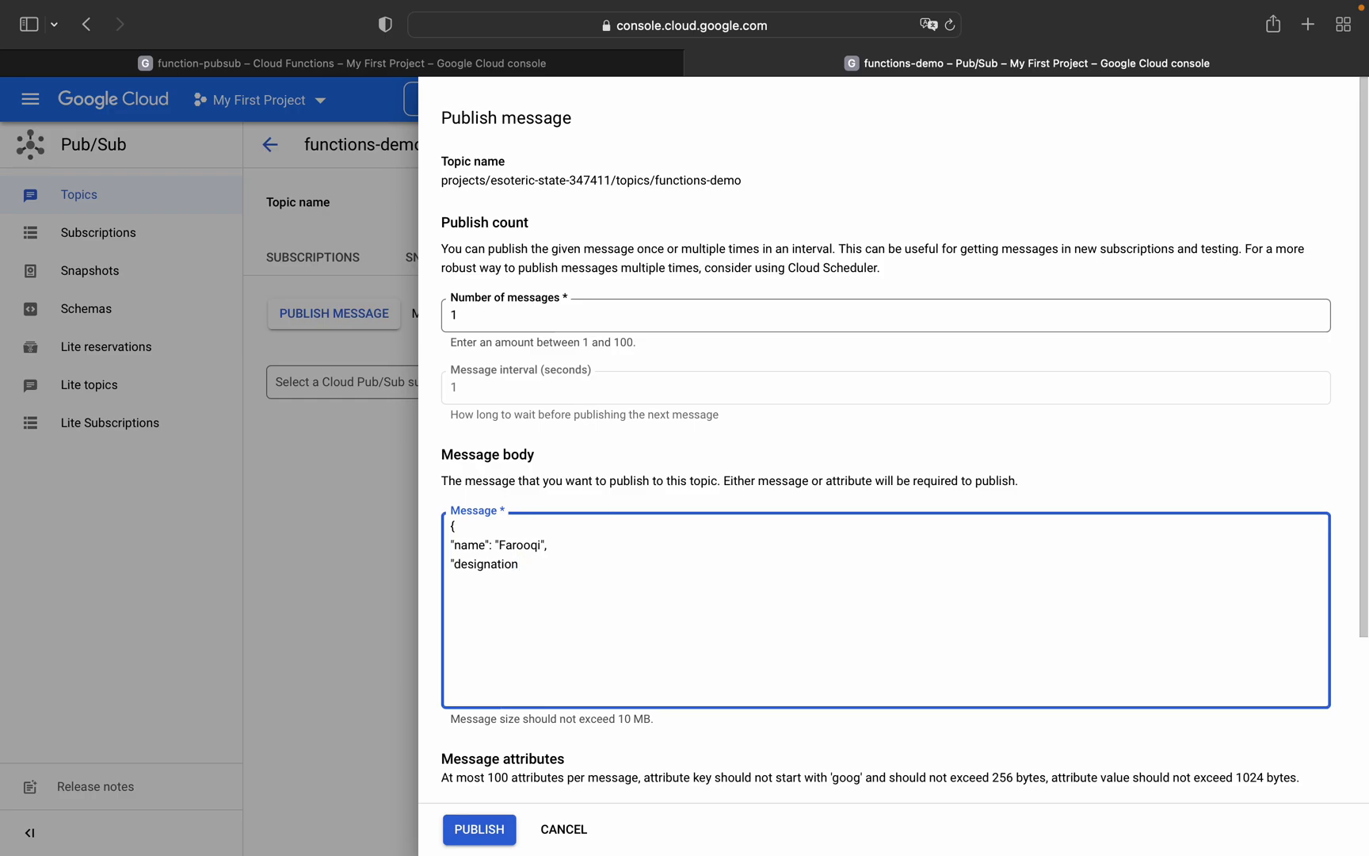
text(: "")
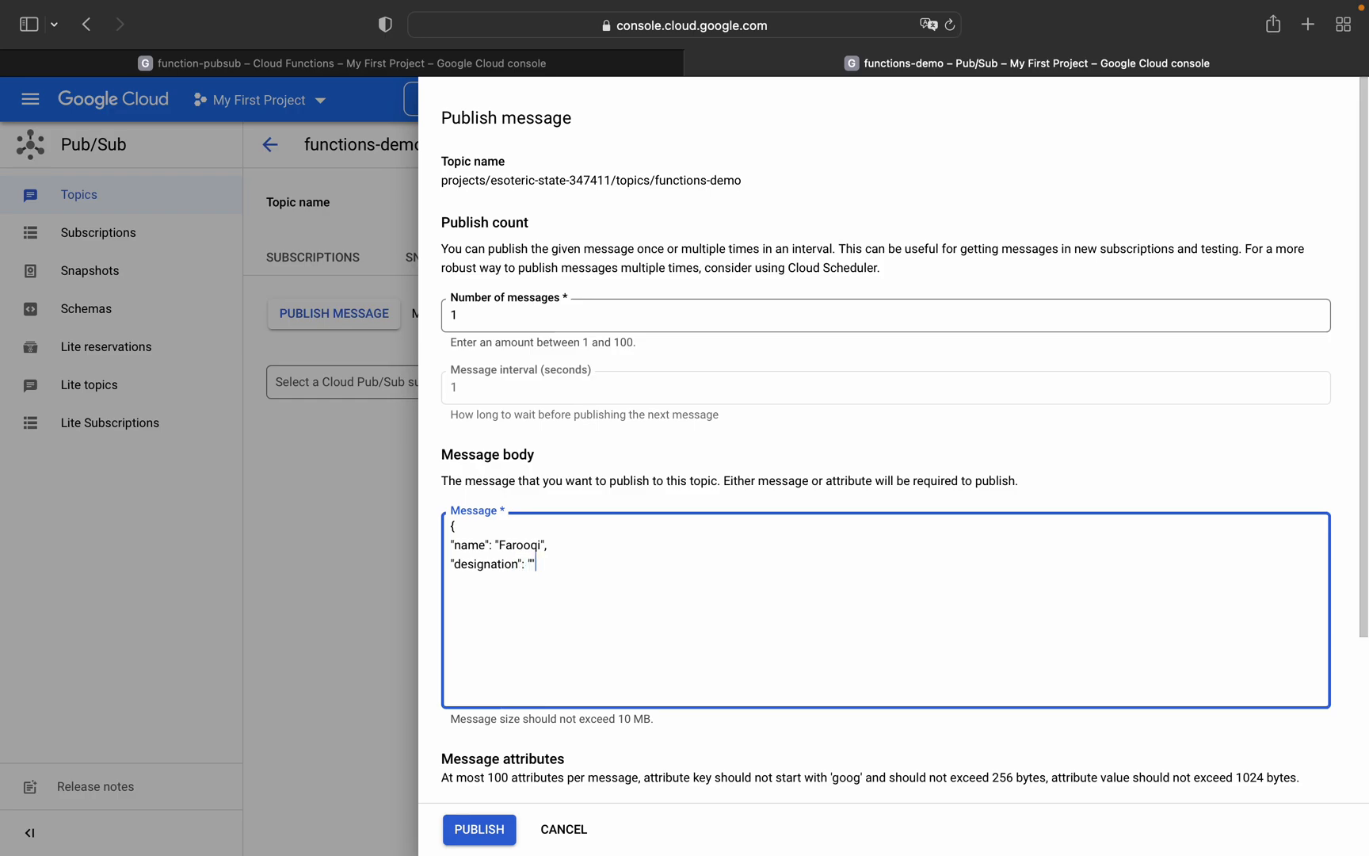
text(Data Ana)
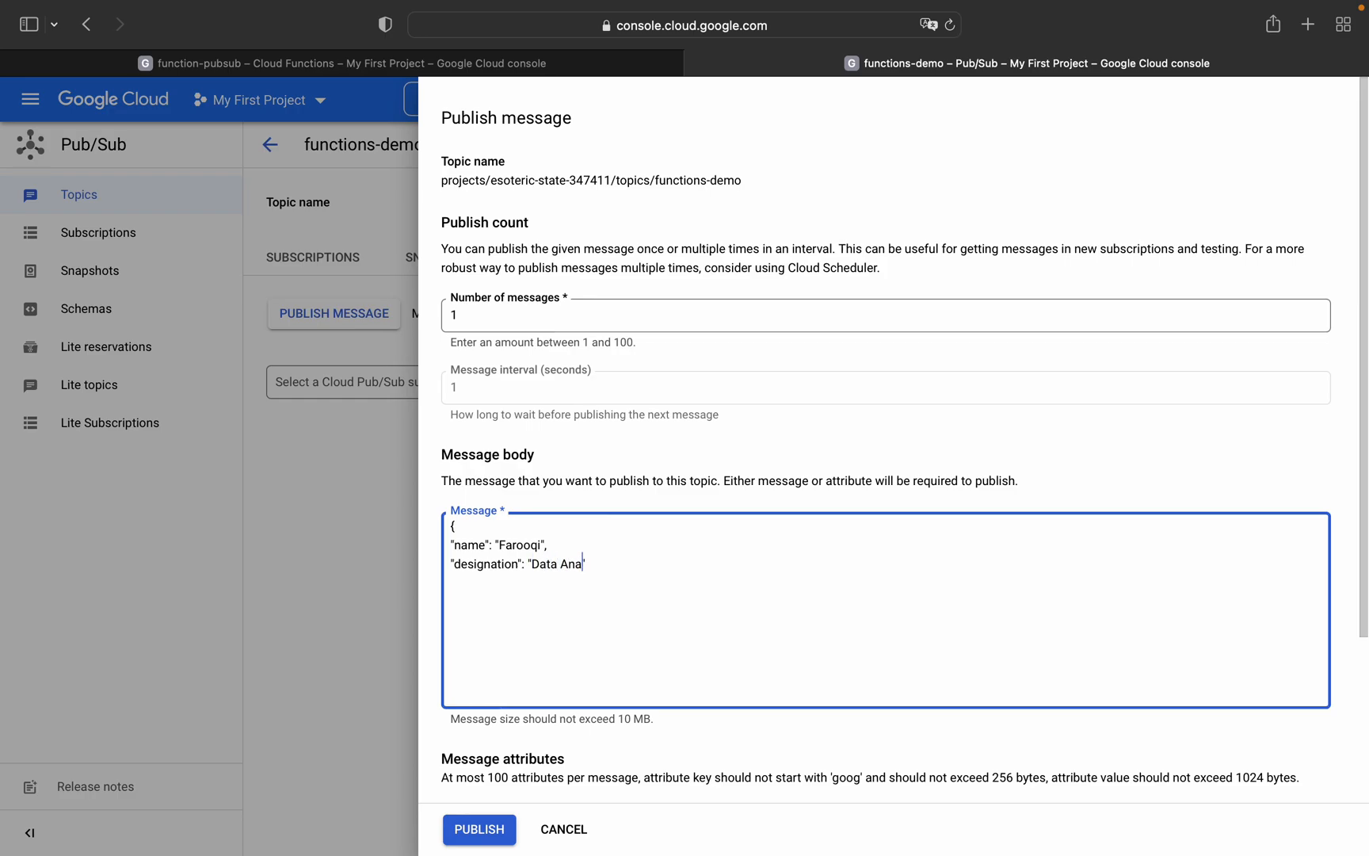
text(lyst)
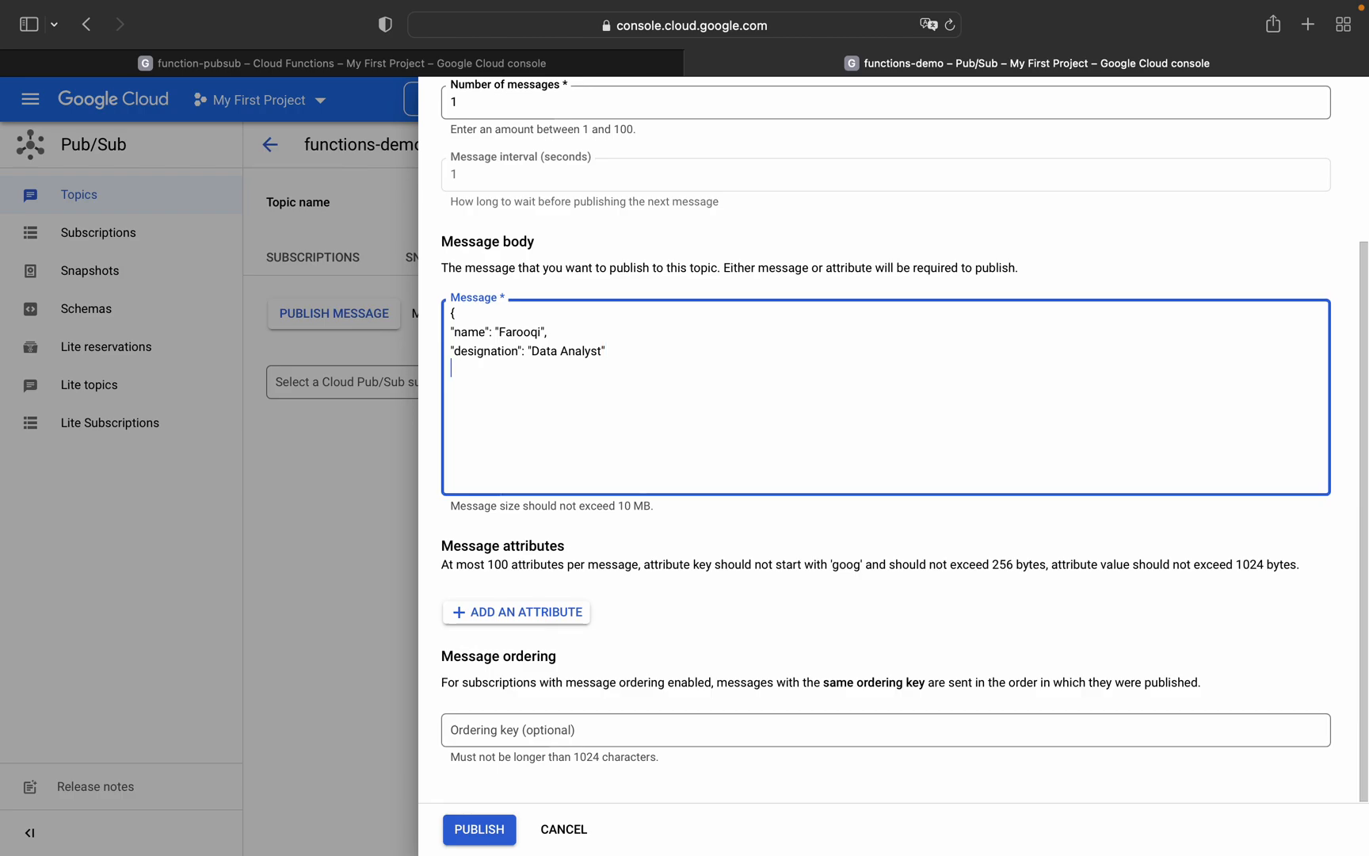
text(})
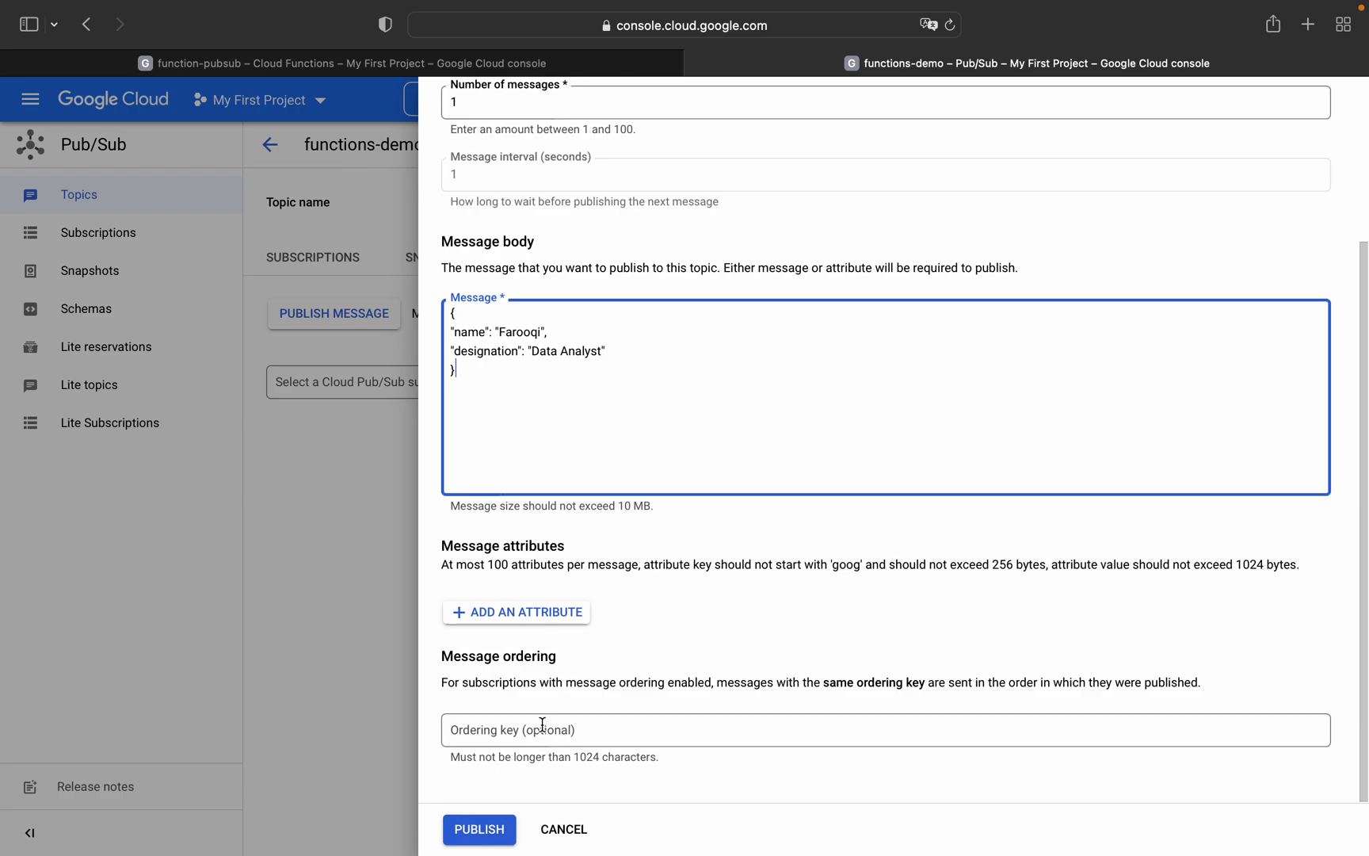
click(478, 829)
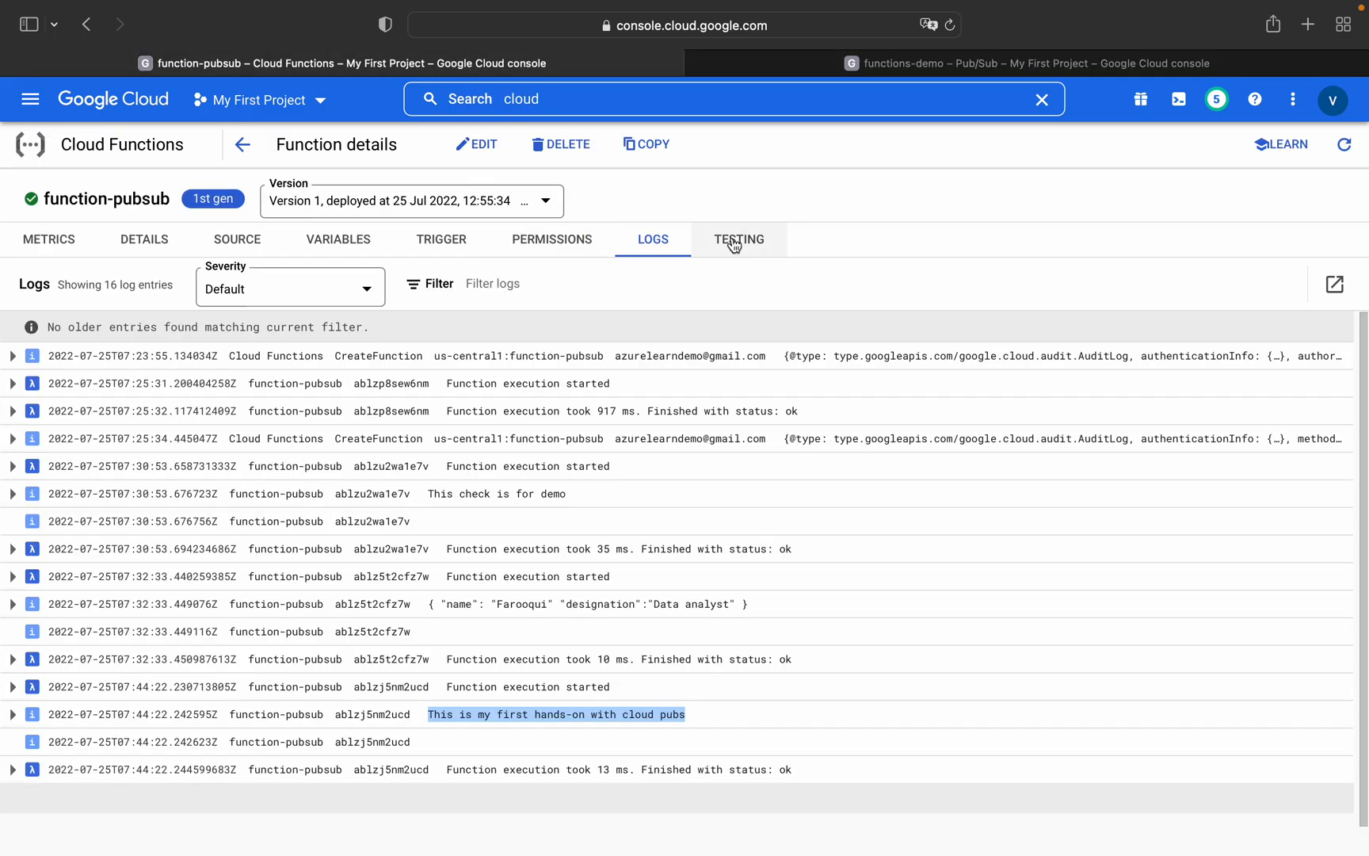
Step: Refresh function-pubsub's details and logs so the Farooqi JSON message appears, dismissing the snackbar
click(1342, 144)
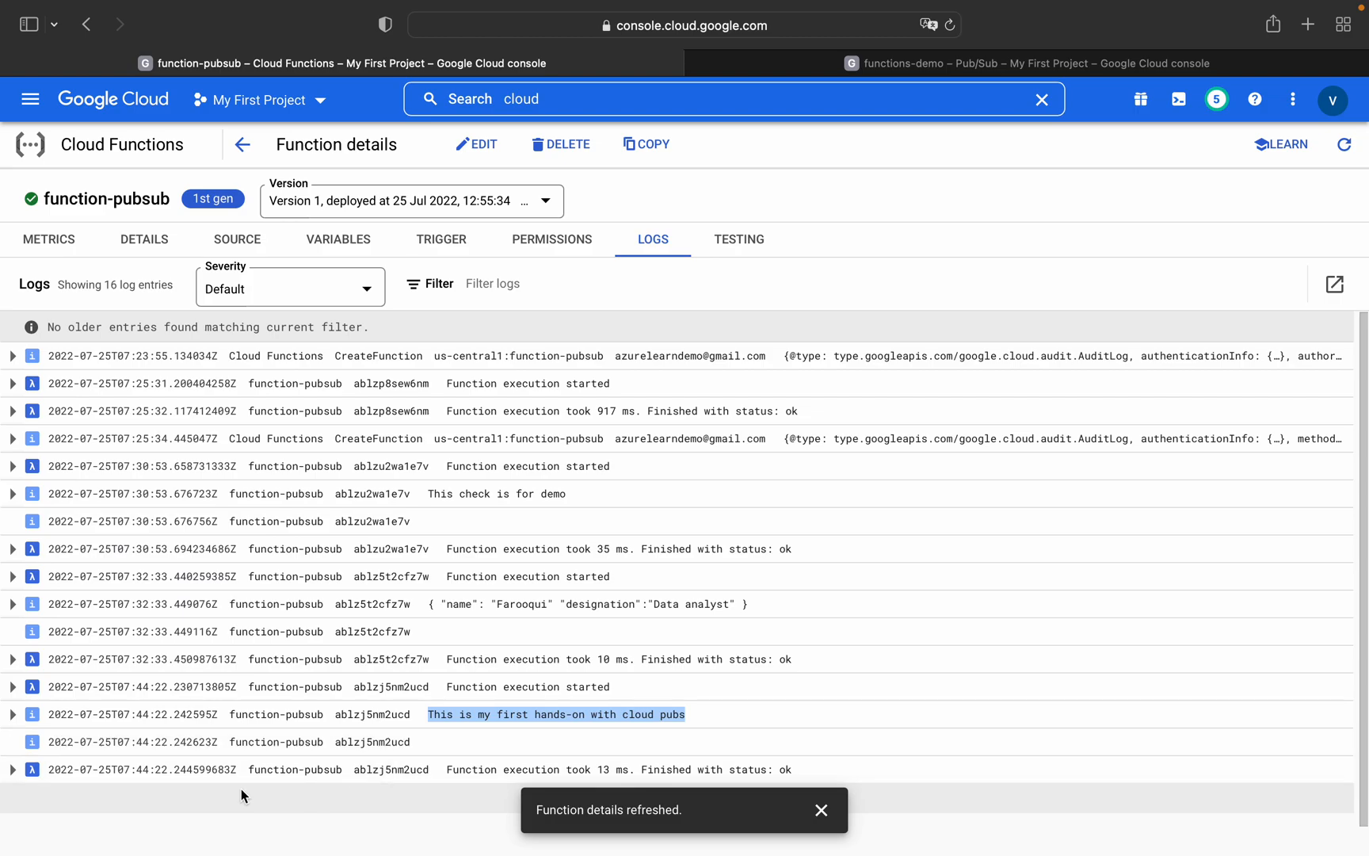
click(1344, 144)
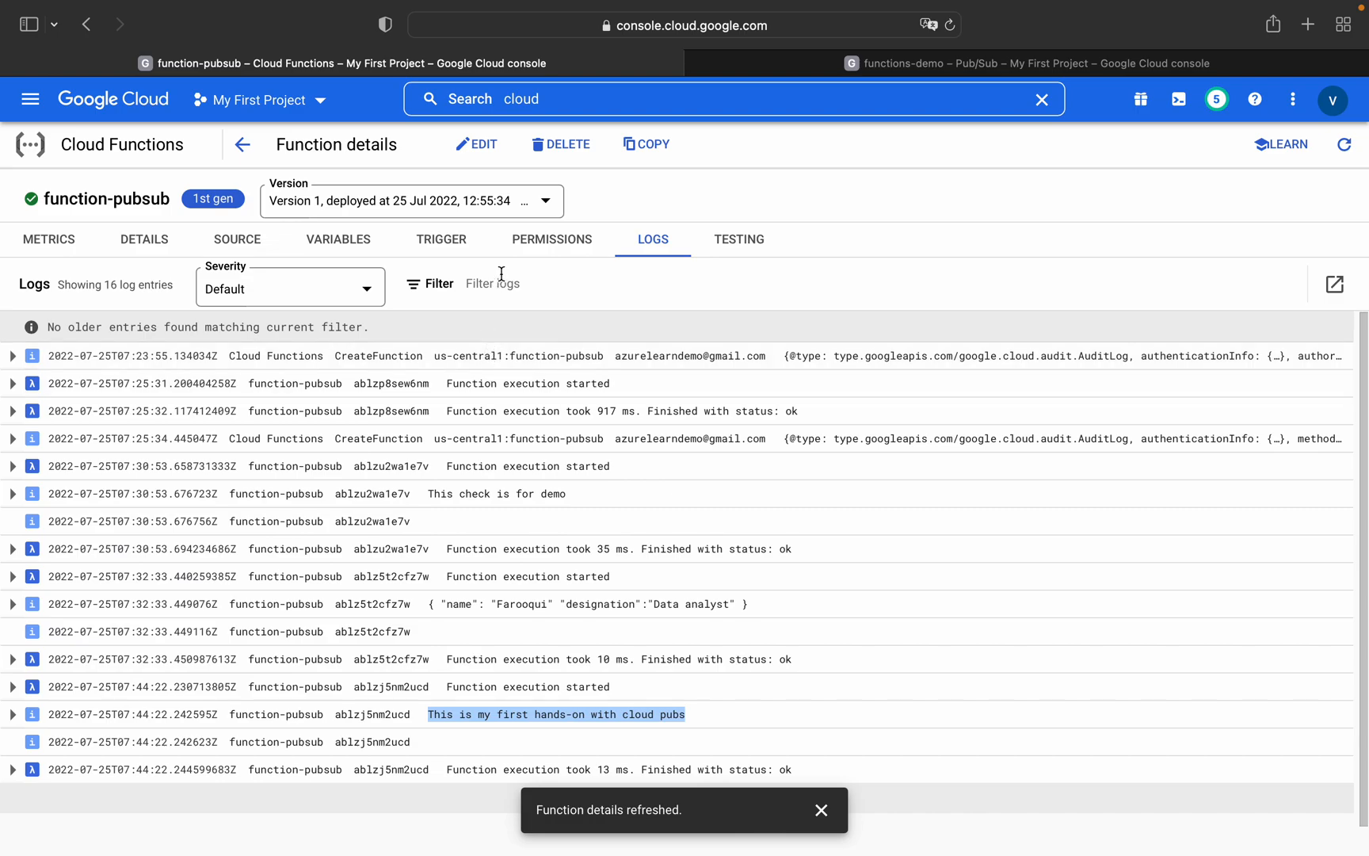
click(1344, 144)
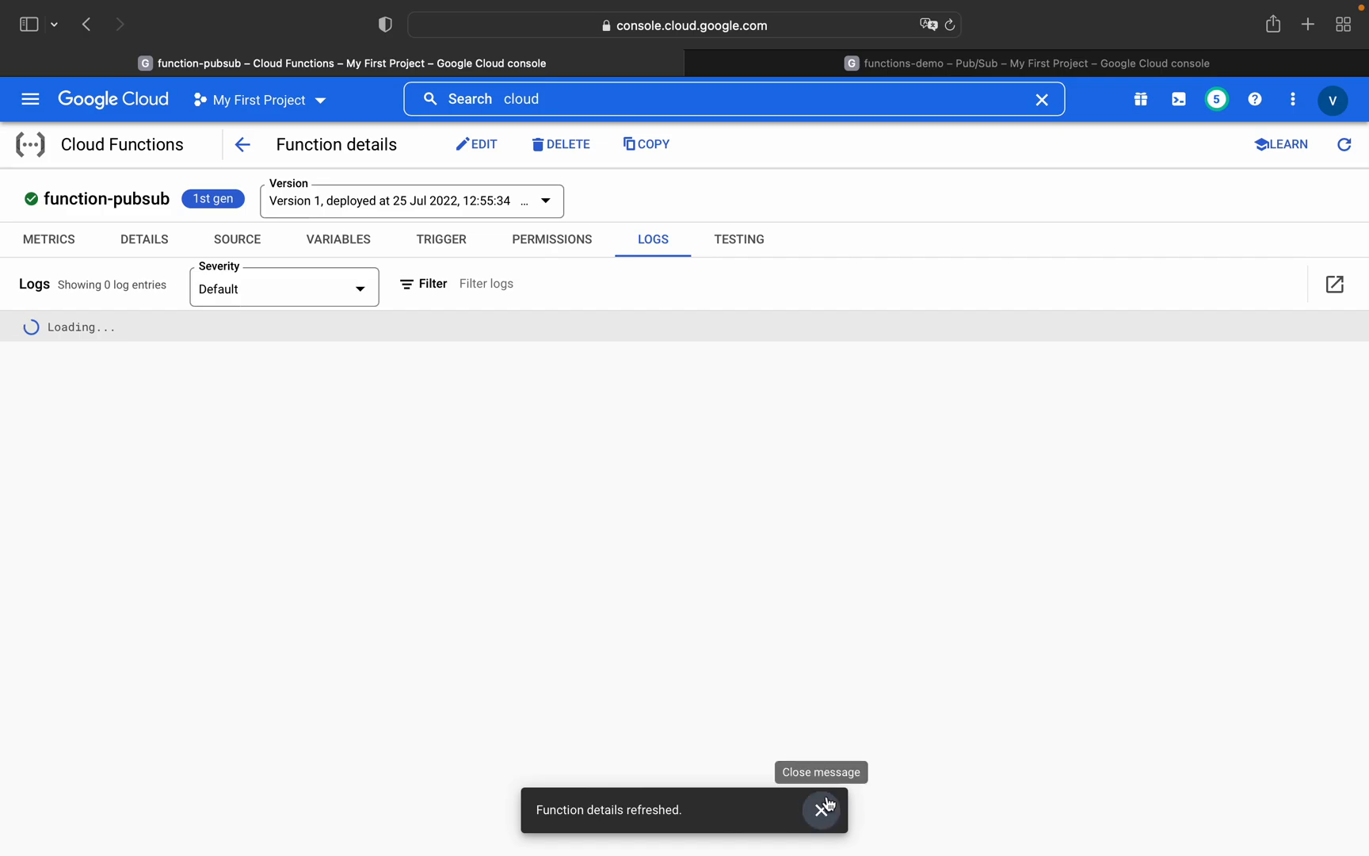
click(822, 808)
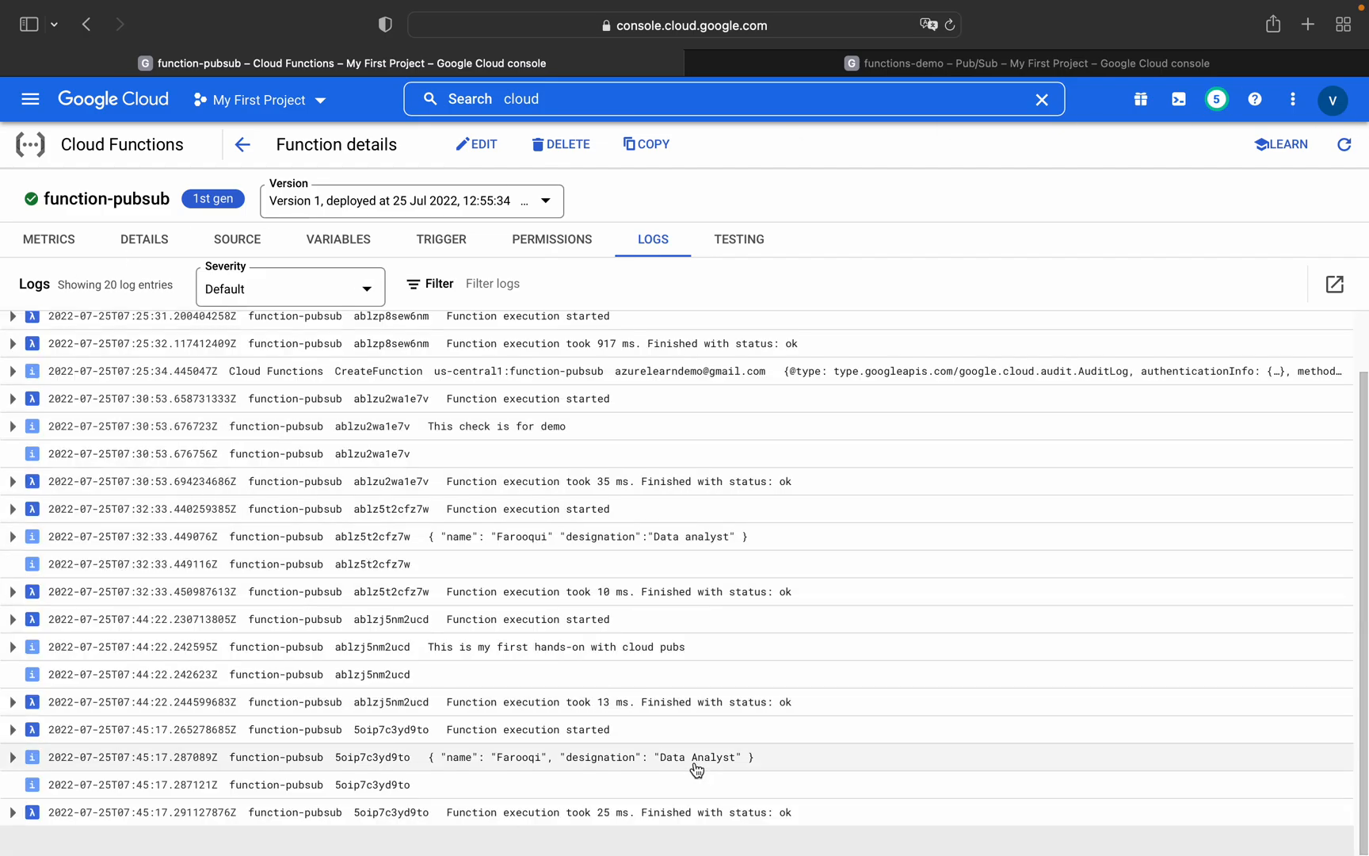
mouse_move(511, 772)
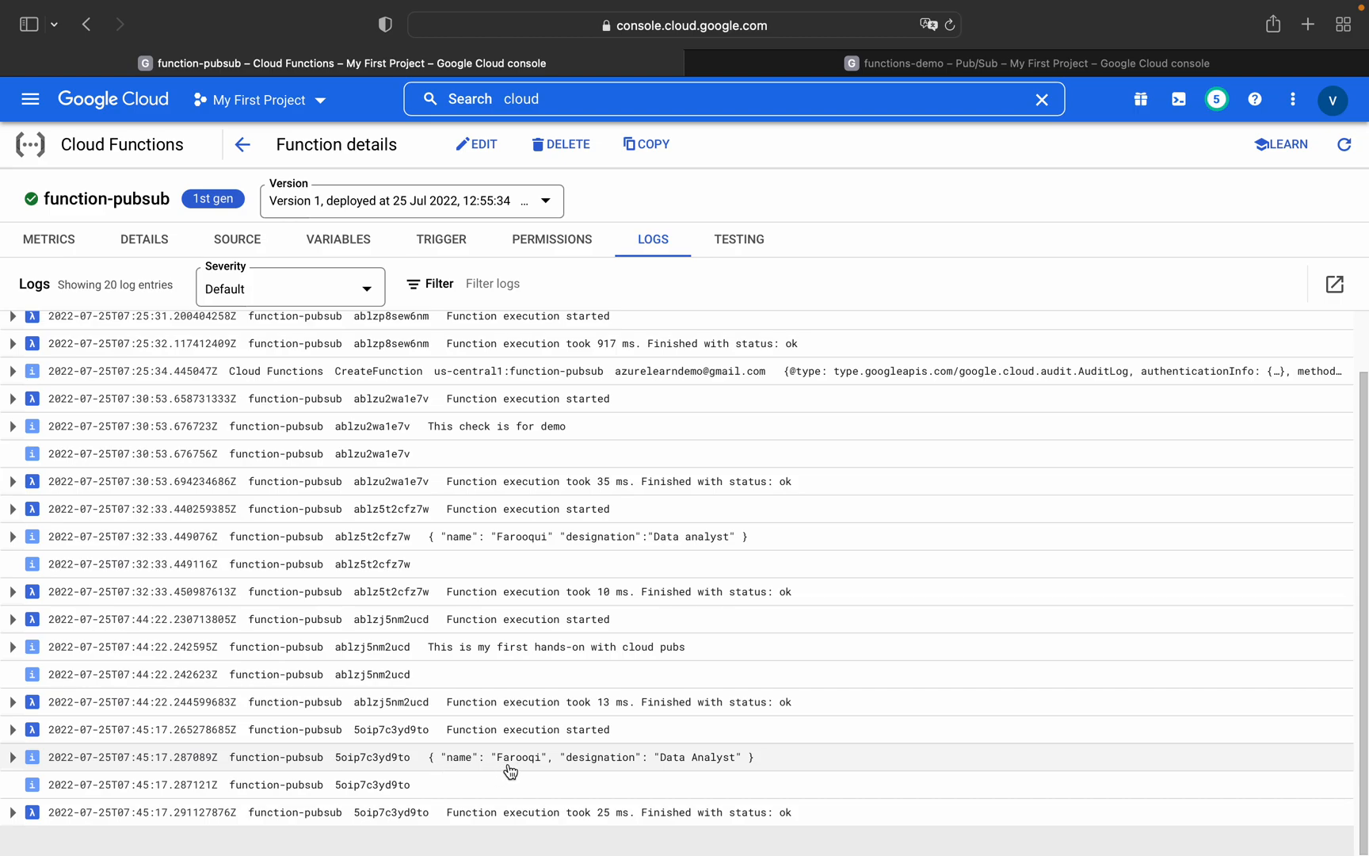
mouse_move(625, 774)
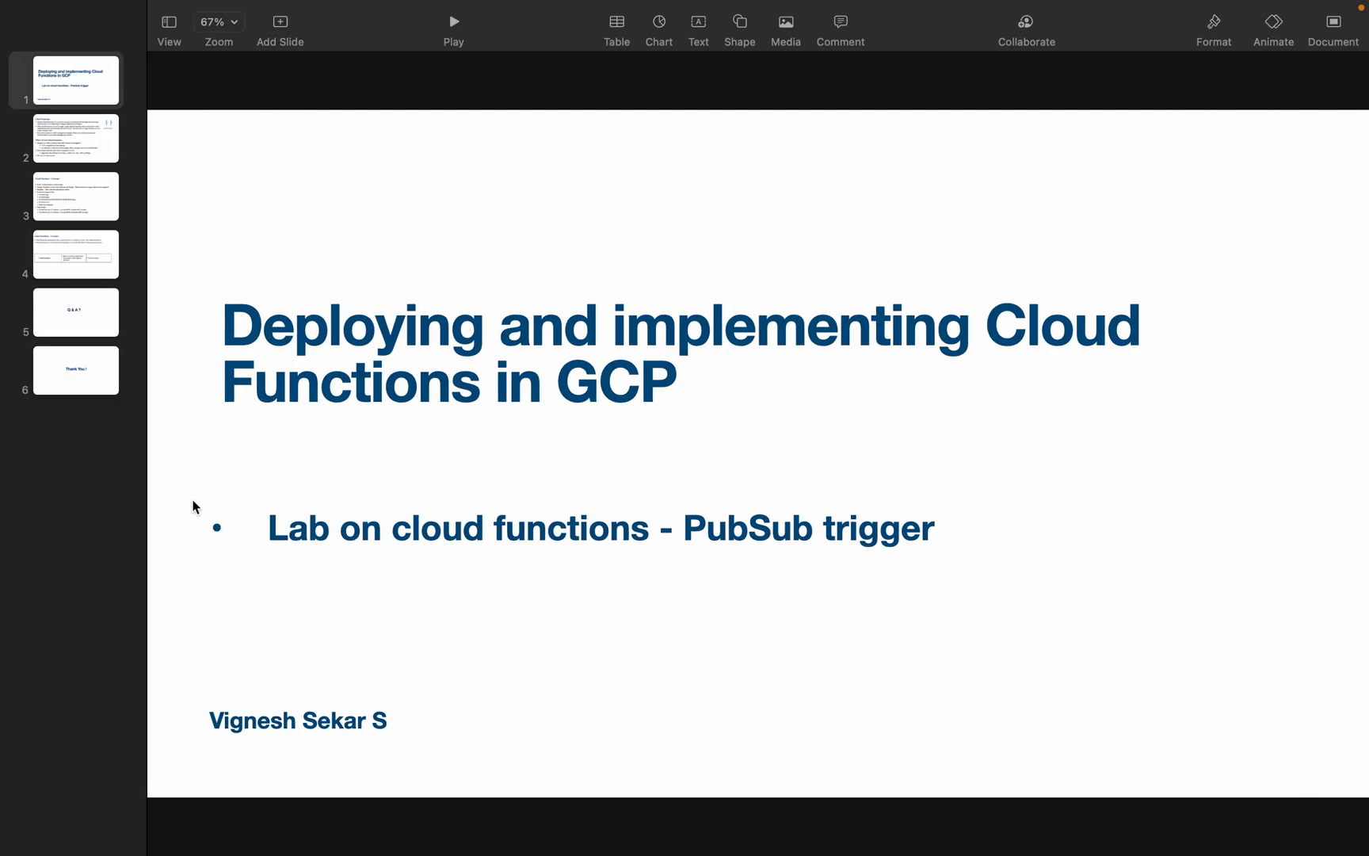
Step: Show the closing 'Thank You !' slide from the Keynote slide navigator
click(74, 369)
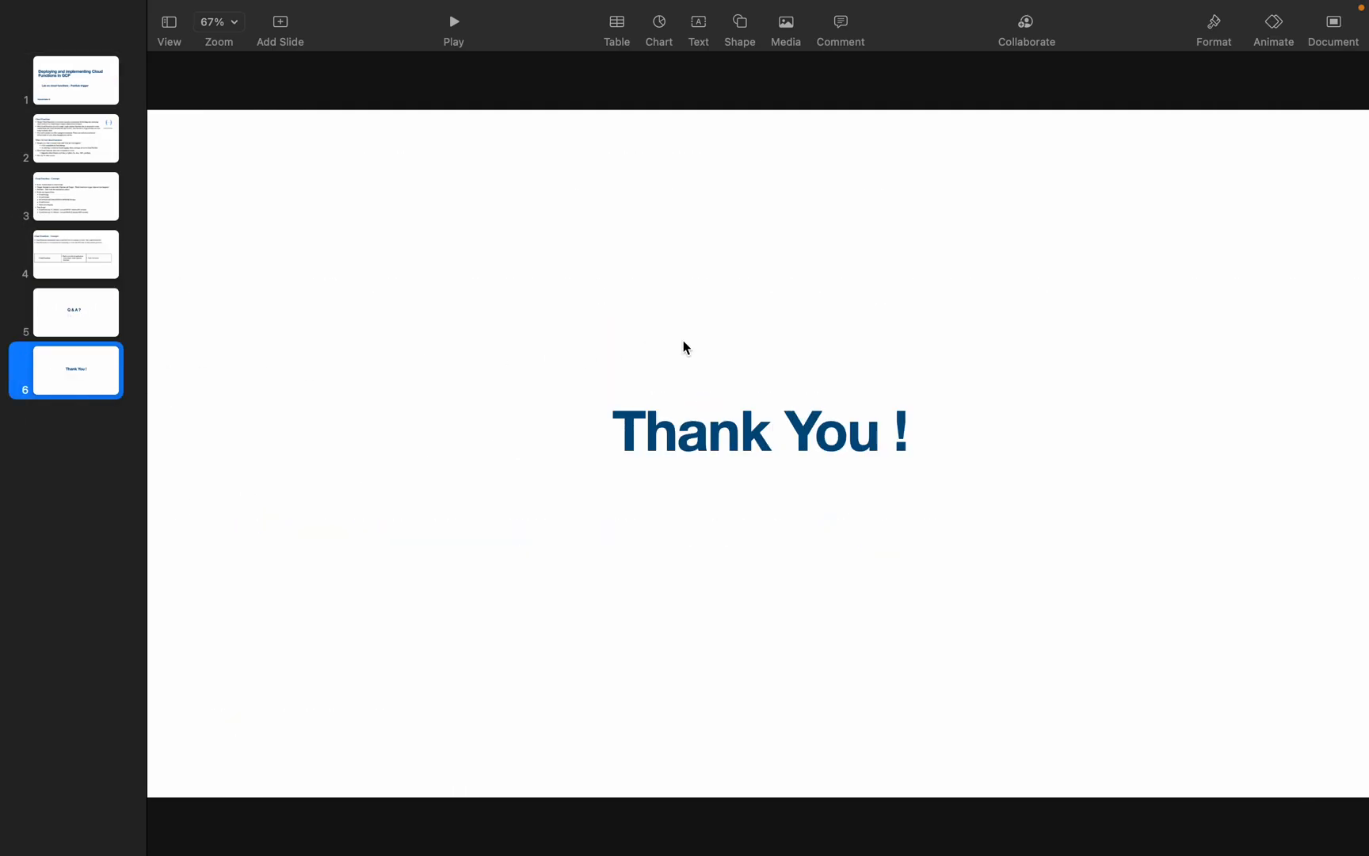